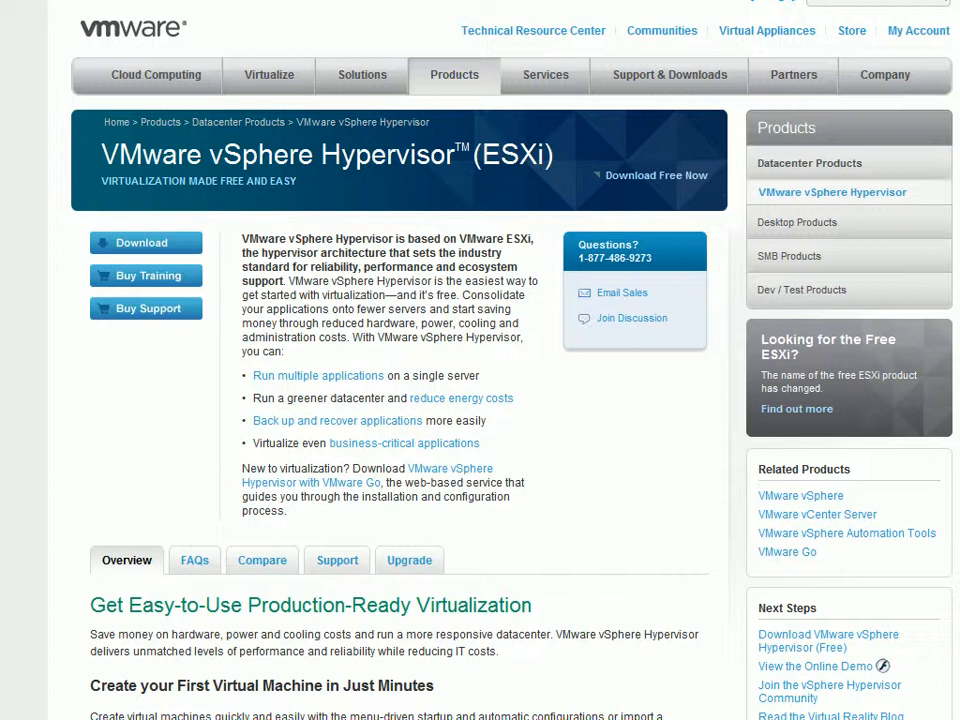
Step: Open the Compare tab and scroll through the ESXi vs Hyper-V and XenServer comparison table
scroll("down", 3)
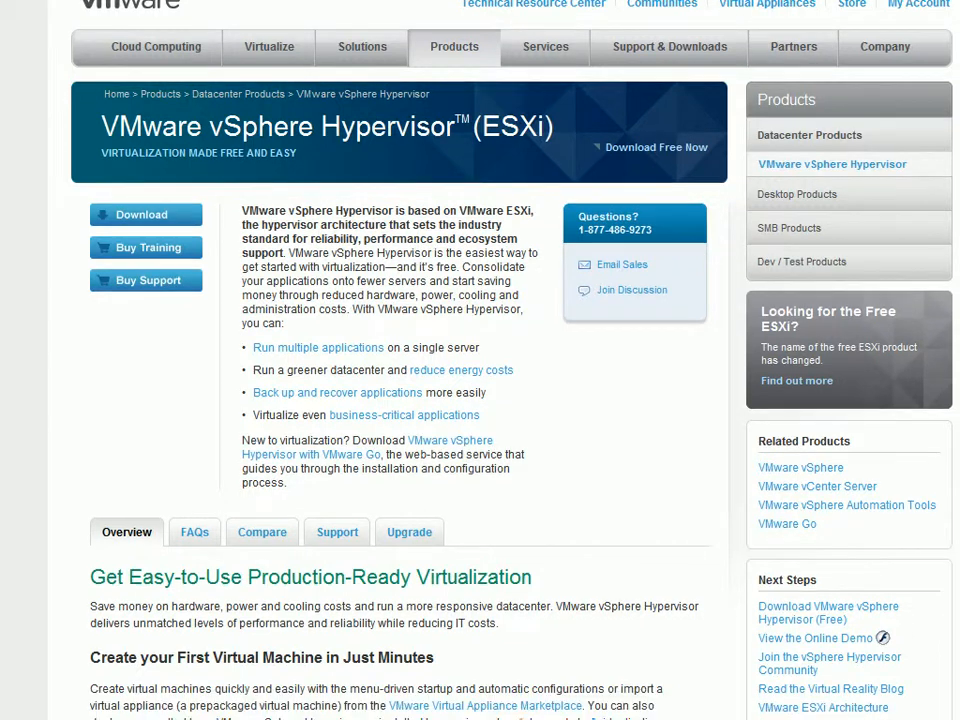
scroll("down", 3)
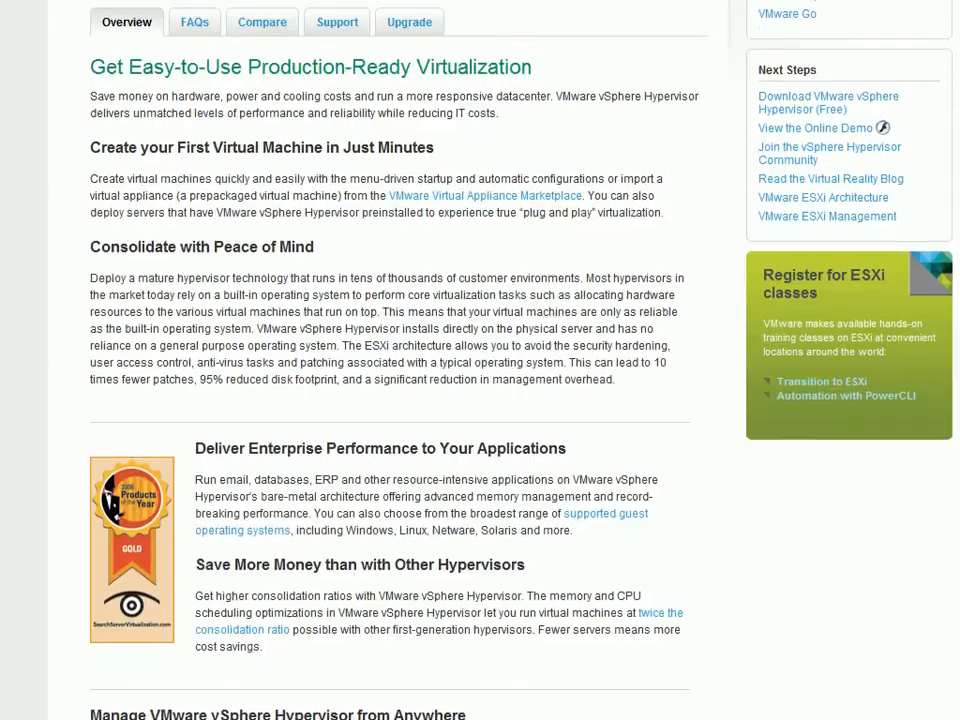
scroll("up", 3)
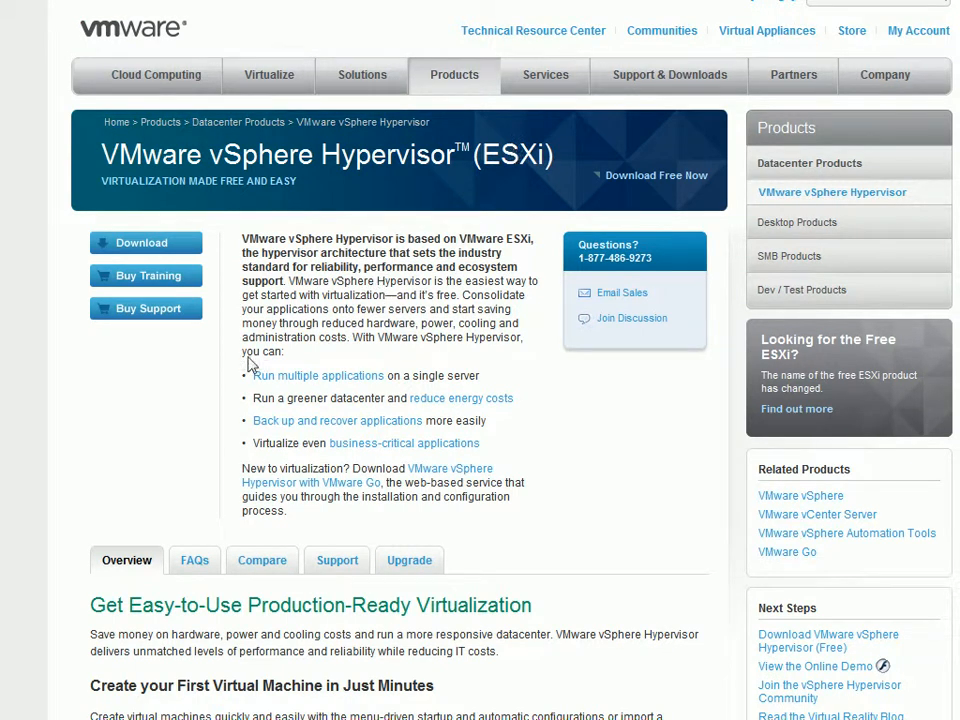
left_click(262, 560)
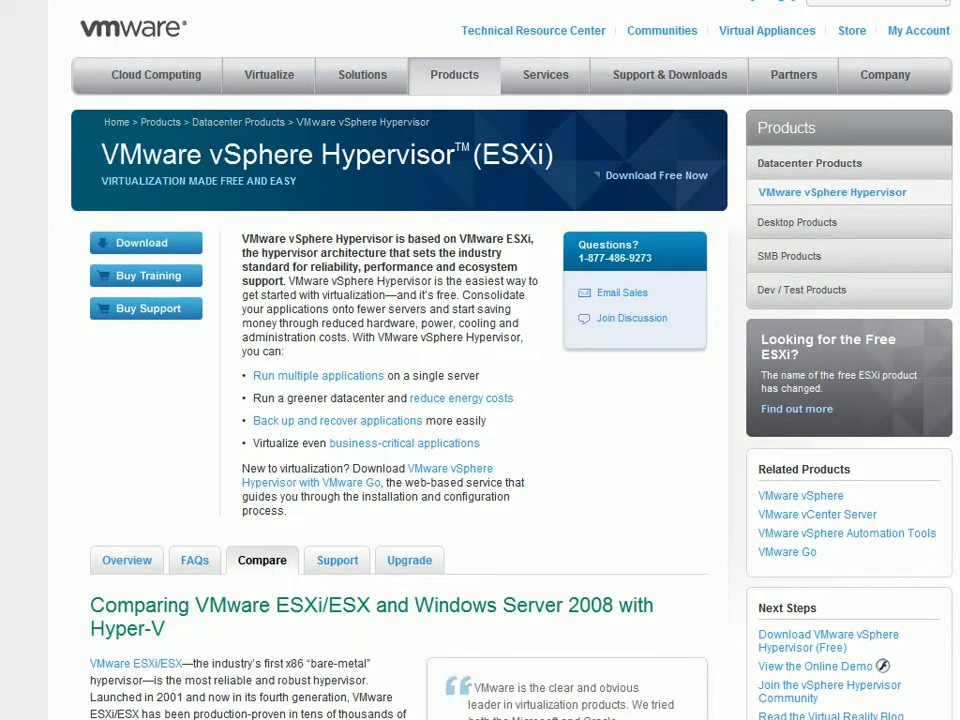
scroll("down", 3)
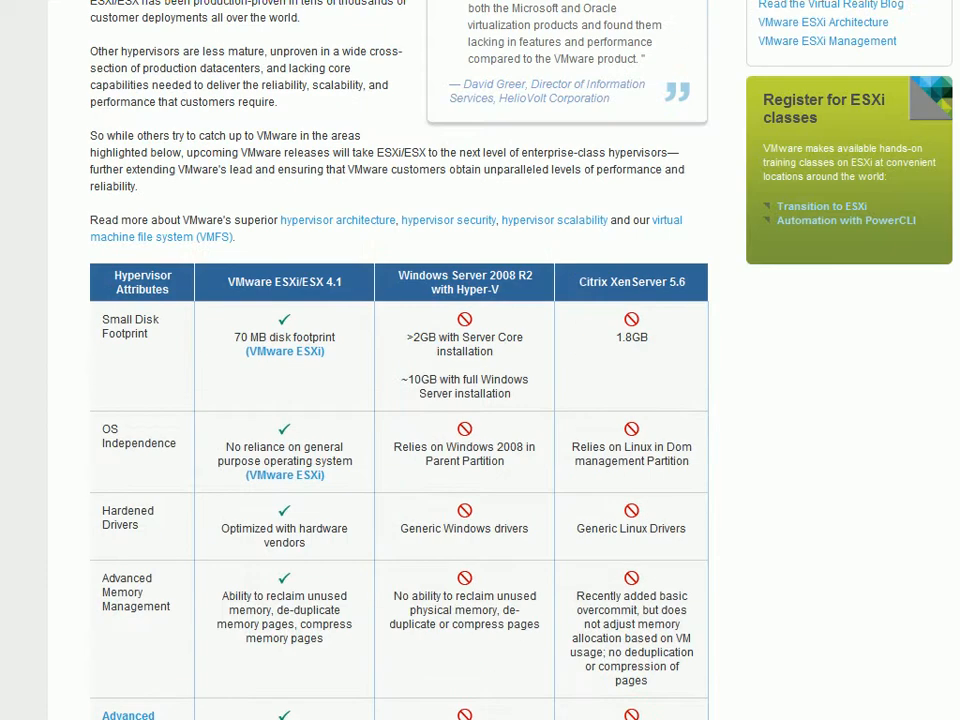
scroll("down", 3)
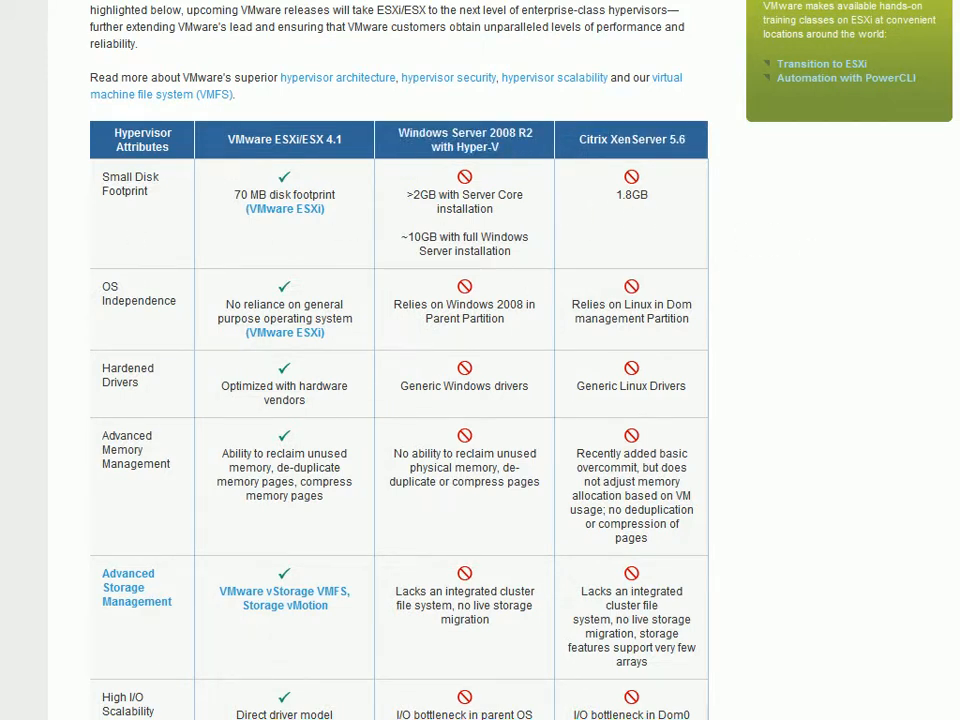
mouse_move(912, 378)
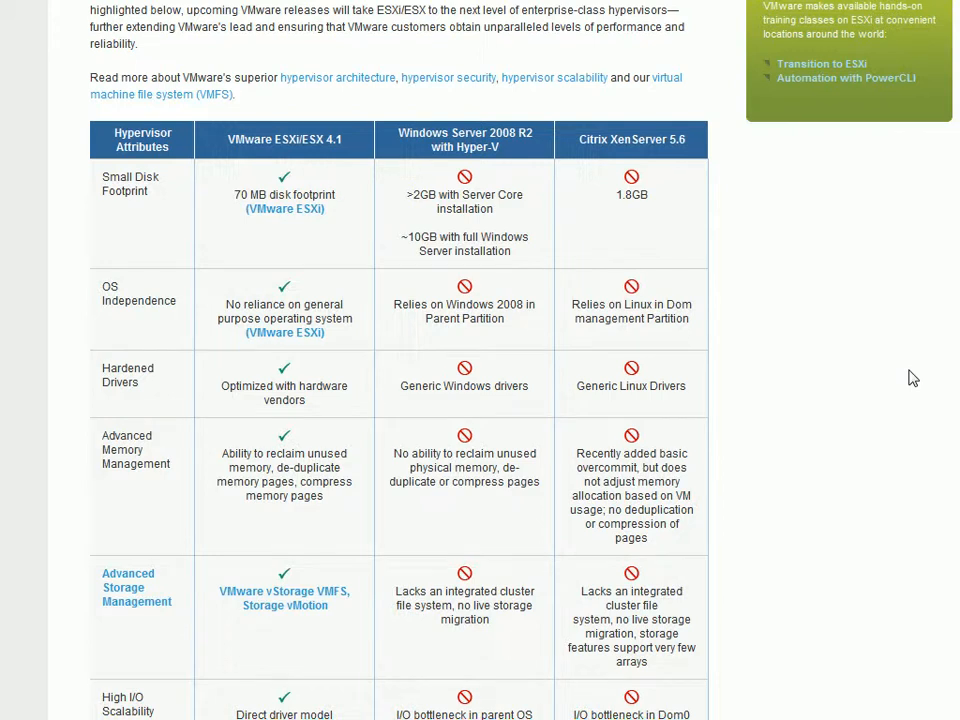
scroll("down", 3)
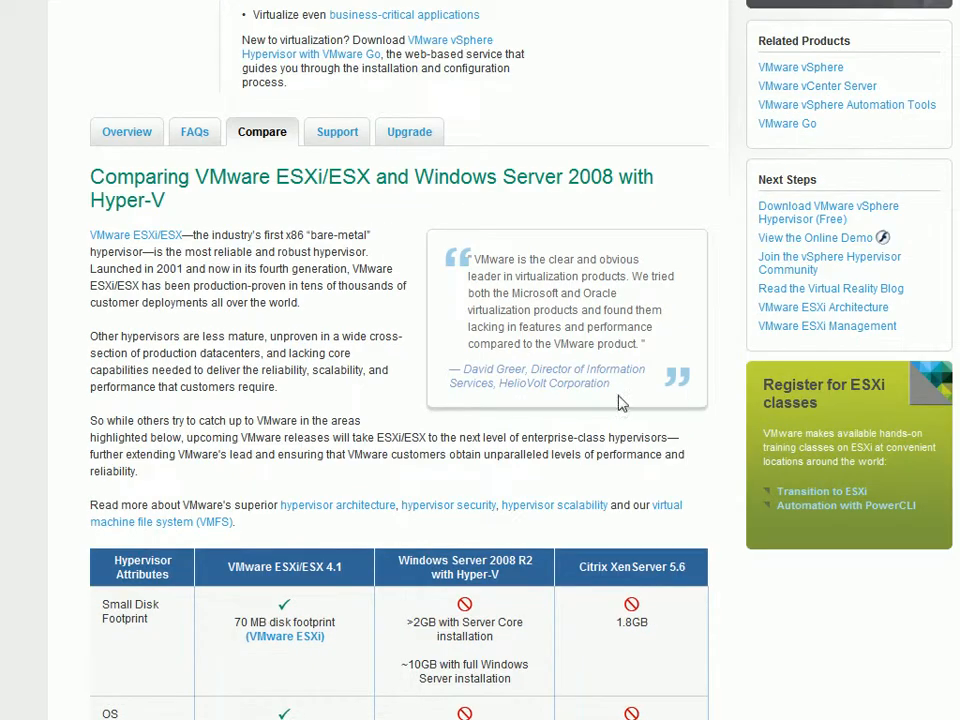
scroll("up", 3)
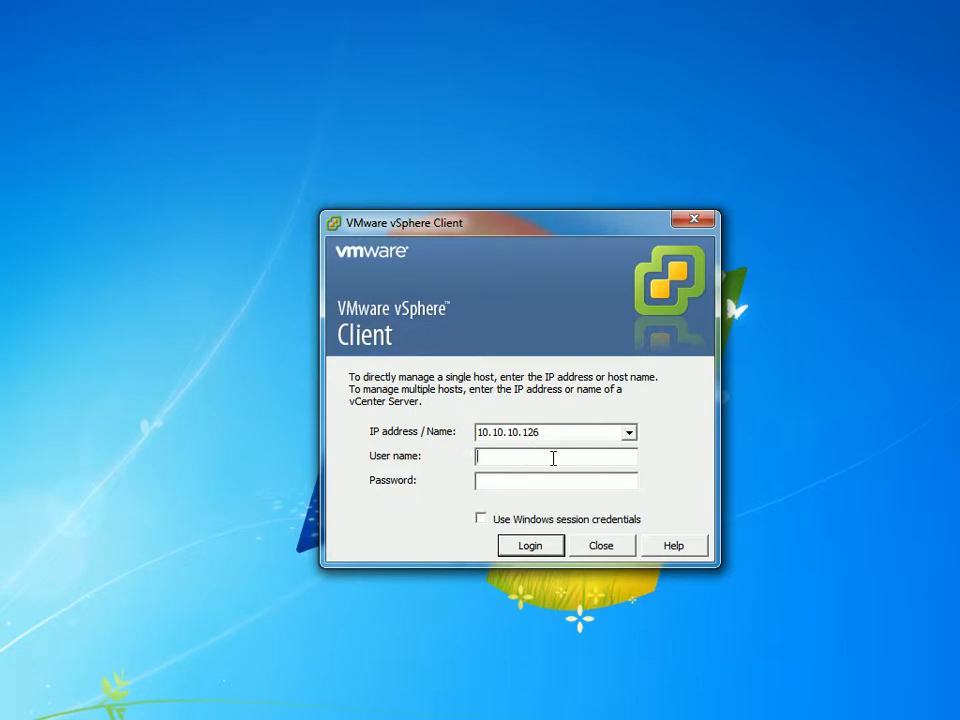
Step: Log in to 10.10.10.126 as root and dismiss the VMware Evaluation Notice
type("root")
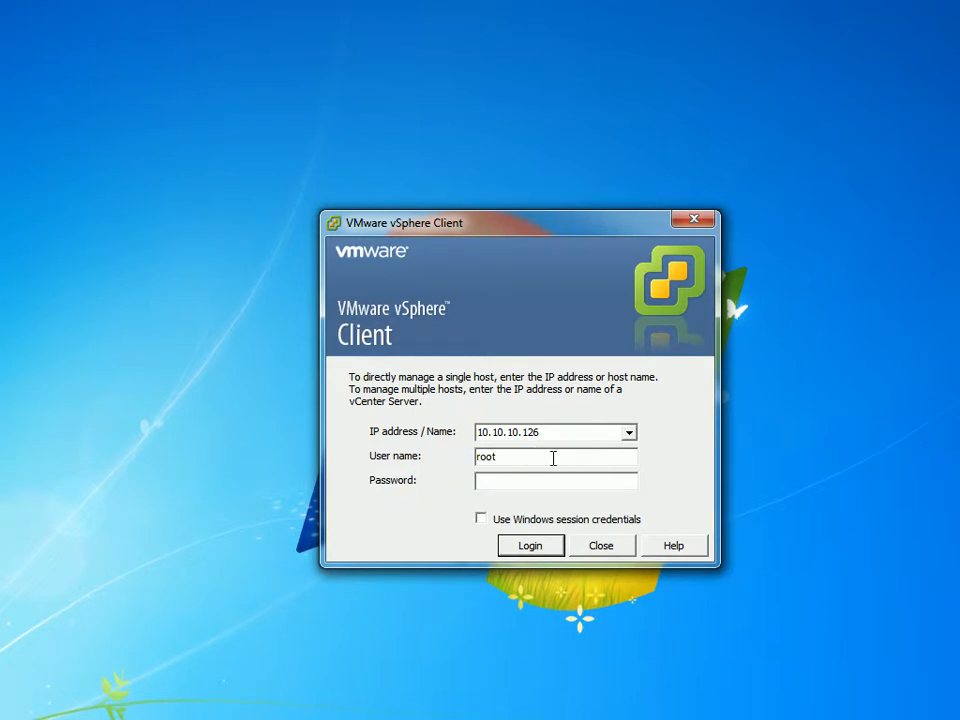
left_click(530, 545)
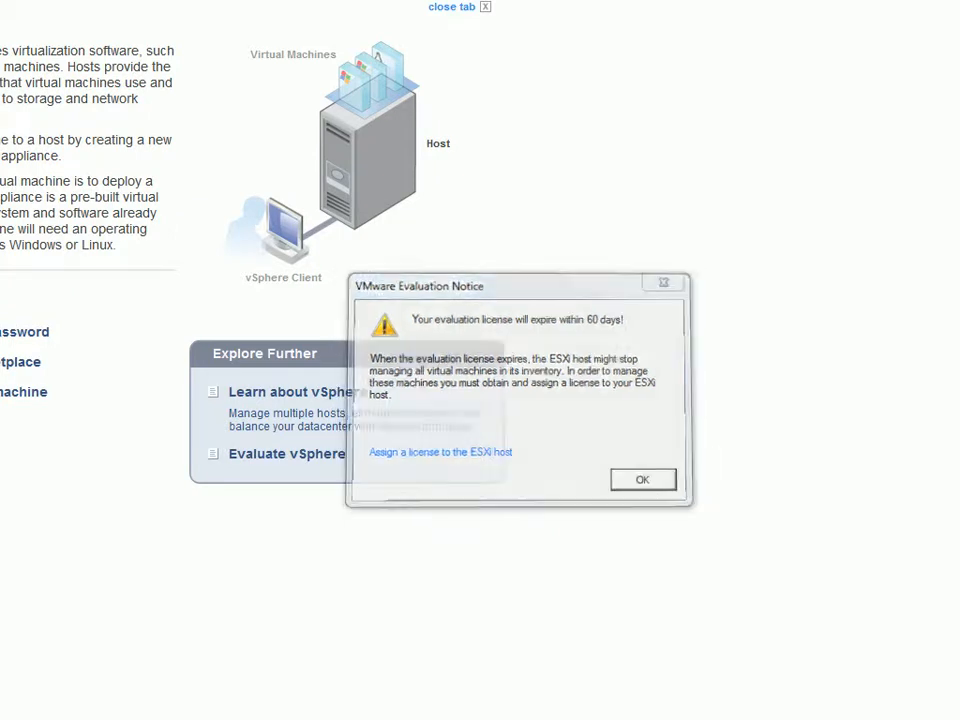
left_click(643, 479)
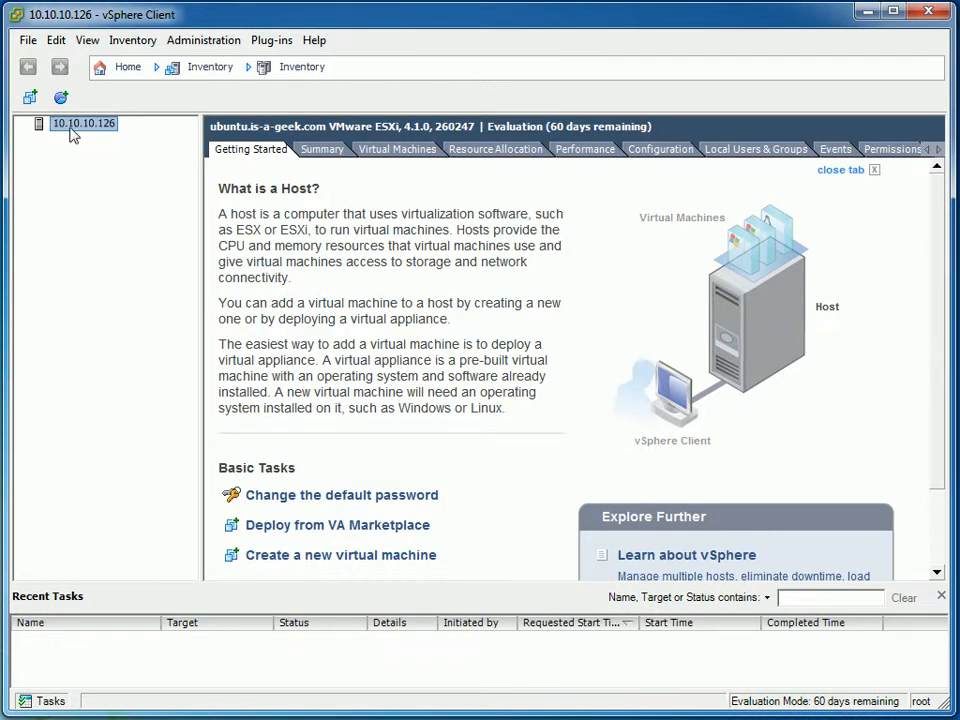
Step: Check the host's context menu, then view its Summary with CPU, memory, datastore1 and VM Network
right_click(84, 122)
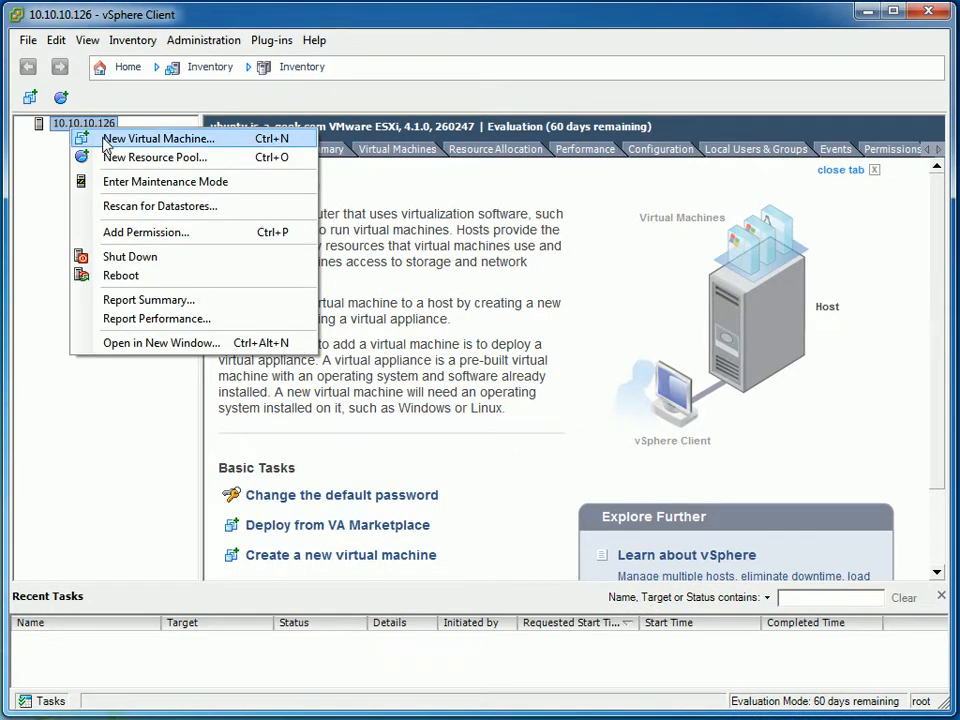
mouse_move(155, 157)
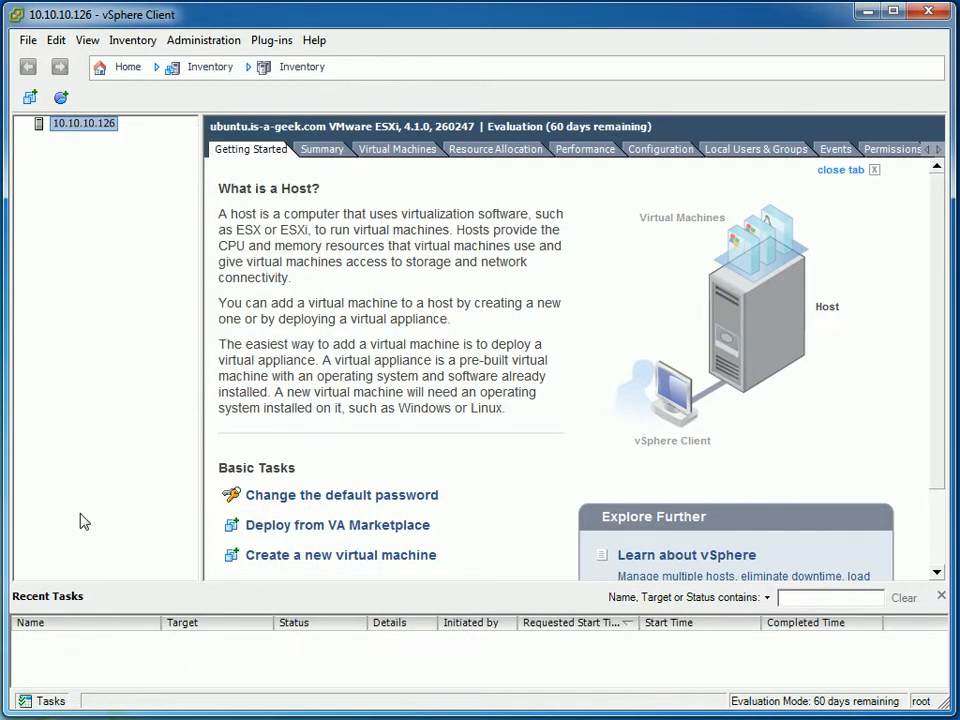
mouse_move(727, 387)
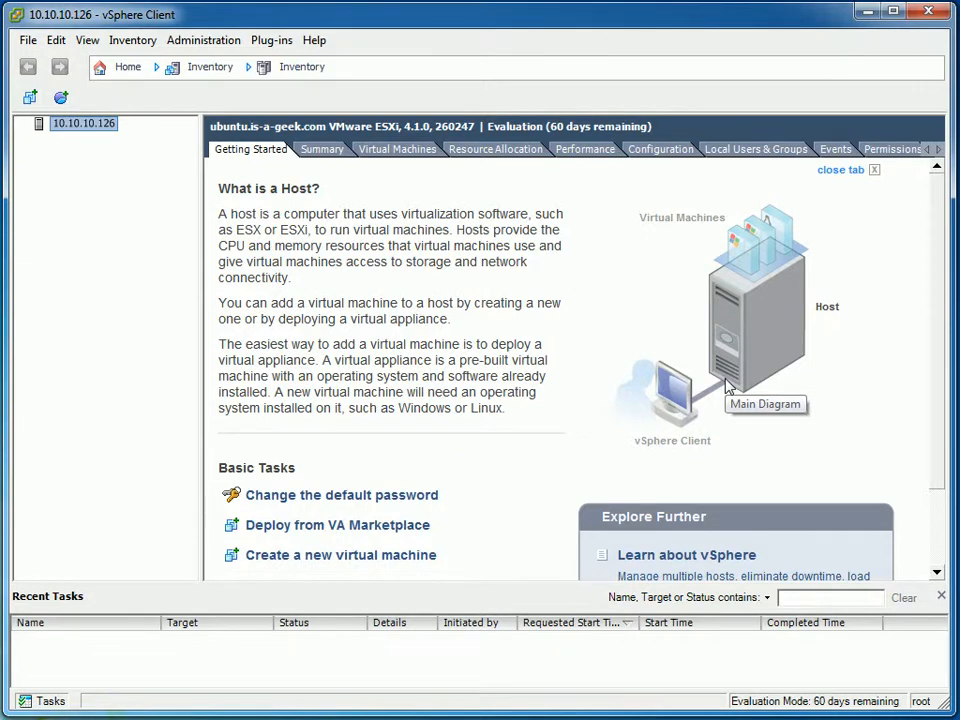
mouse_move(293, 168)
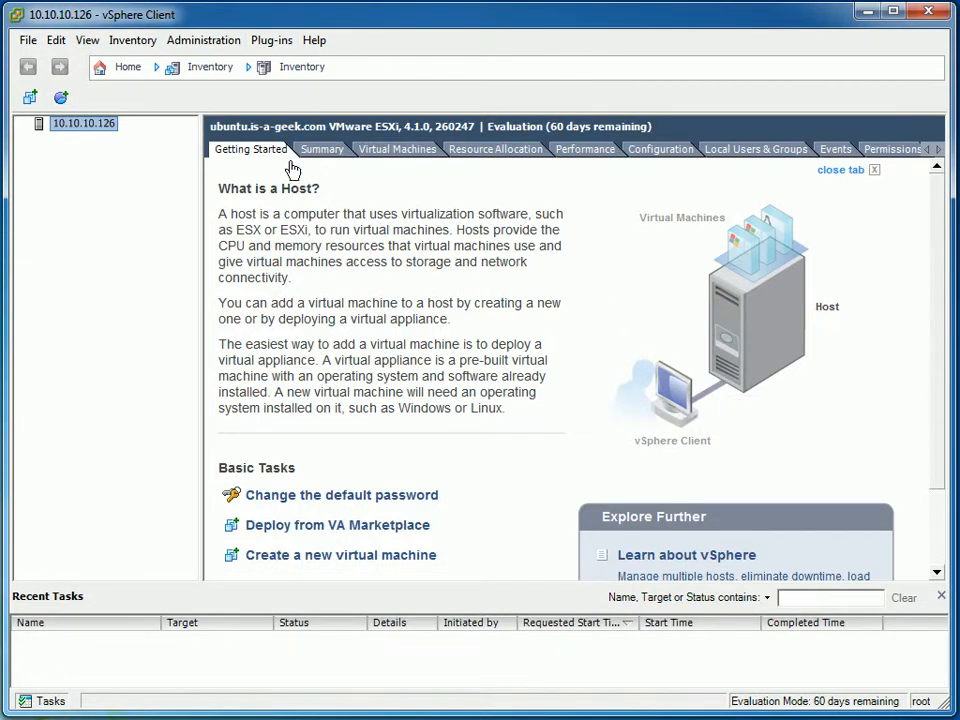
mouse_move(710, 176)
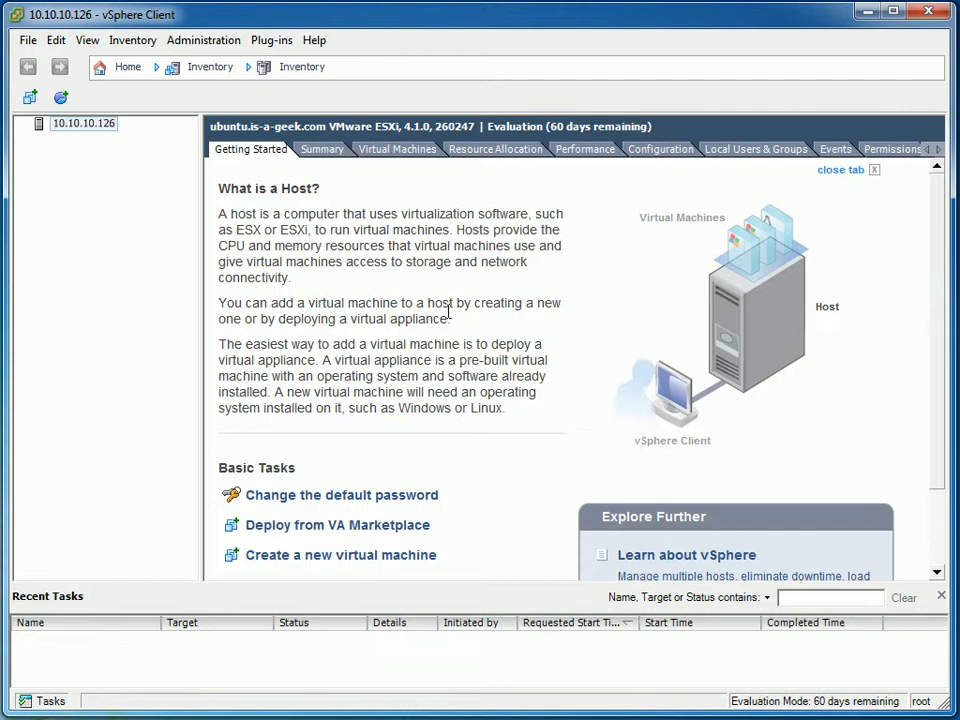
mouse_move(287, 362)
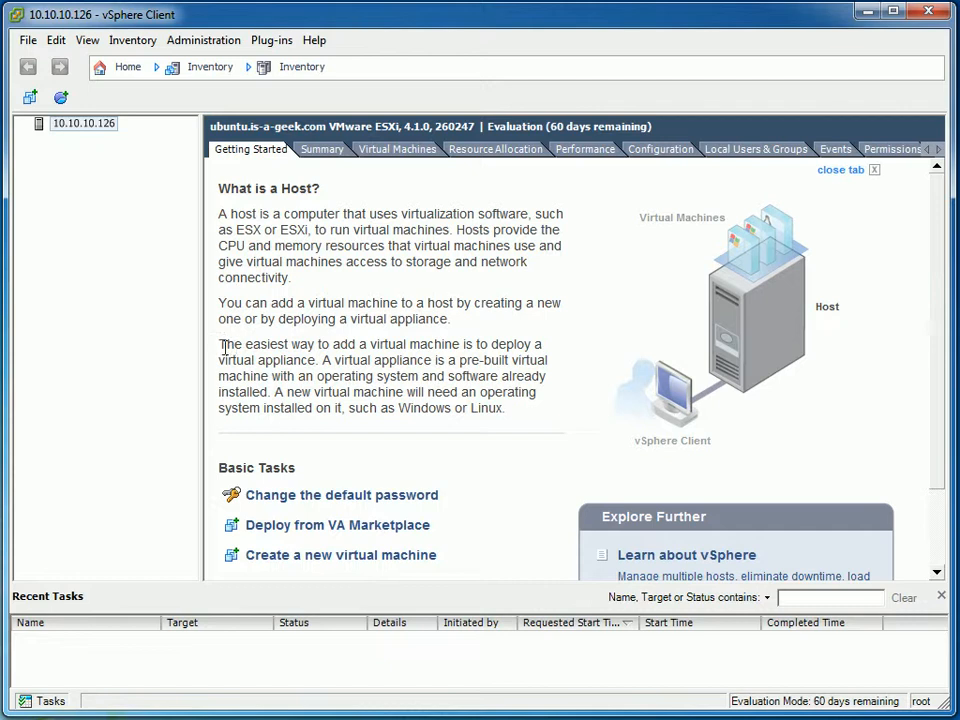
mouse_move(237, 293)
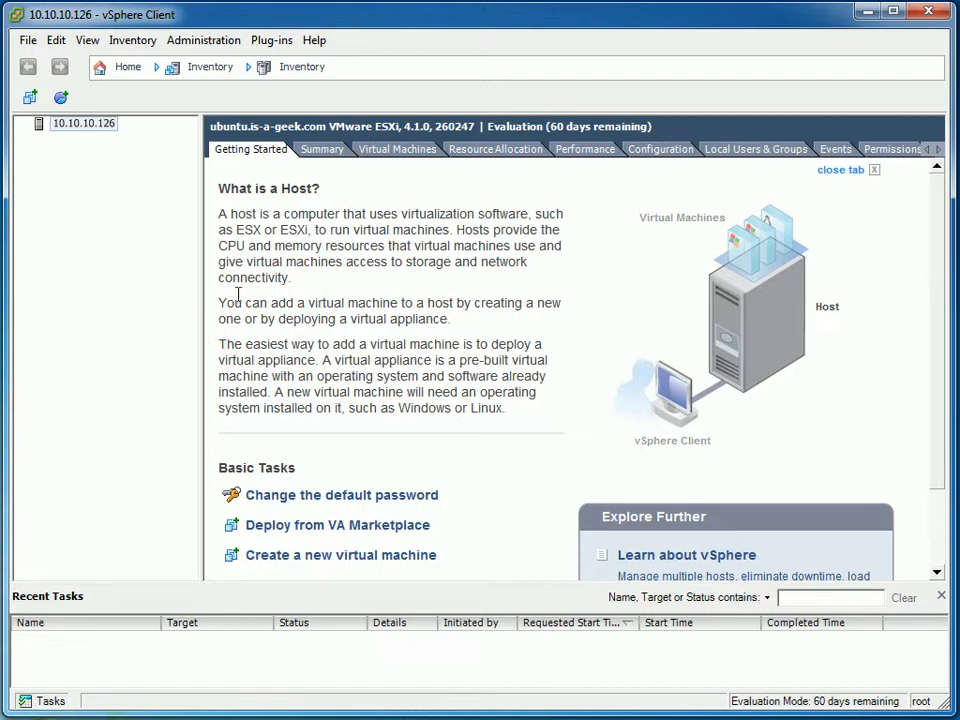
left_click(321, 149)
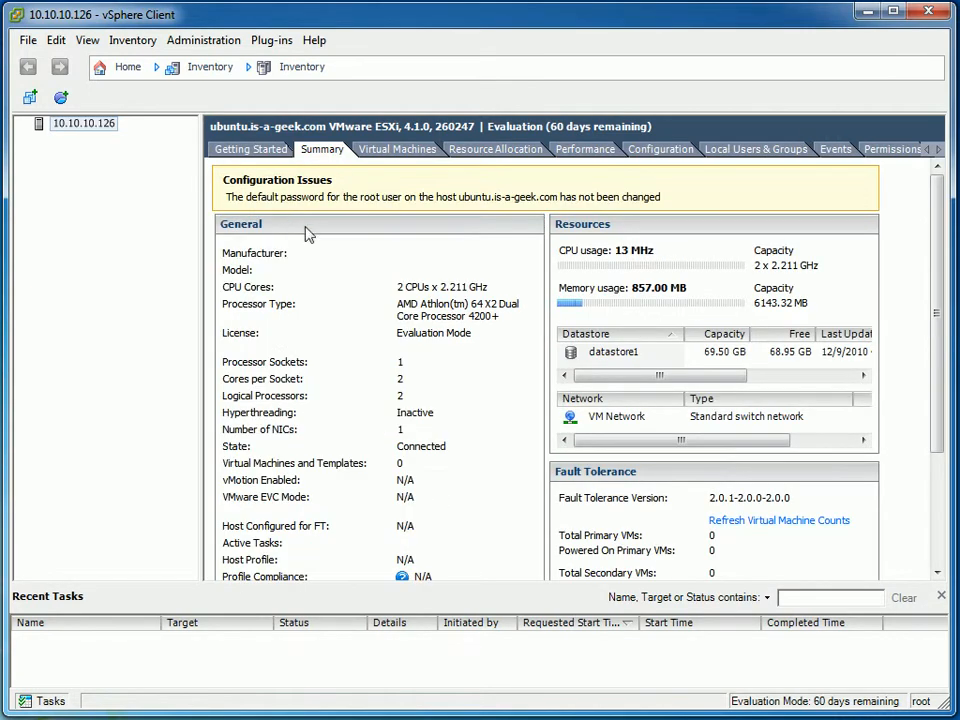
mouse_move(948, 228)
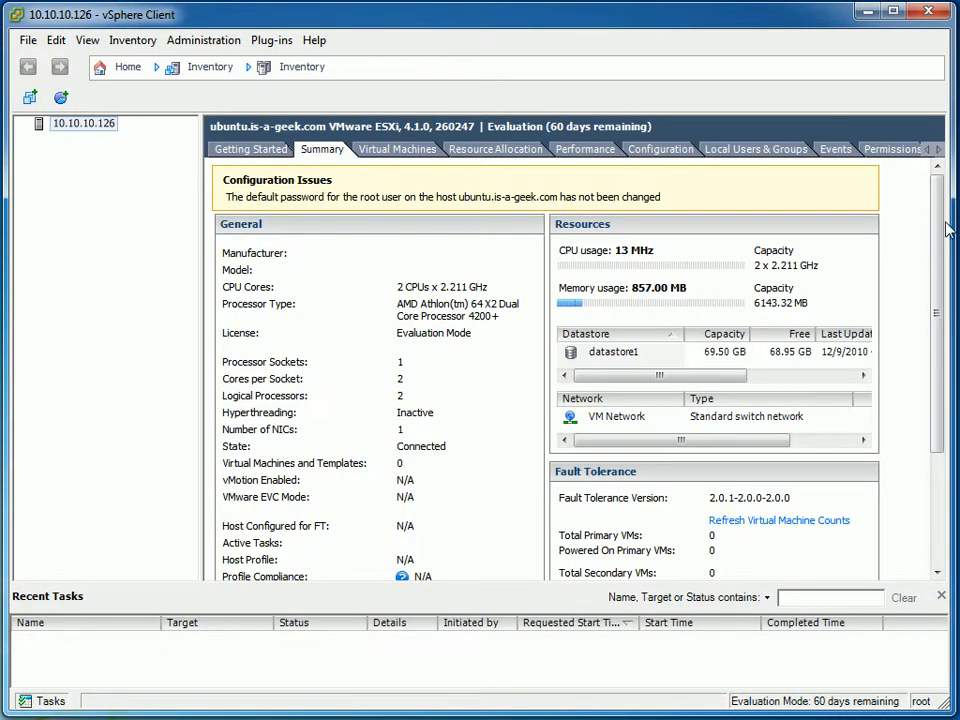
Step: Scroll the host overview and select datastore1 in the datastore list
scroll("down", 3)
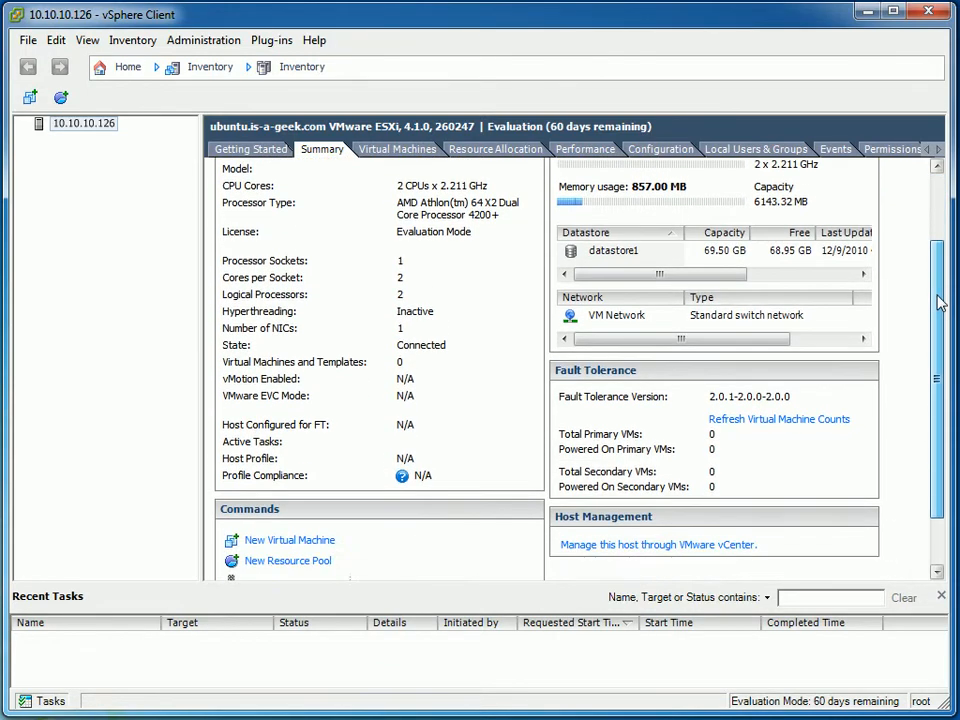
scroll("down", 3)
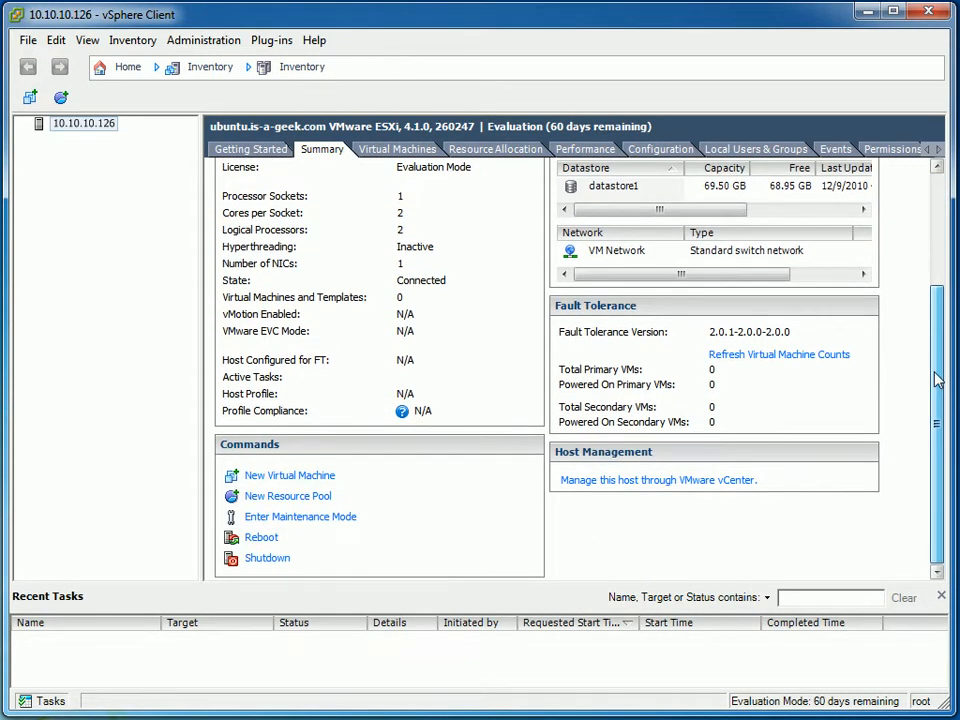
scroll("up", 3)
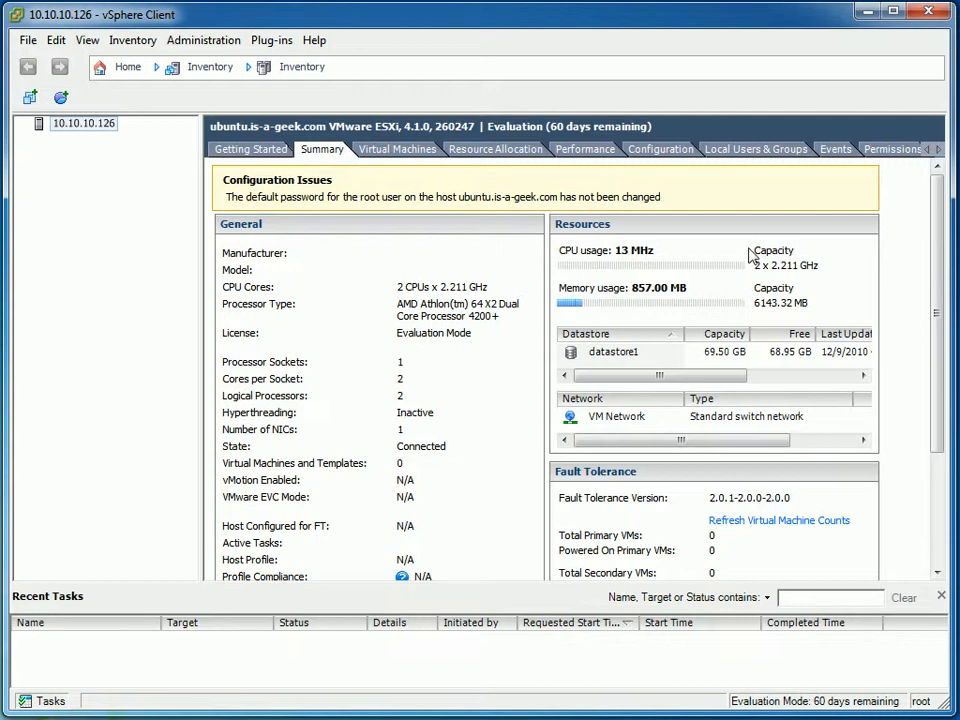
mouse_move(715, 368)
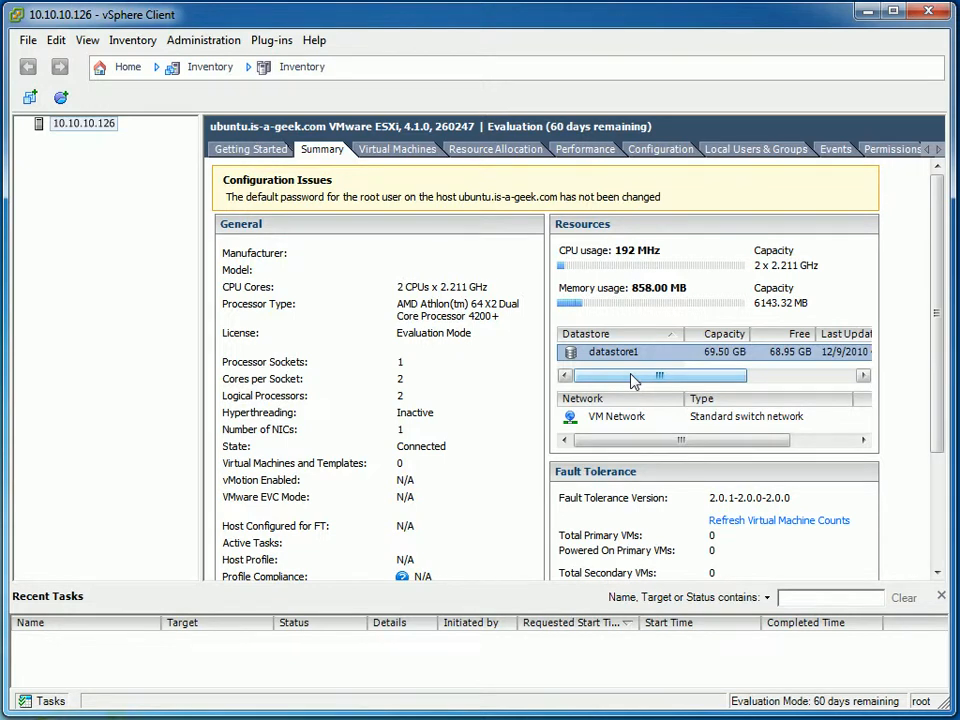
left_click(614, 351)
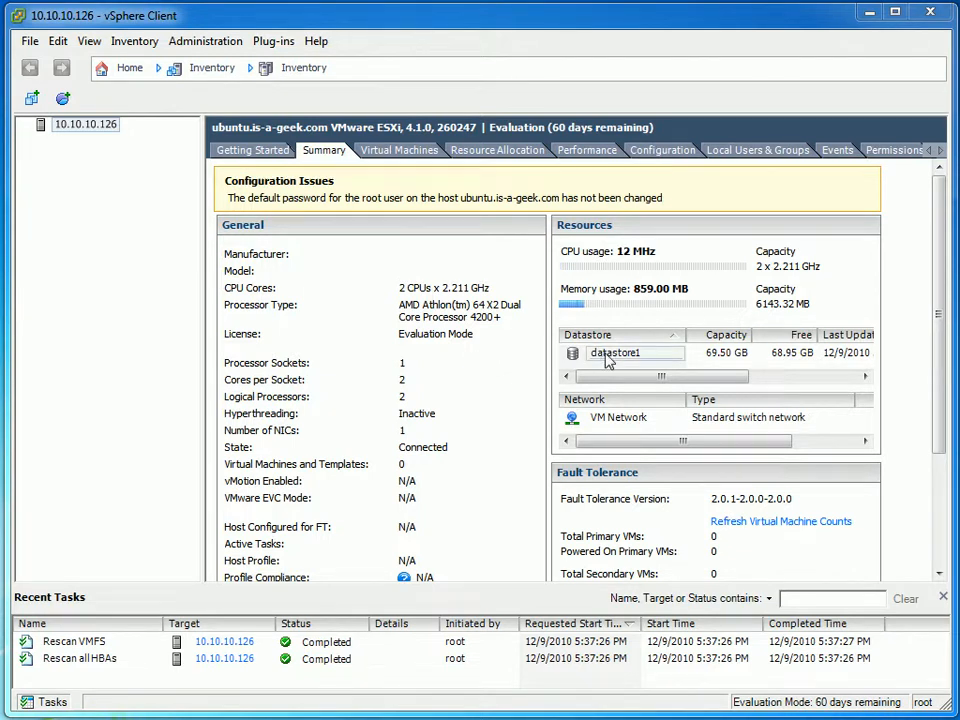
mouse_move(851, 247)
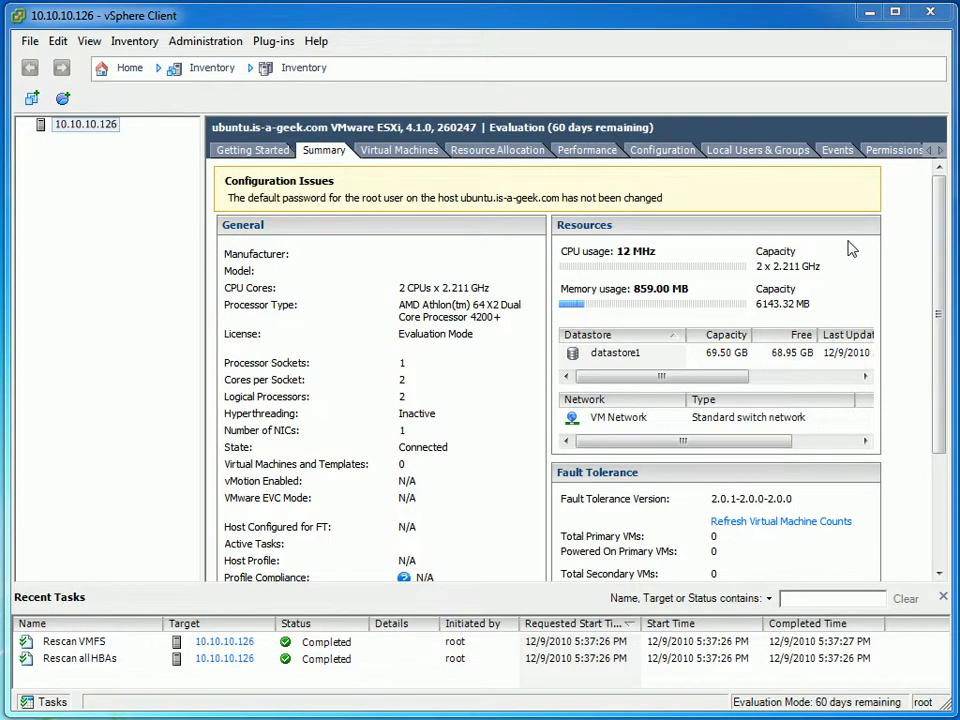
mouse_move(595, 176)
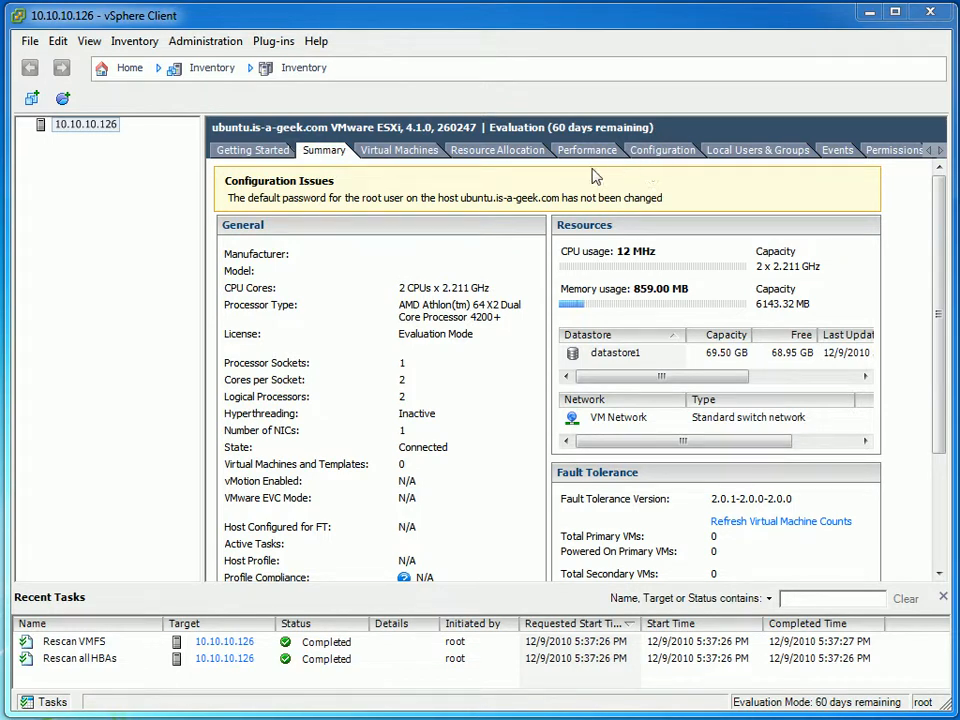
mouse_move(588, 150)
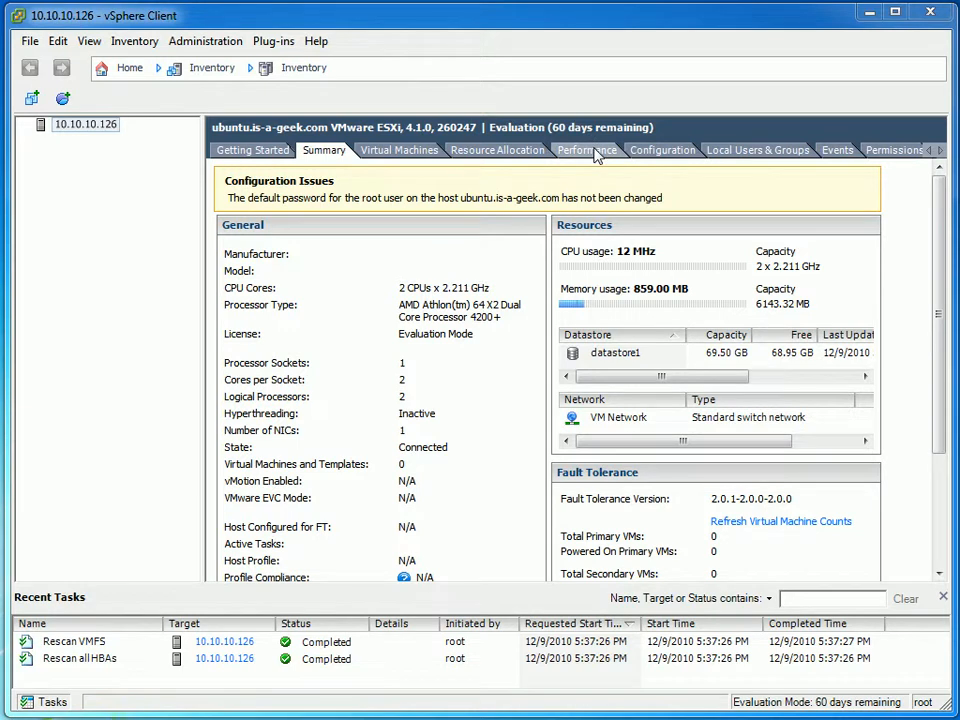
mouse_move(662, 150)
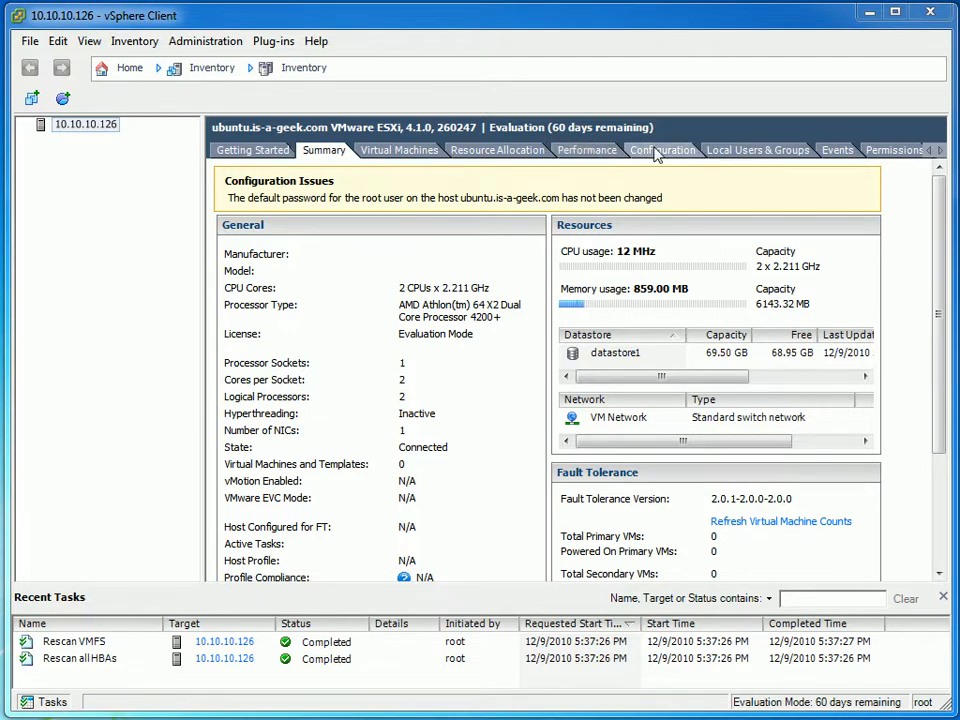
Step: Start Add Storage under Configuration > Storage, choosing Disk/LUN and the 931.51 GB local disk
left_click(662, 149)
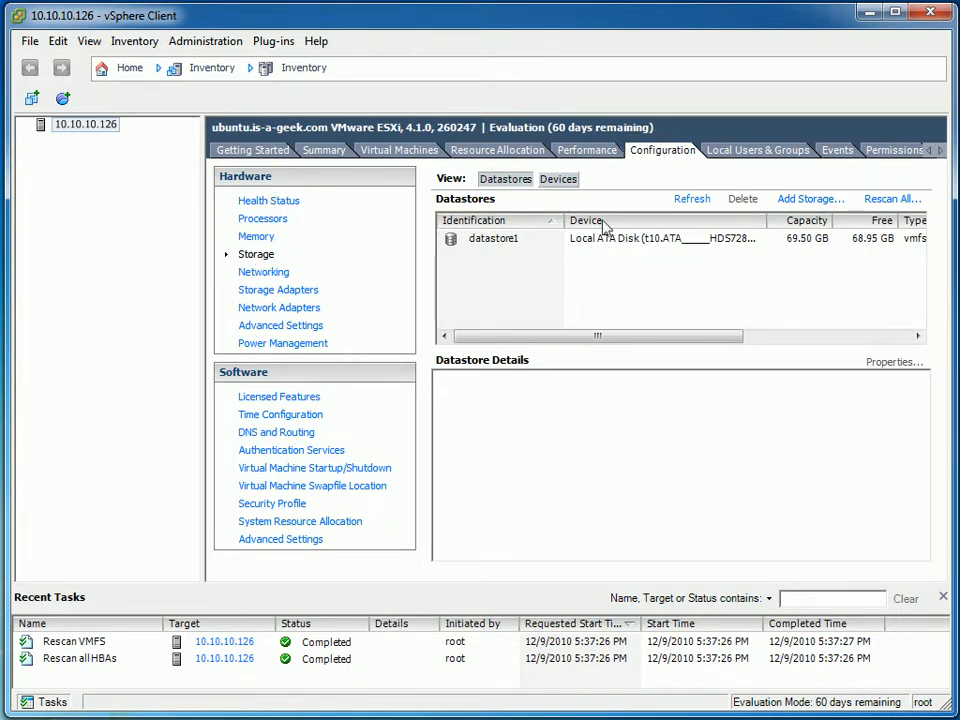
left_click(268, 200)
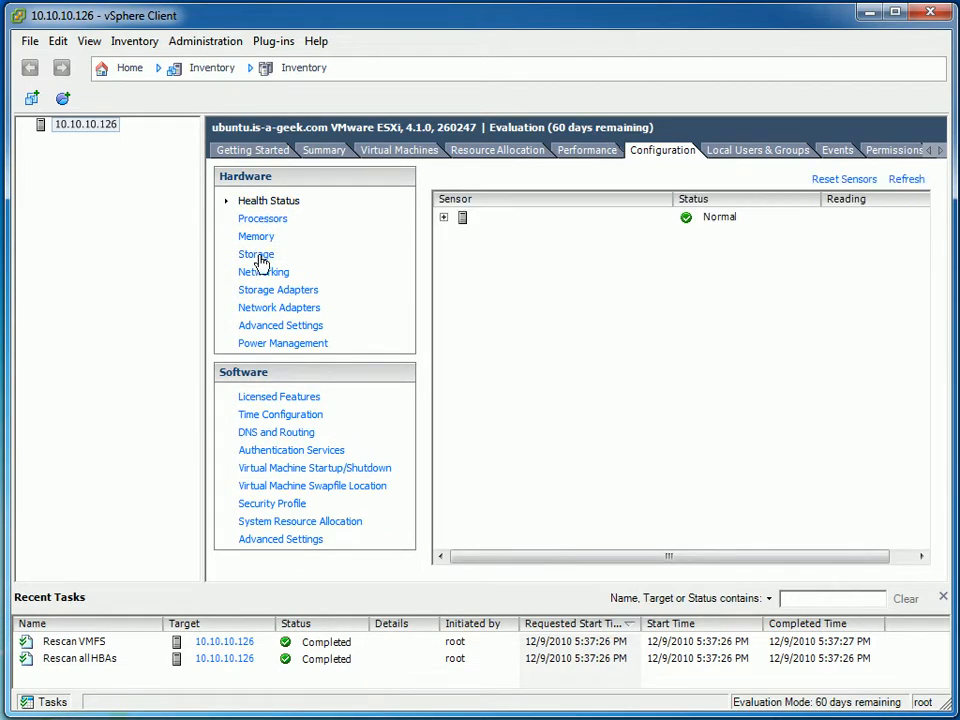
left_click(256, 254)
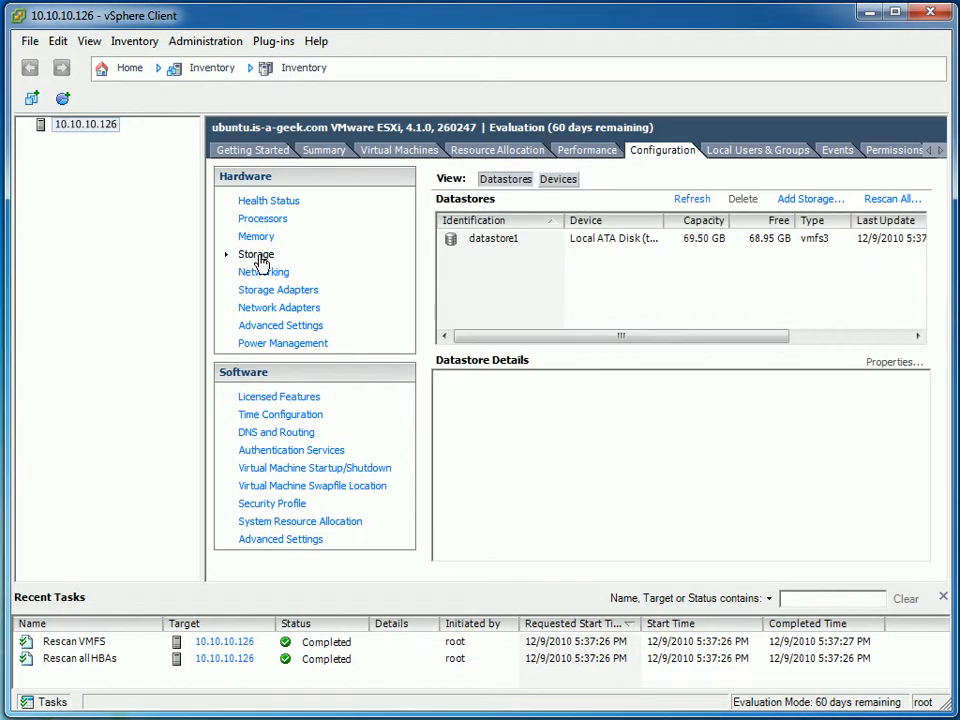
left_click(808, 198)
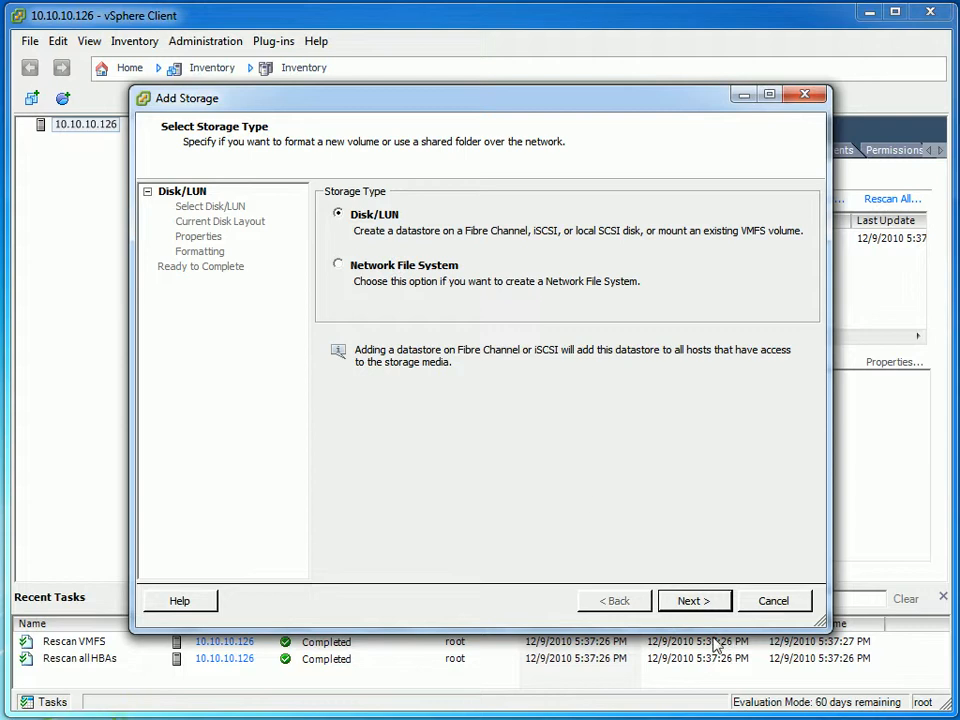
left_click(694, 600)
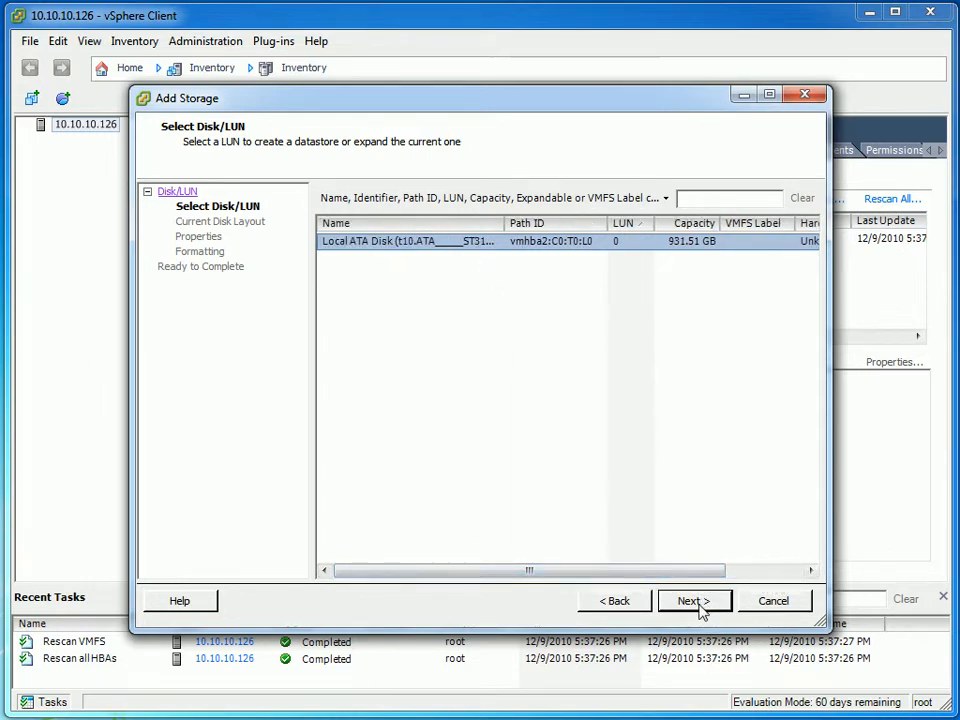
left_click(694, 600)
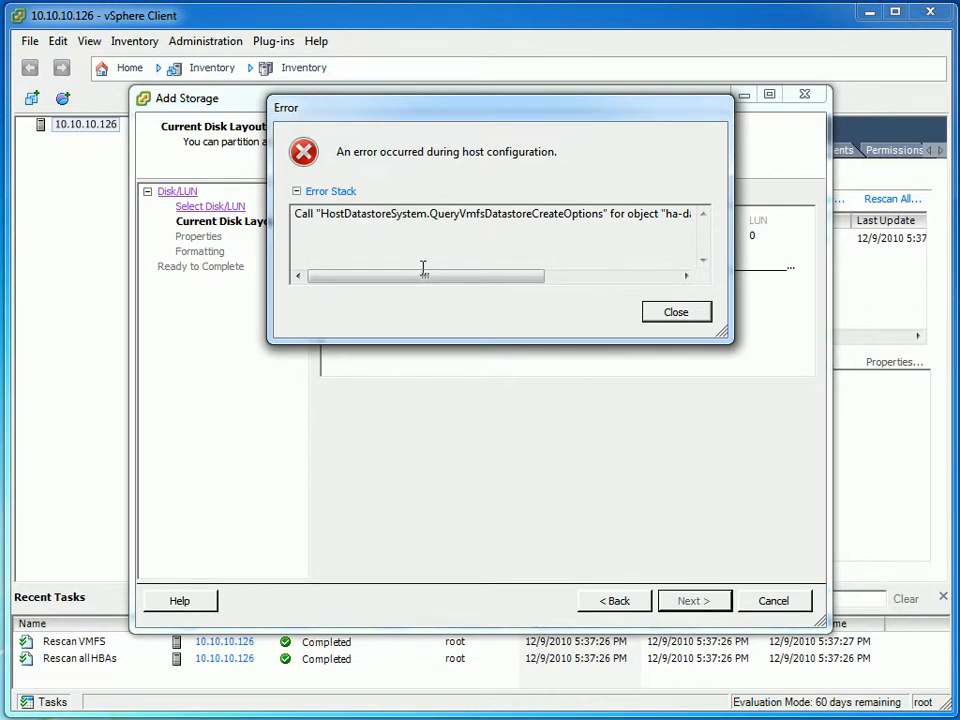
Step: Accept the blank disk layout, name the datastore VM_Store, and dismiss the resulting errors
left_click_drag(420, 276, 560, 276)
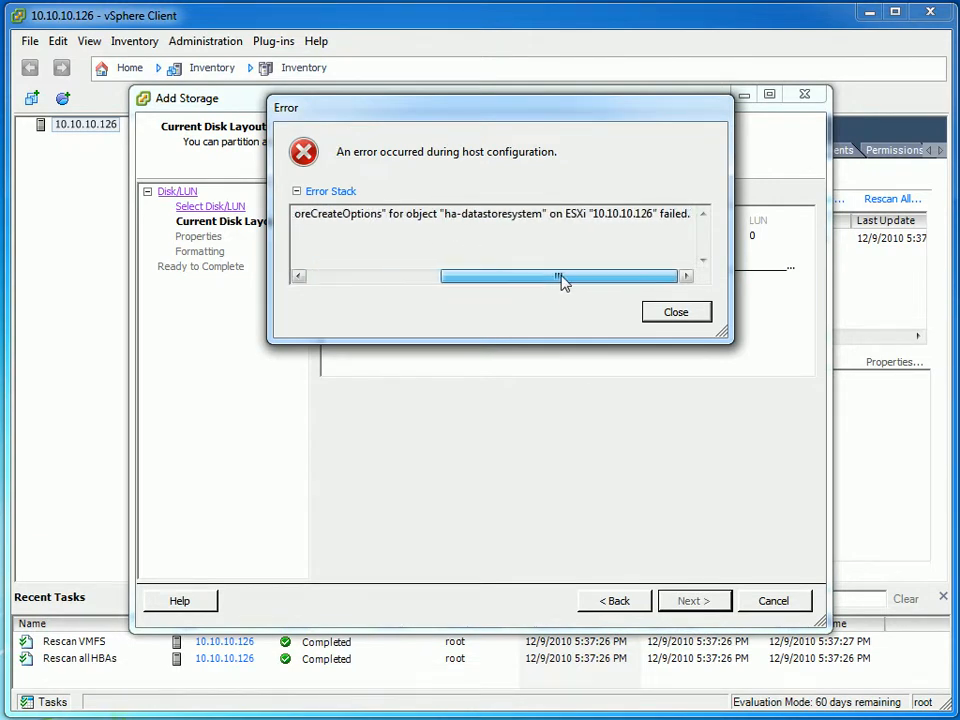
left_click_drag(560, 276, 405, 276)
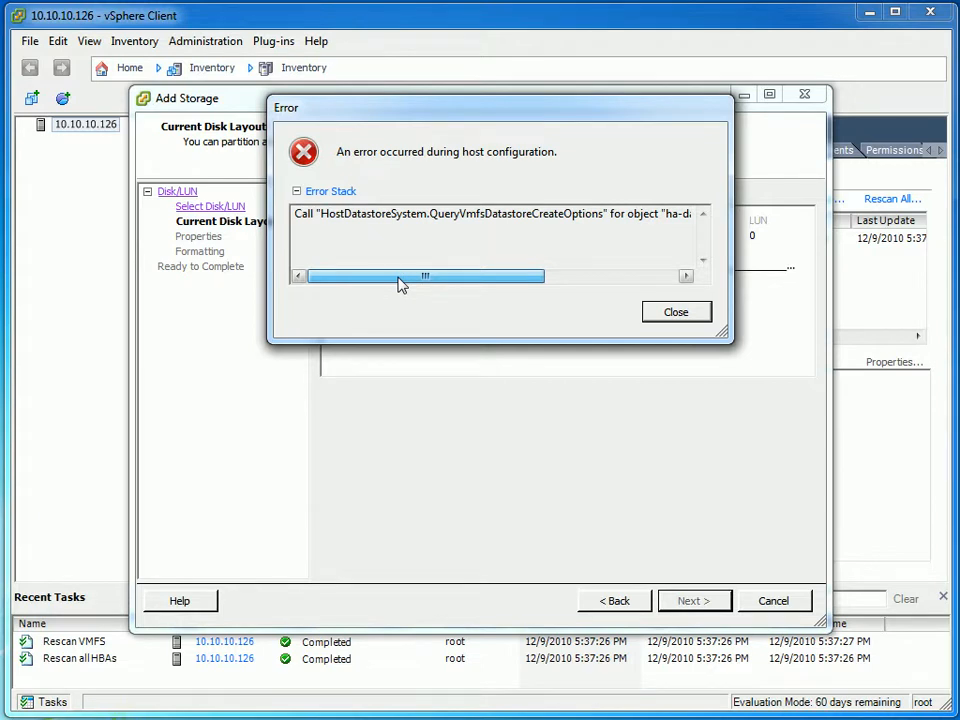
left_click(675, 311)
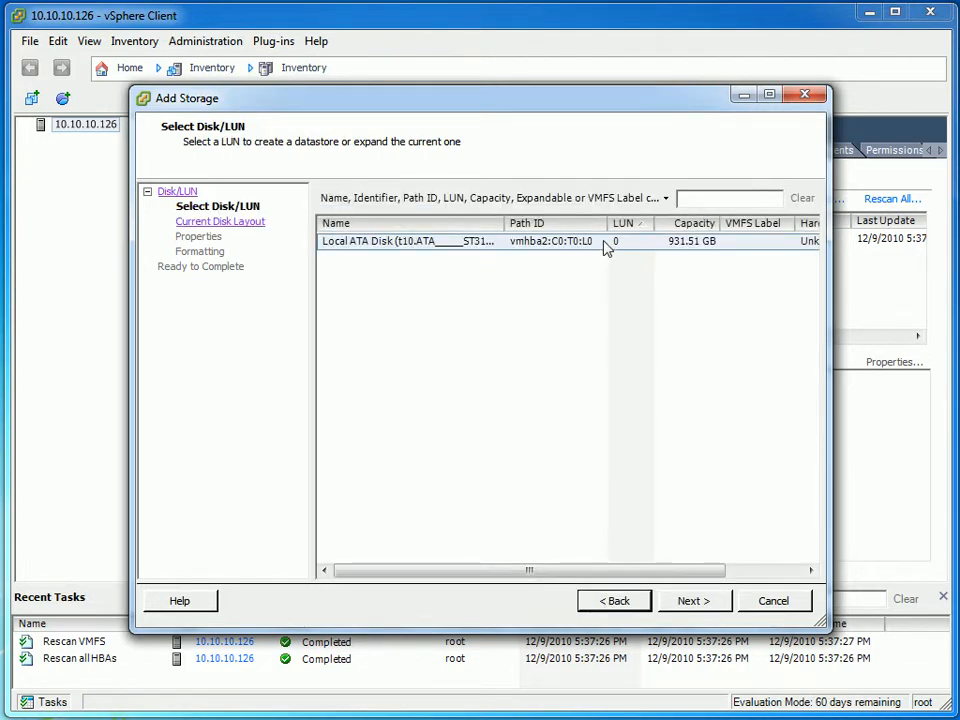
left_click(694, 600)
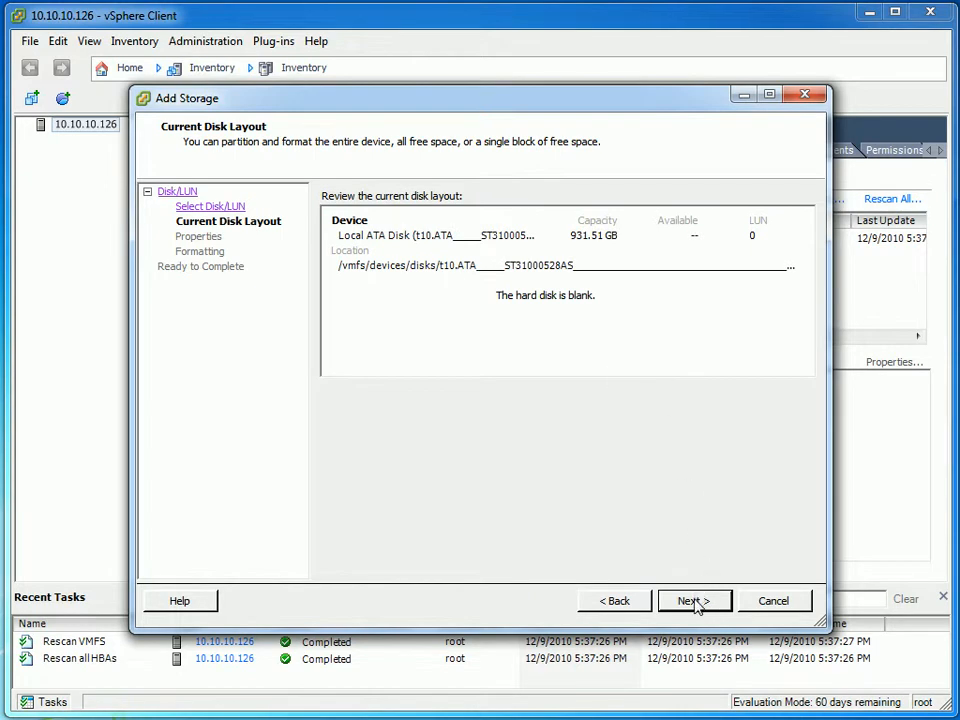
left_click(694, 600)
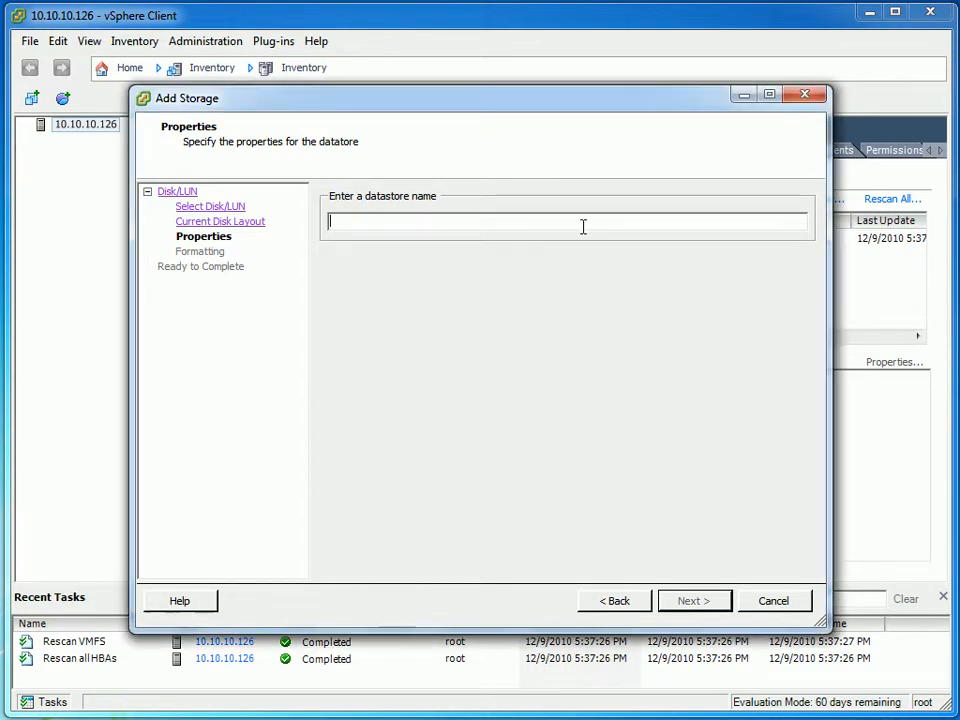
type("VM_Store")
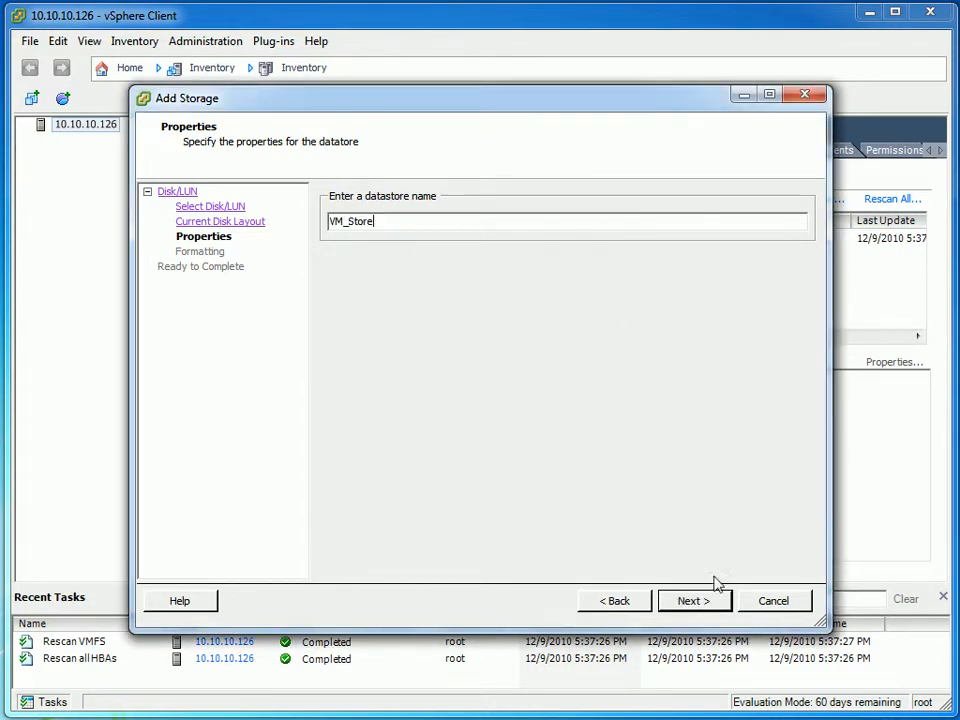
left_click(693, 600)
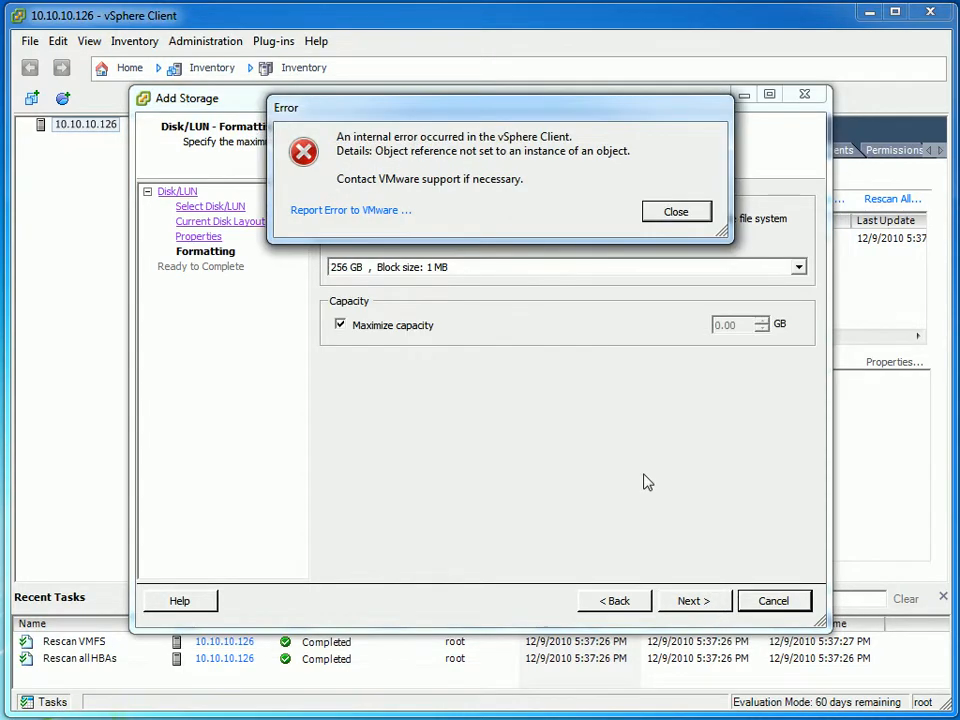
left_click(675, 211)
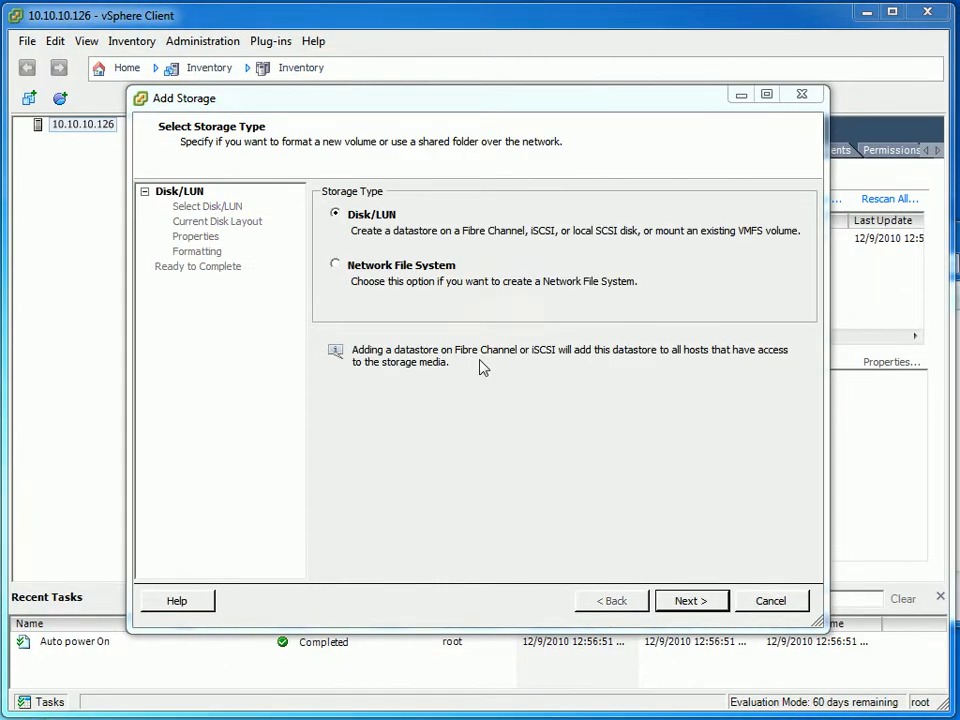
Step: Rerun the wizard on the local disk, name it vmstoer with maximum capacity, reaching Ready to Complete
left_click(692, 600)
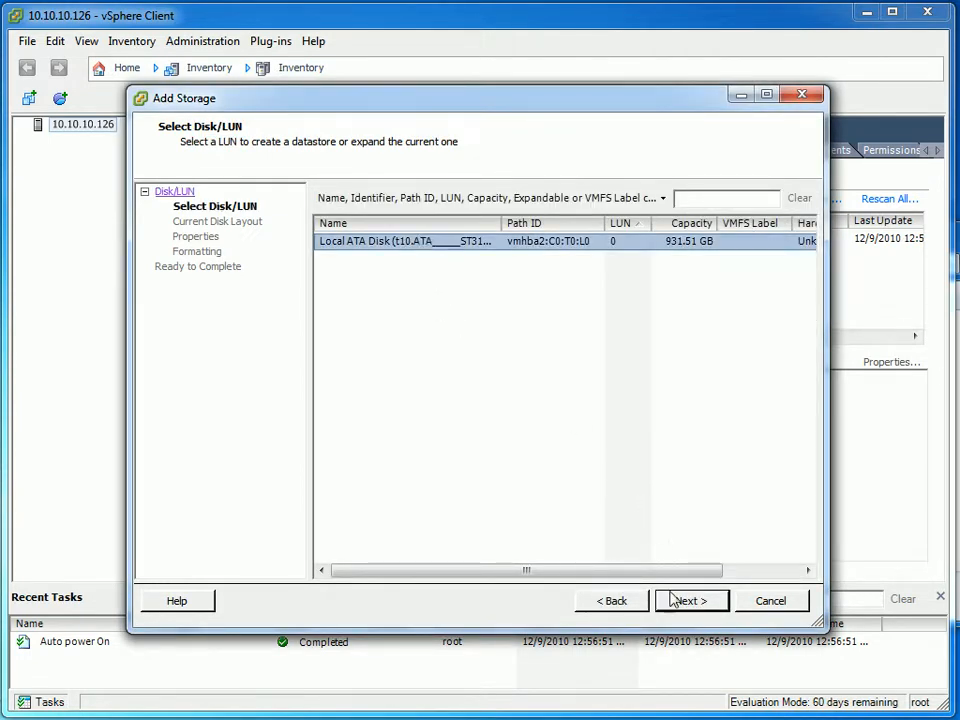
left_click(691, 600)
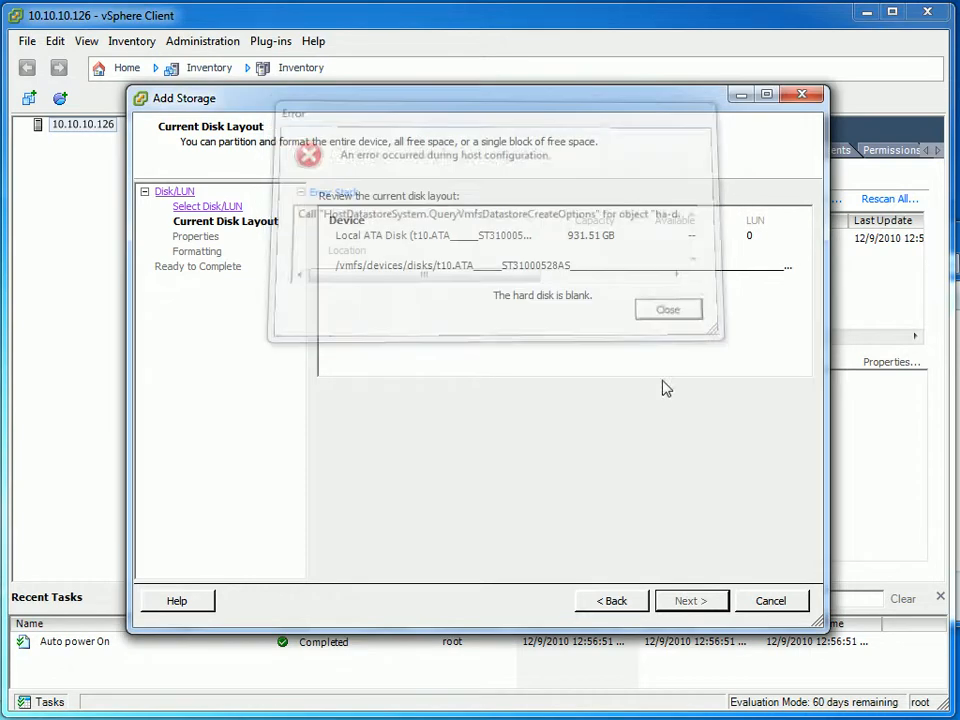
left_click(667, 308)
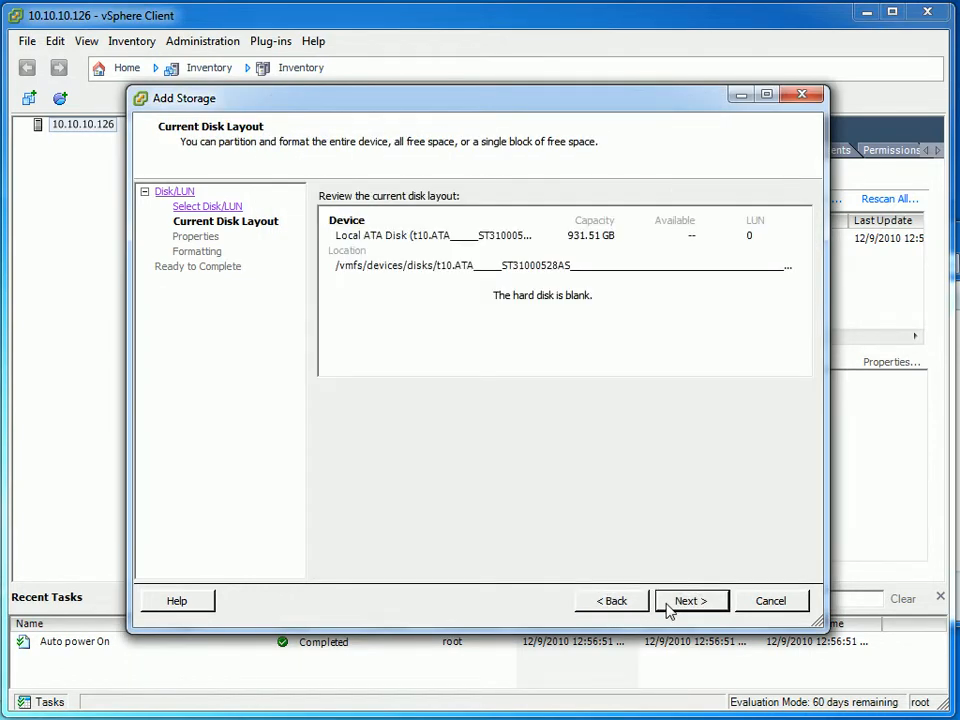
left_click(691, 600)
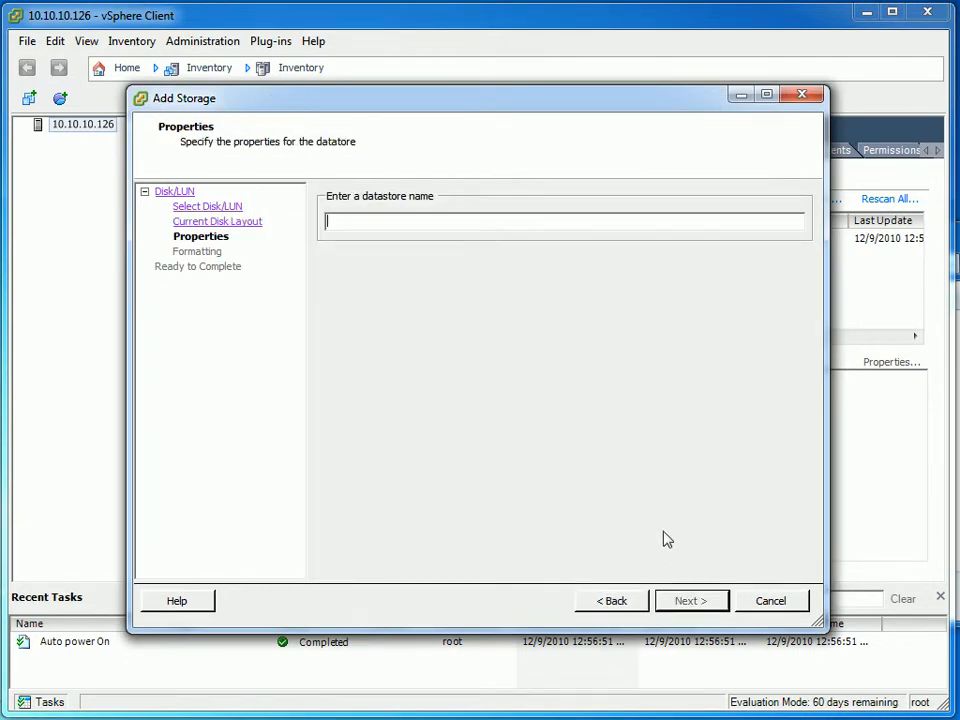
type("vmstoer")
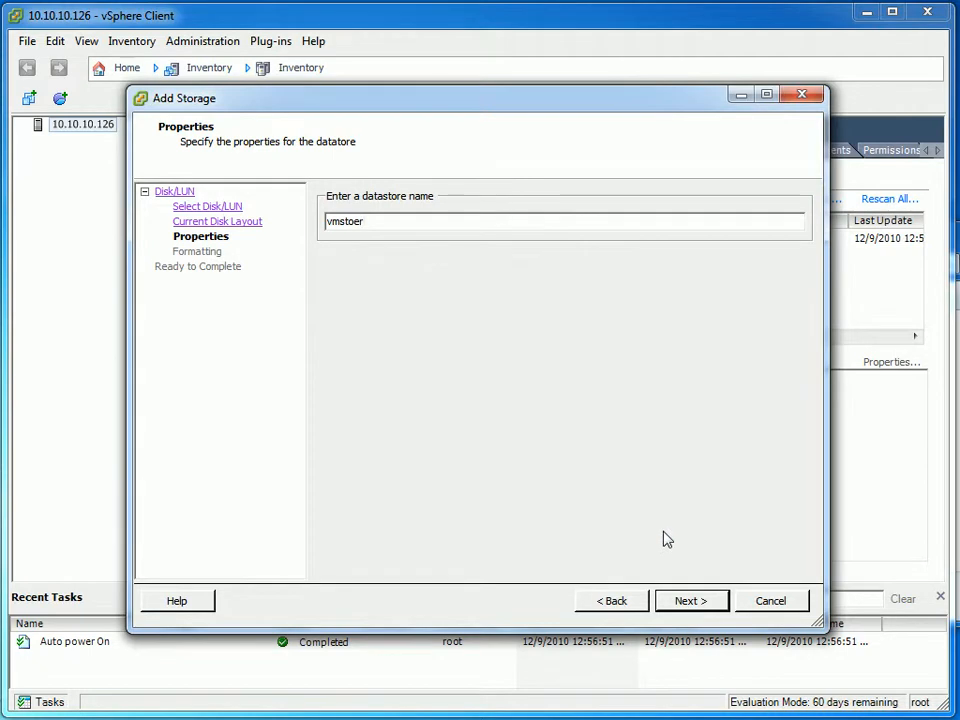
left_click(691, 600)
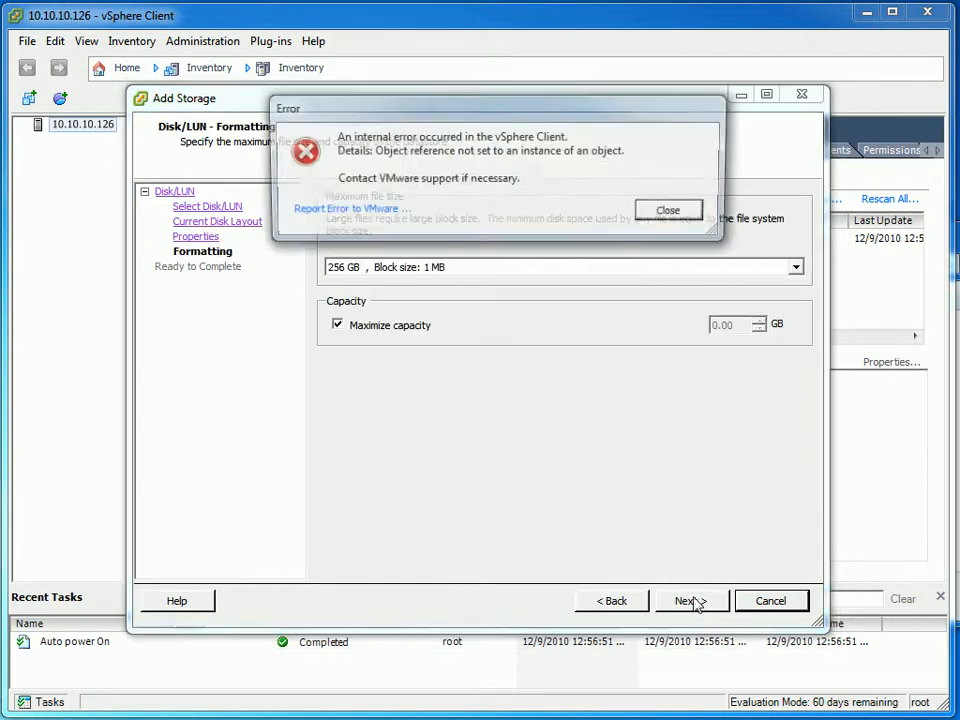
left_click(668, 209)
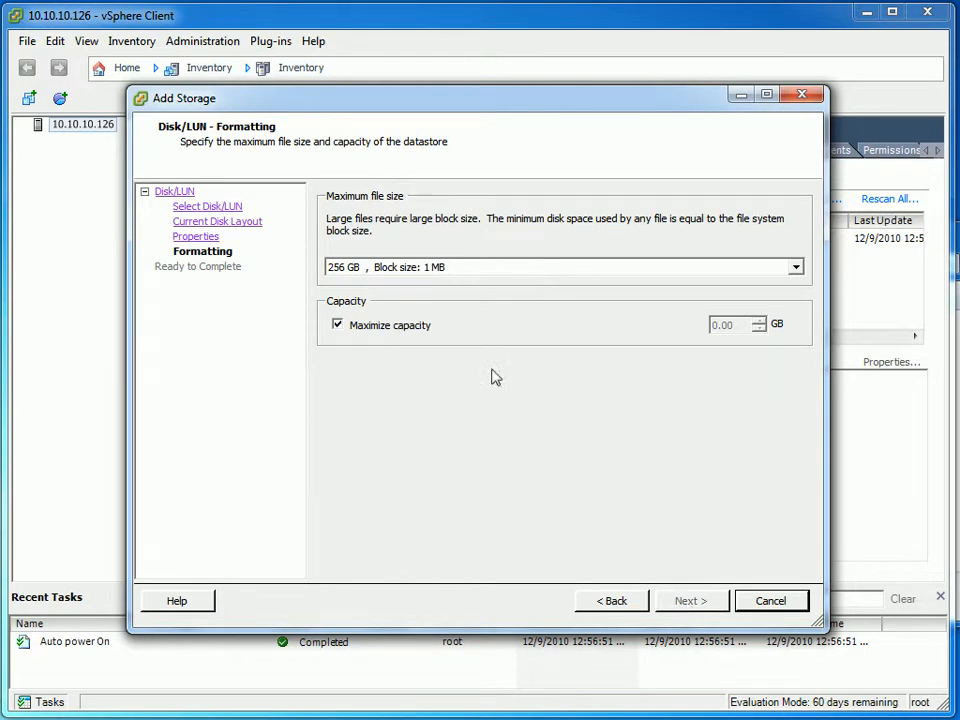
left_click(691, 600)
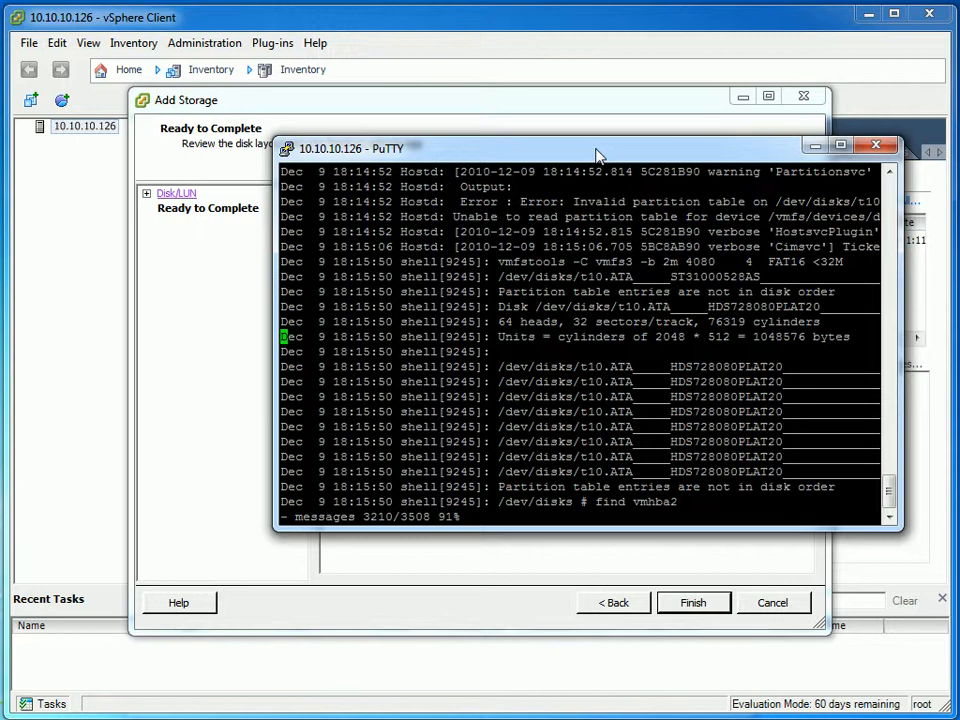
mouse_move(598, 296)
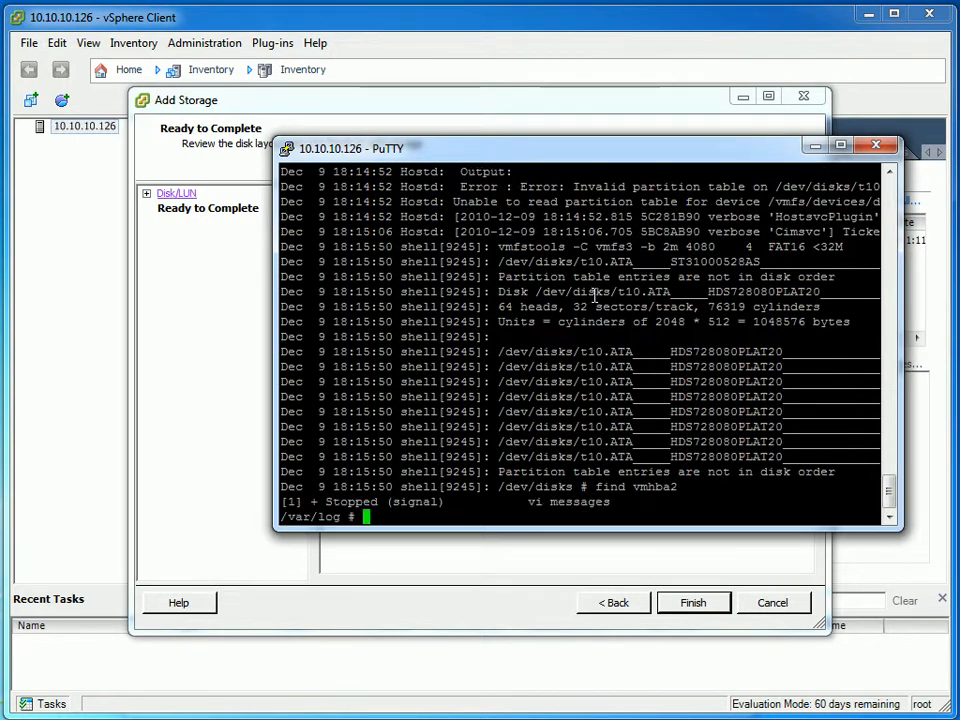
Step: In PuTTY, change to the ESXi host's root directory and list its contents
type("ls")
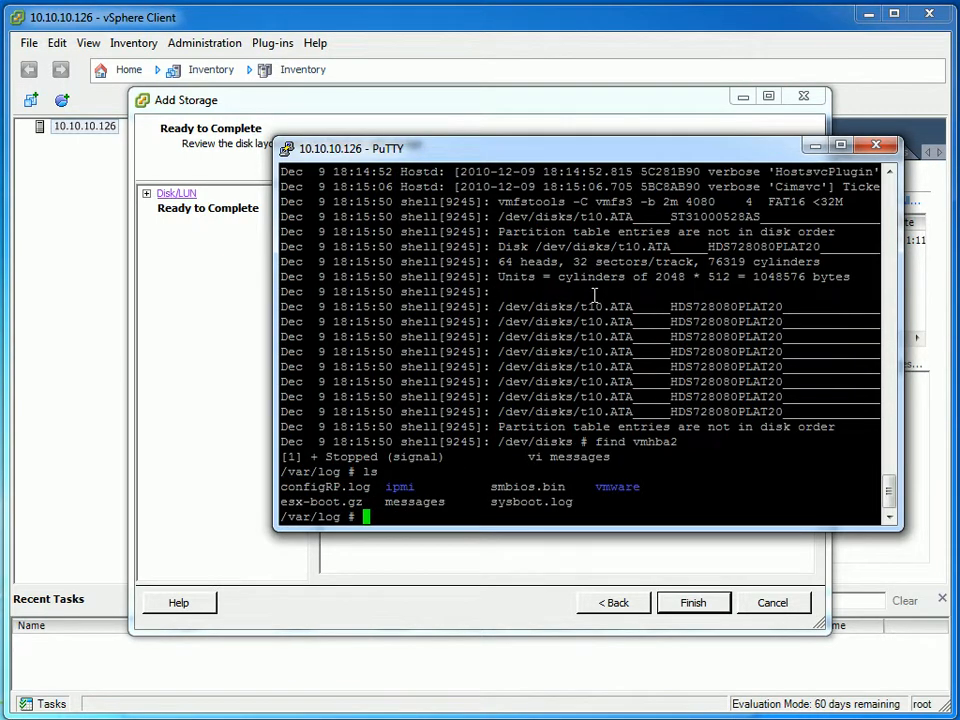
type("cd")
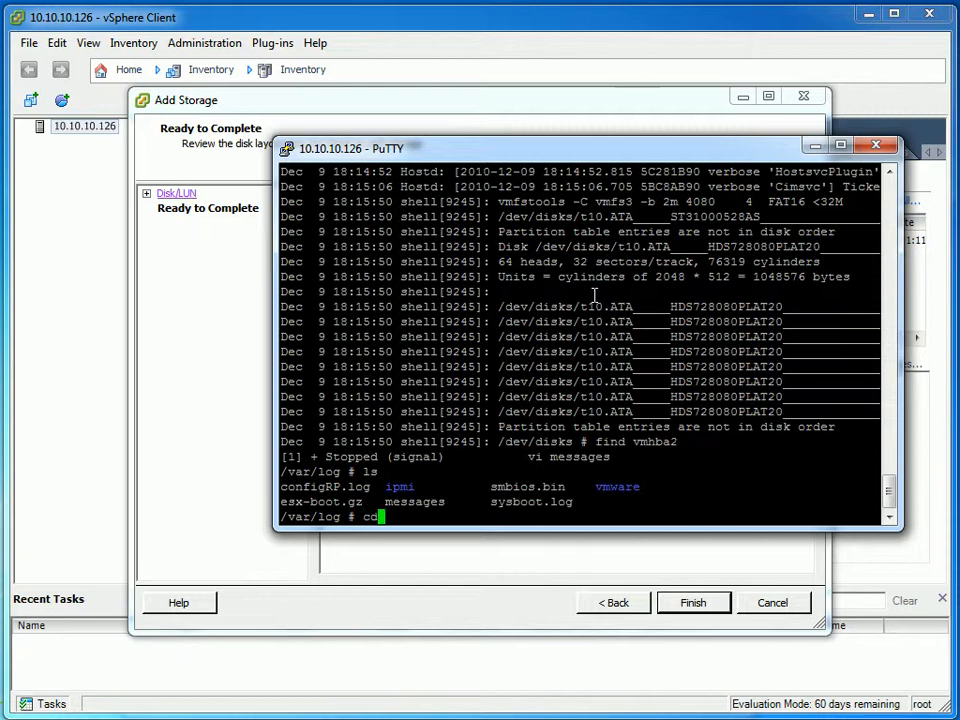
type("/")
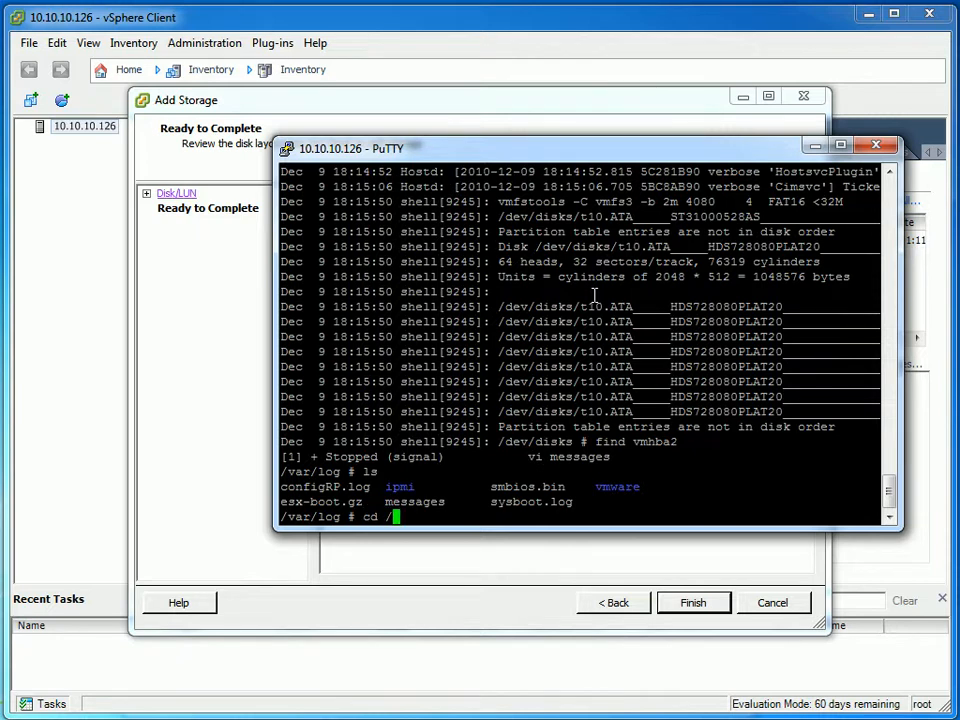
key("BackSpace")
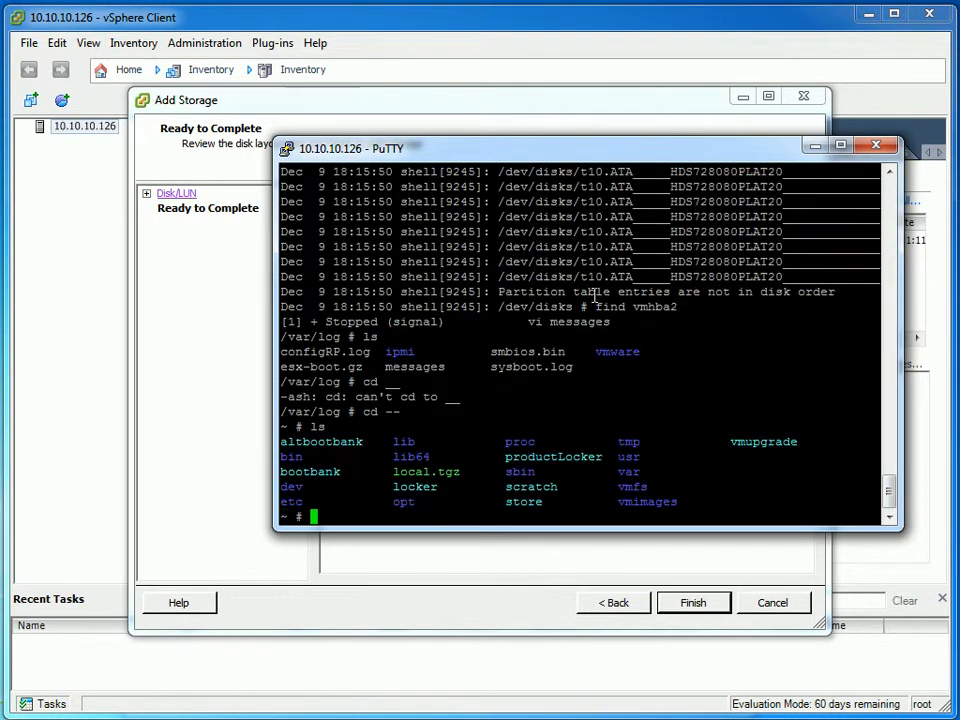
type("c")
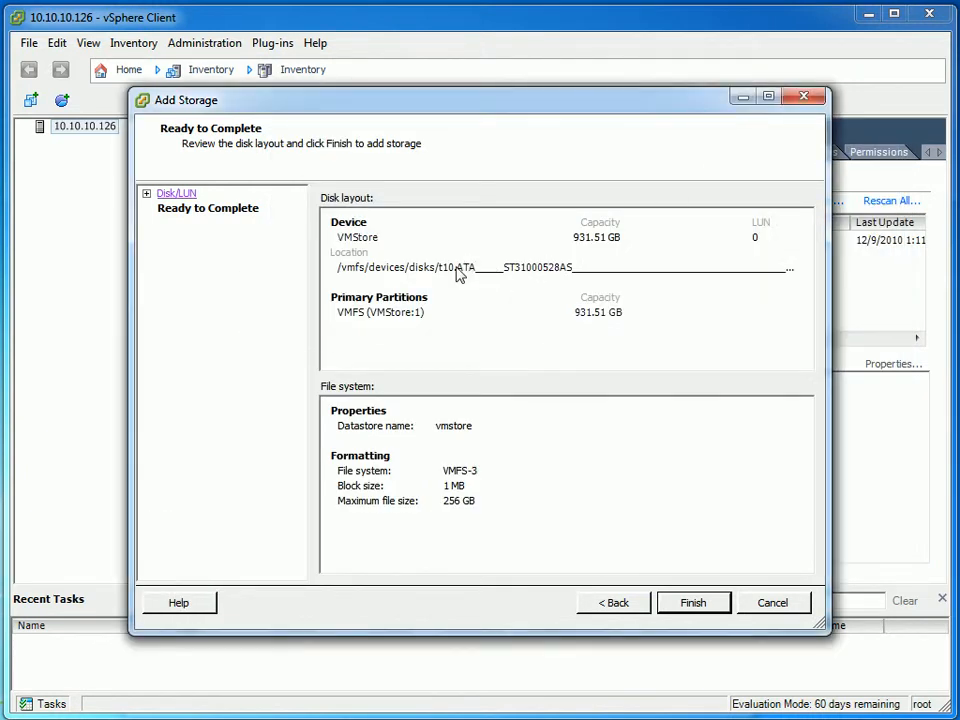
mouse_move(673, 553)
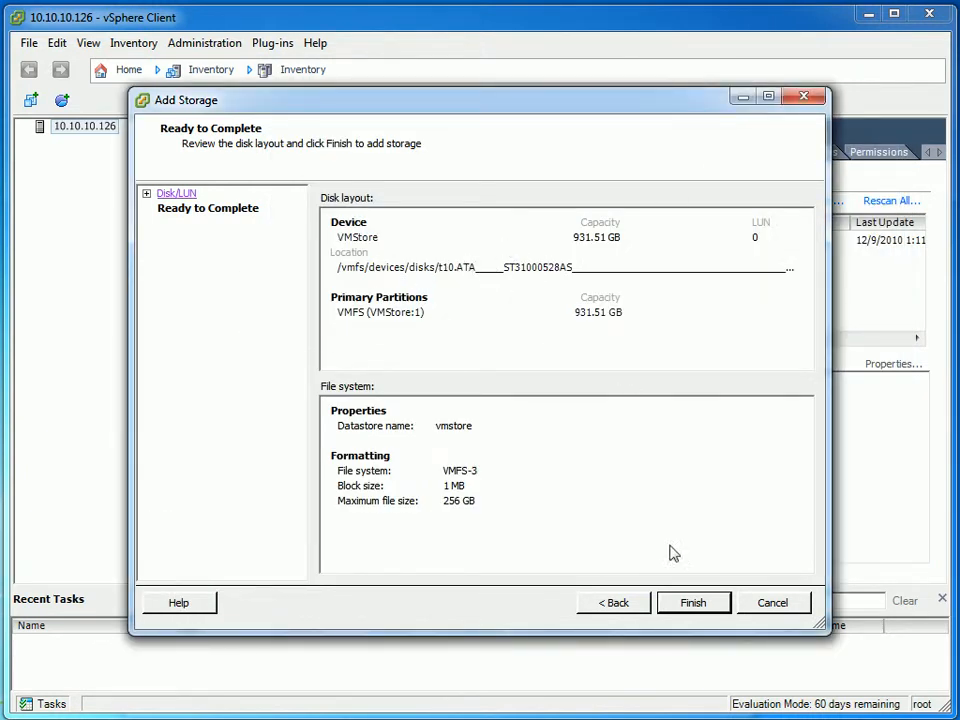
Step: Finish creating the vmstore datastore and inspect it in the Datastores and Devices views
left_click(693, 602)
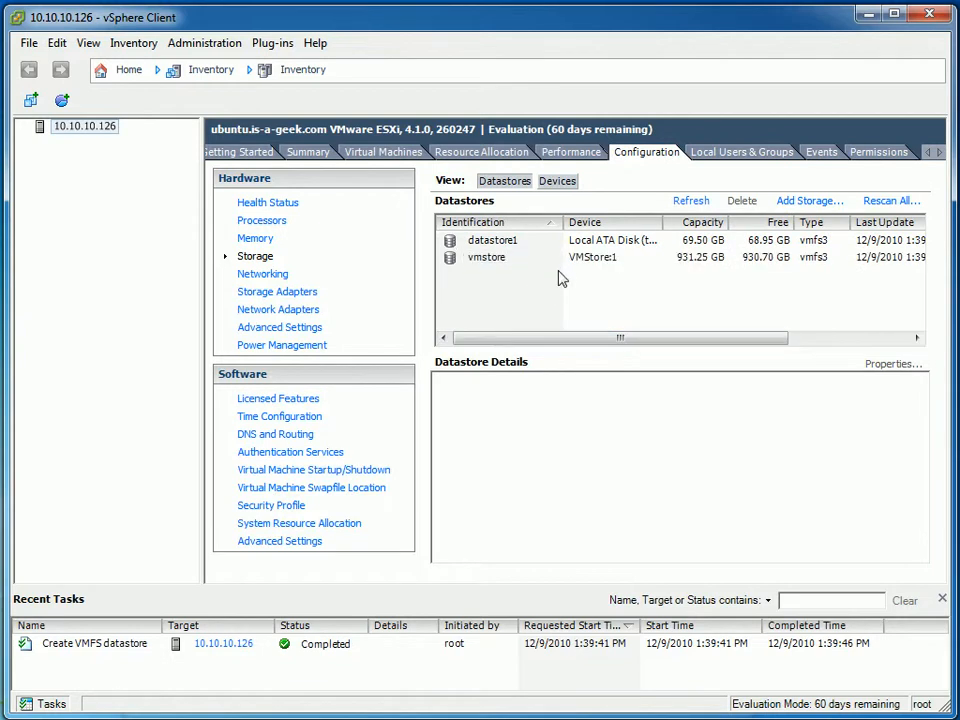
right_click(487, 257)
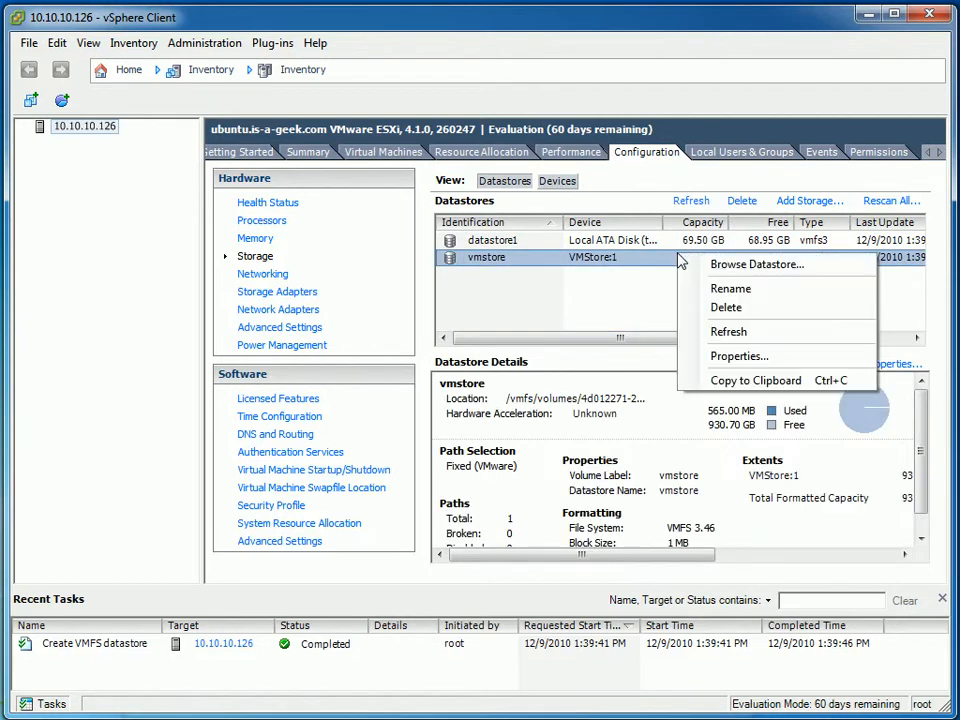
left_click(729, 331)
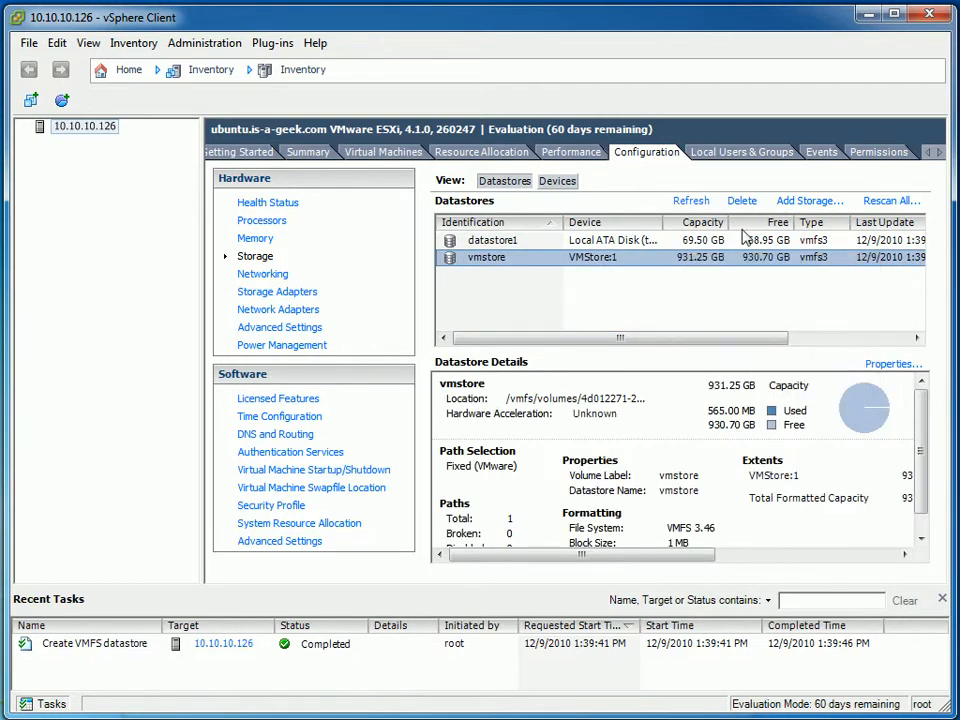
left_click(557, 181)
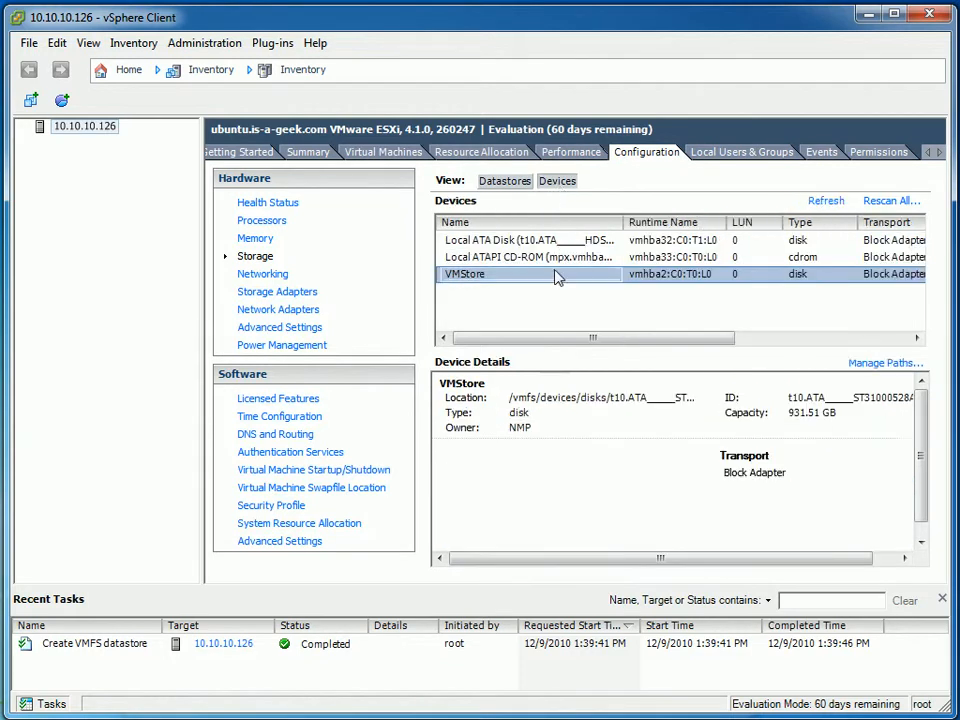
right_click(465, 274)
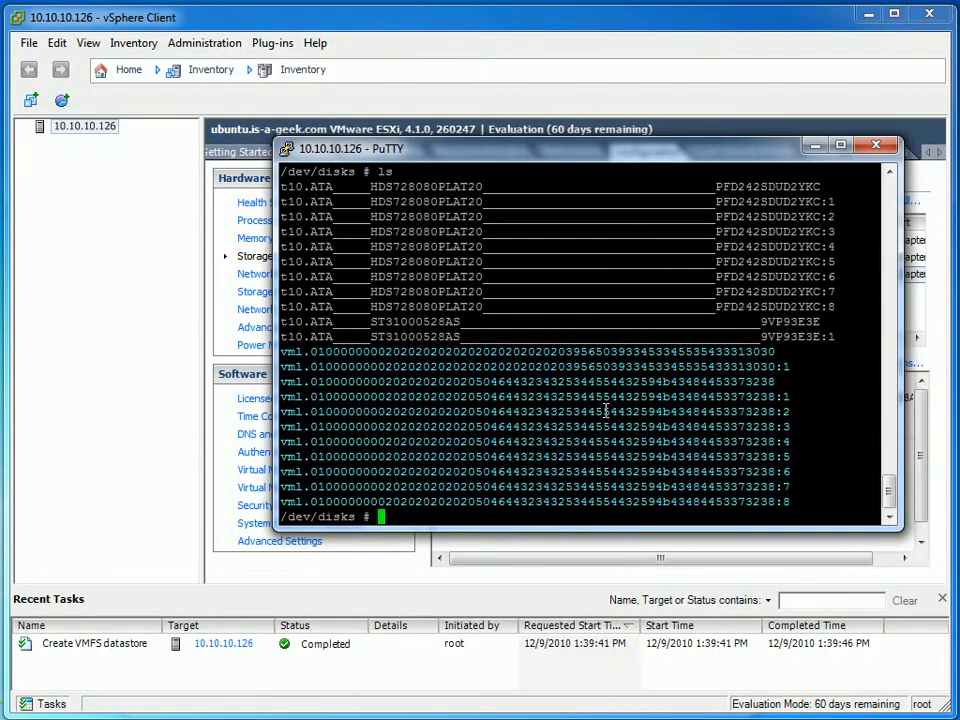
Step: Run fdisk on the host disk to view its new-partition options, then minimize PuTTY
type("fd")
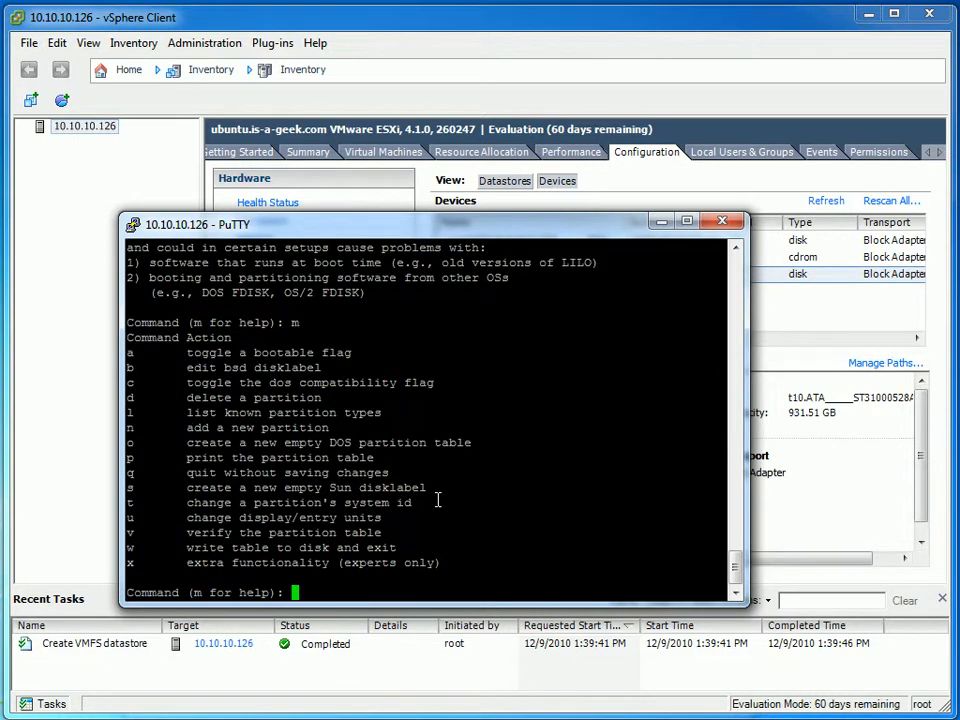
type("n")
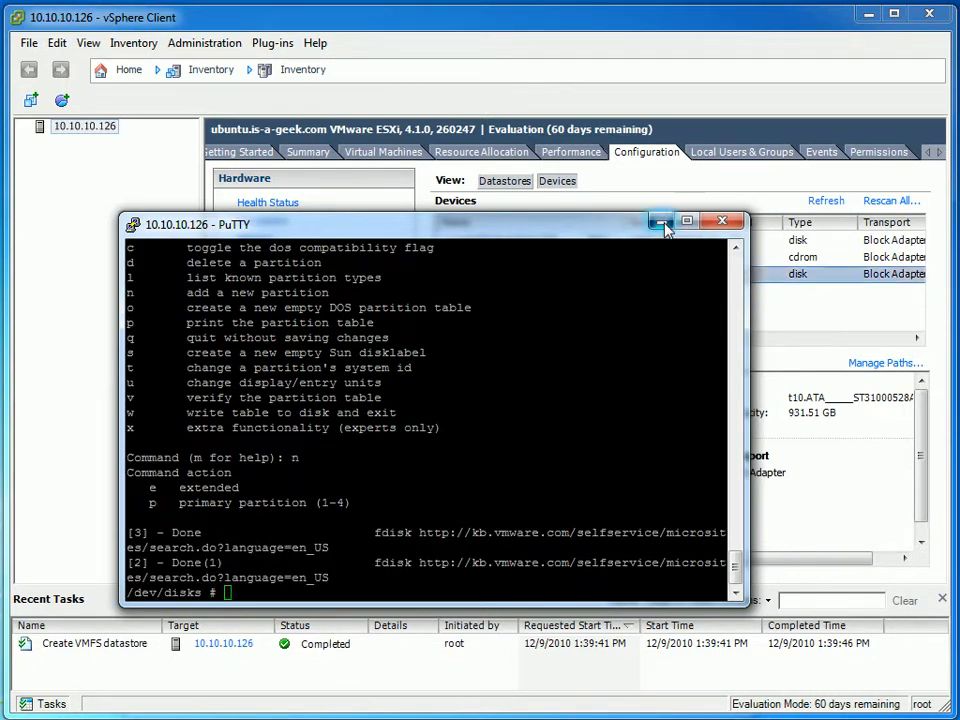
left_click(721, 221)
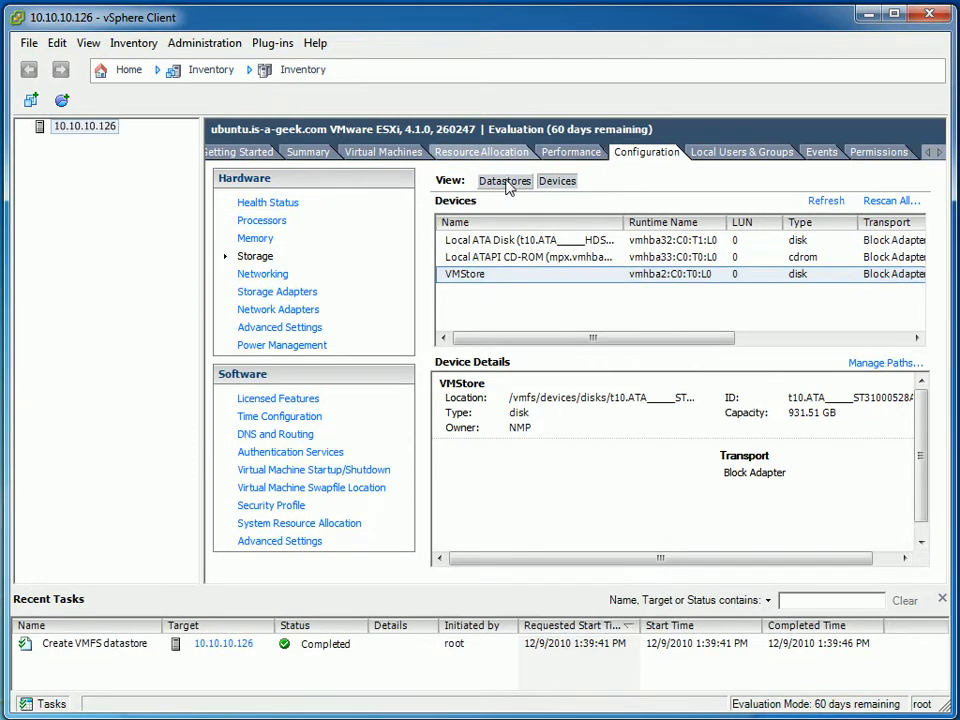
Step: Return to the host's Configuration and switch the storage view back to Datastores
left_click(481, 151)
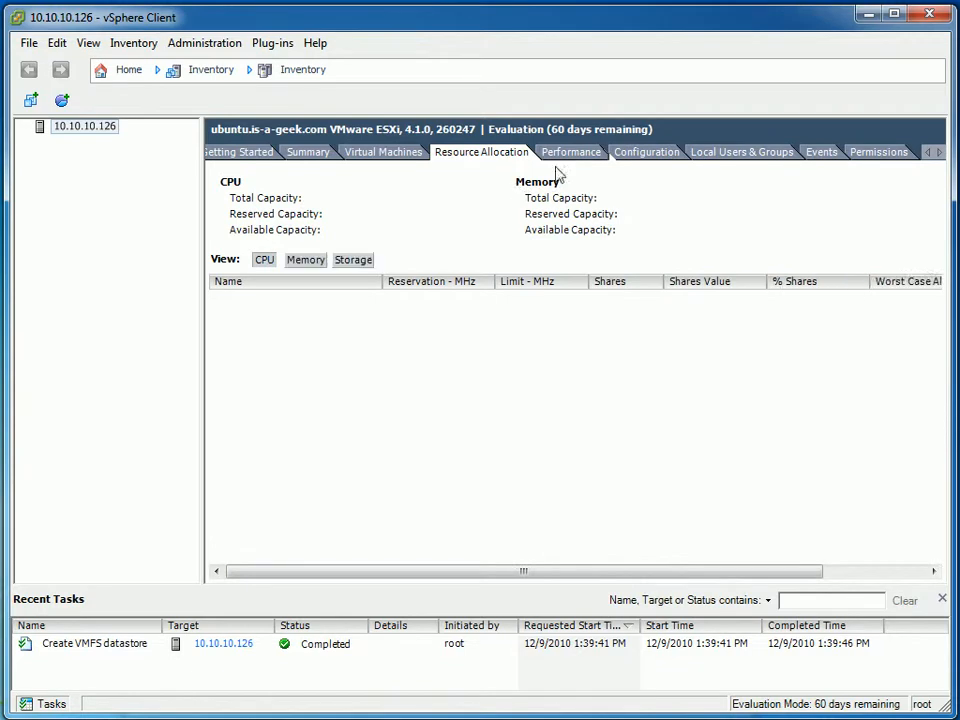
left_click(647, 151)
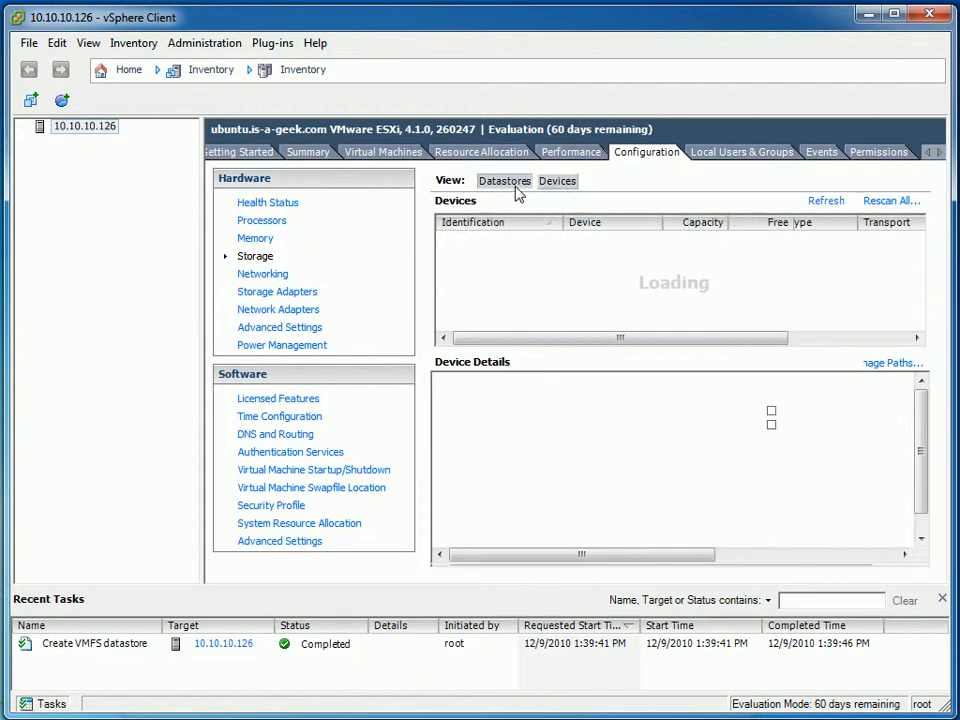
left_click(504, 181)
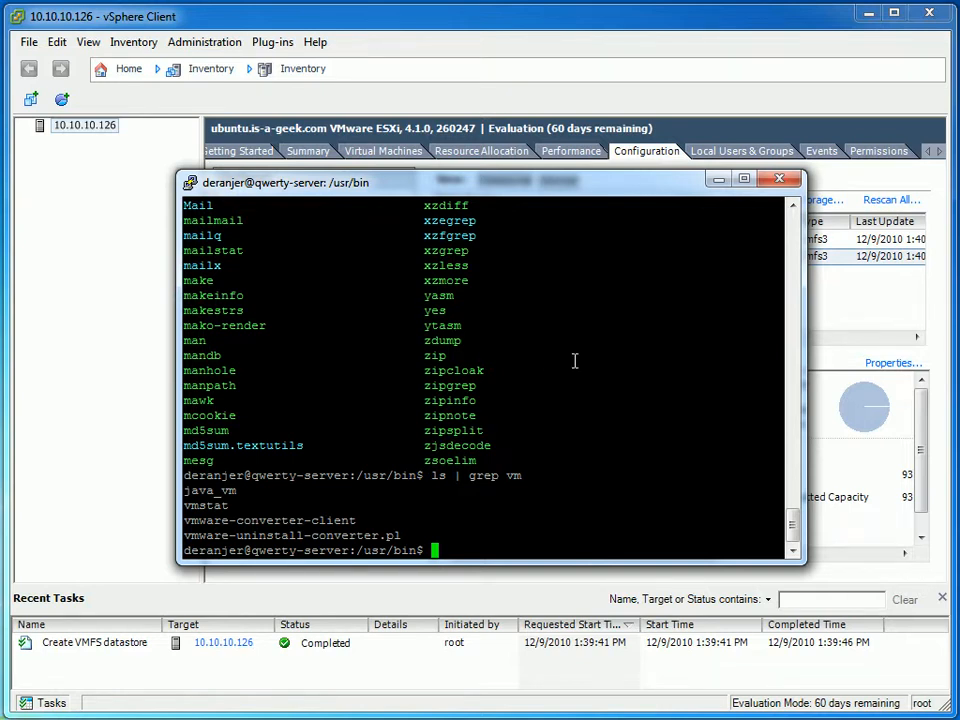
mouse_move(307, 521)
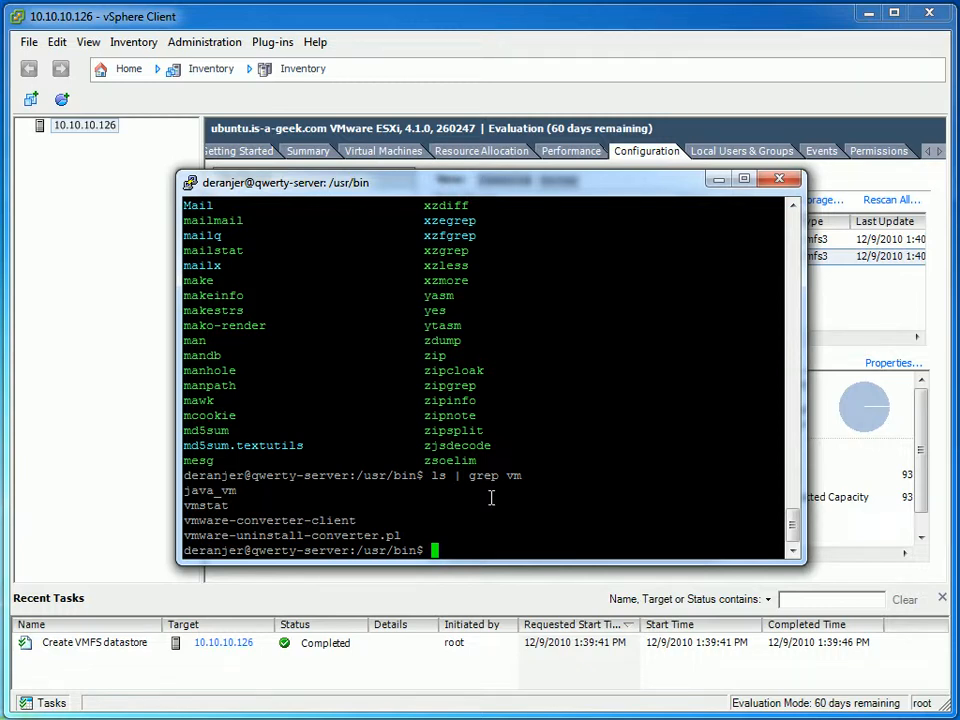
mouse_move(528, 470)
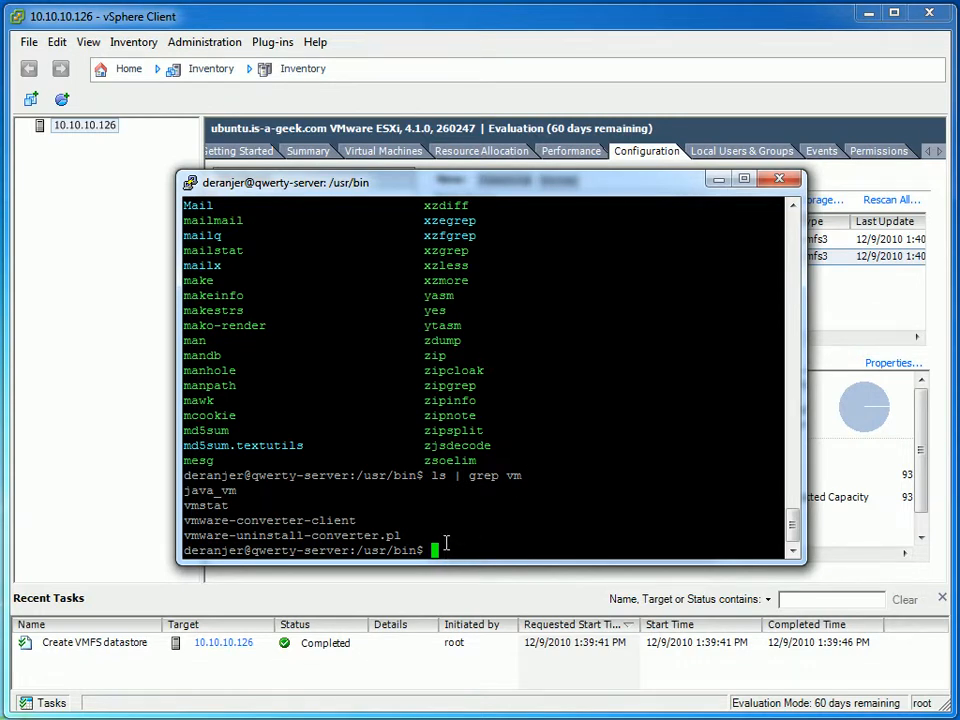
mouse_move(371, 513)
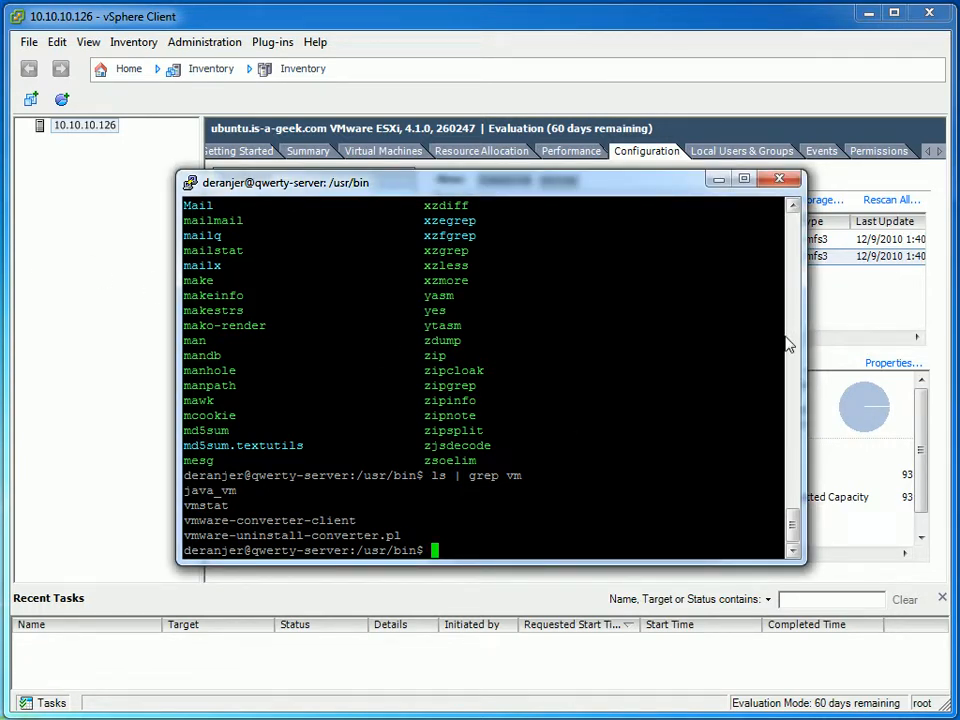
Step: Launch vmware-converter-client from the PuTTY prompt by tab-completing 'vm'
type("vm")
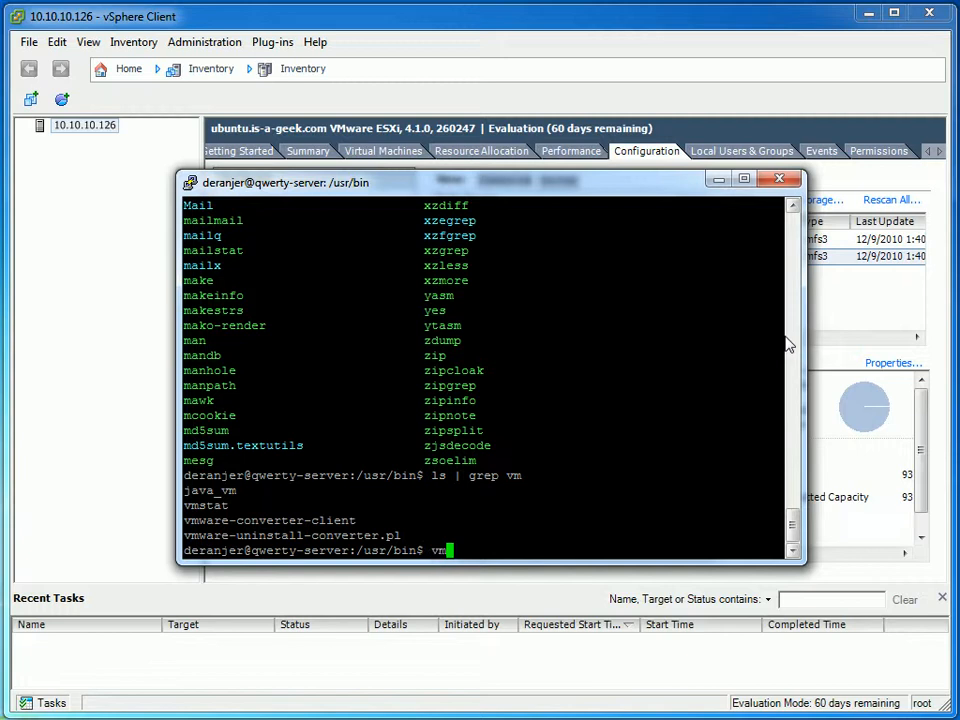
key("Tab")
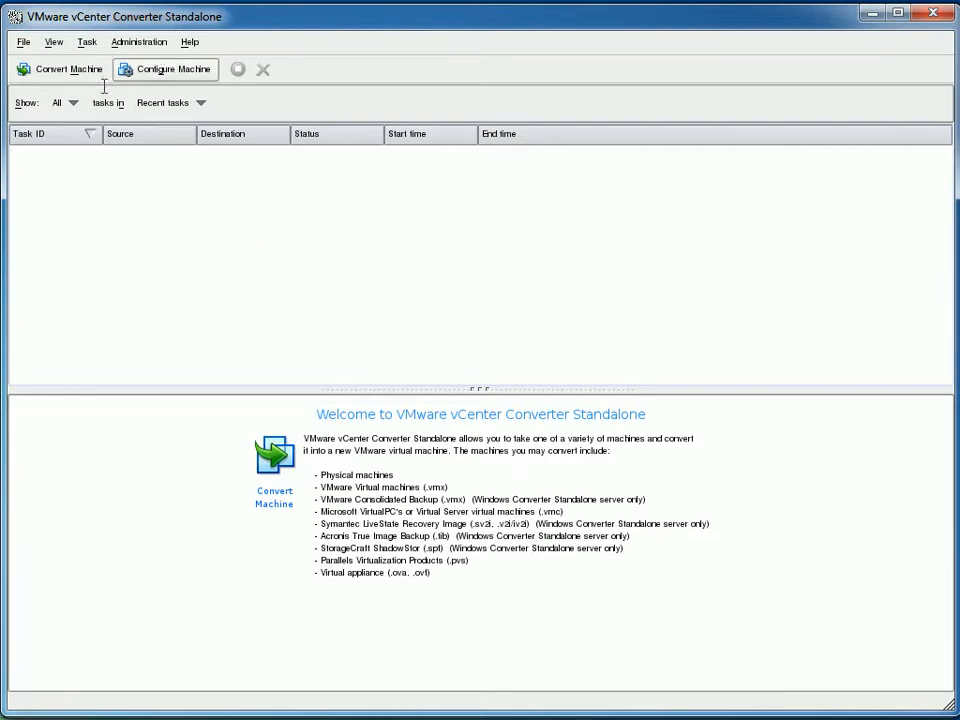
mouse_move(60, 69)
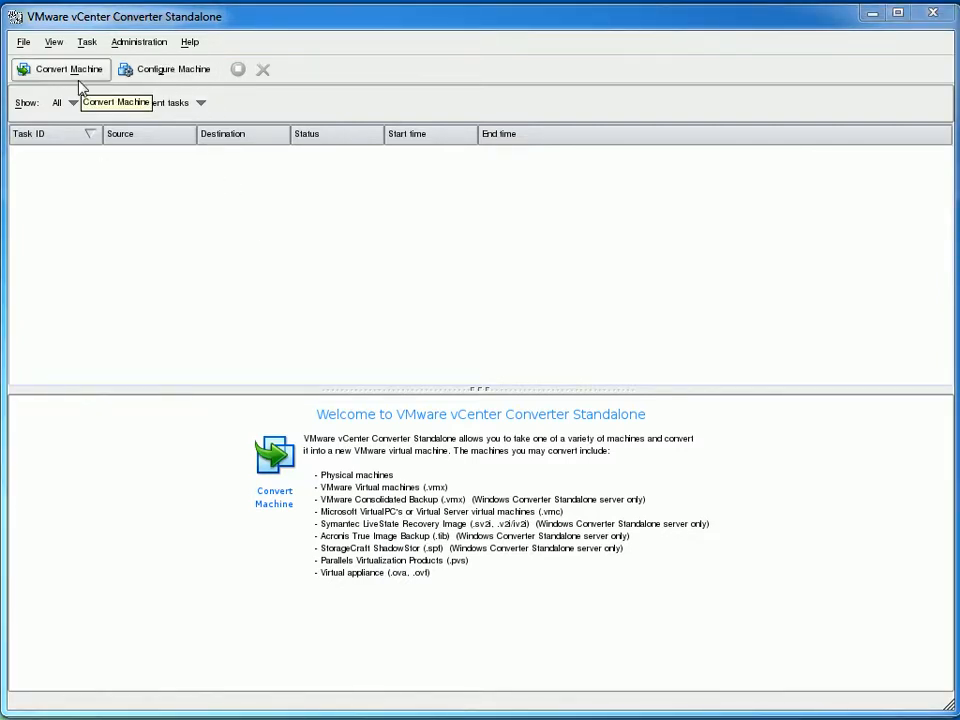
Step: Start a new conversion with a powered-on machine as the source type
left_click(60, 69)
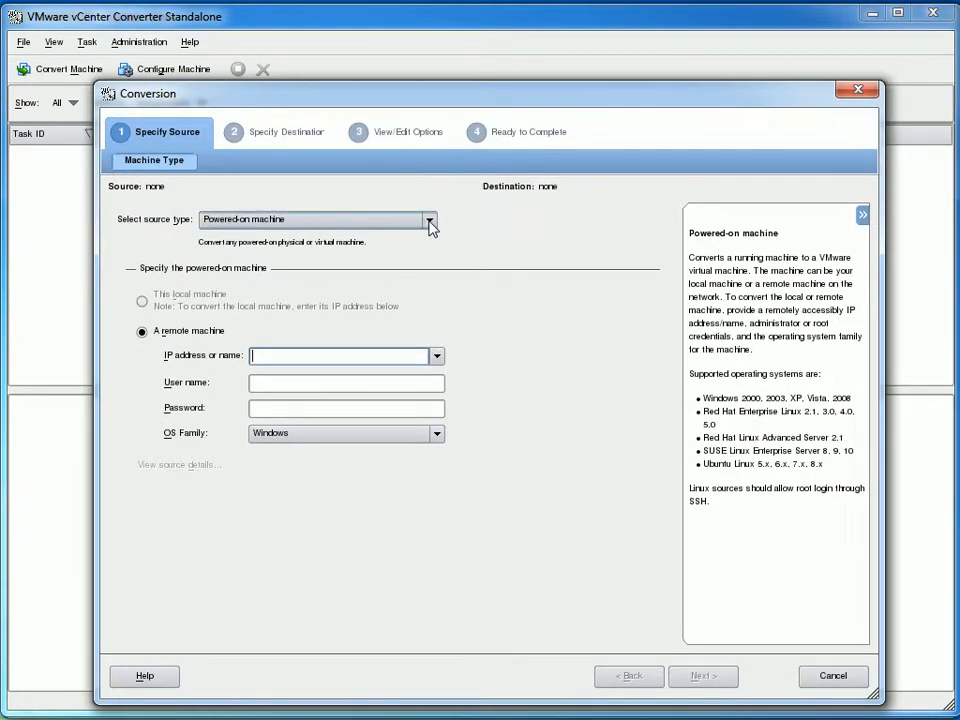
left_click(429, 219)
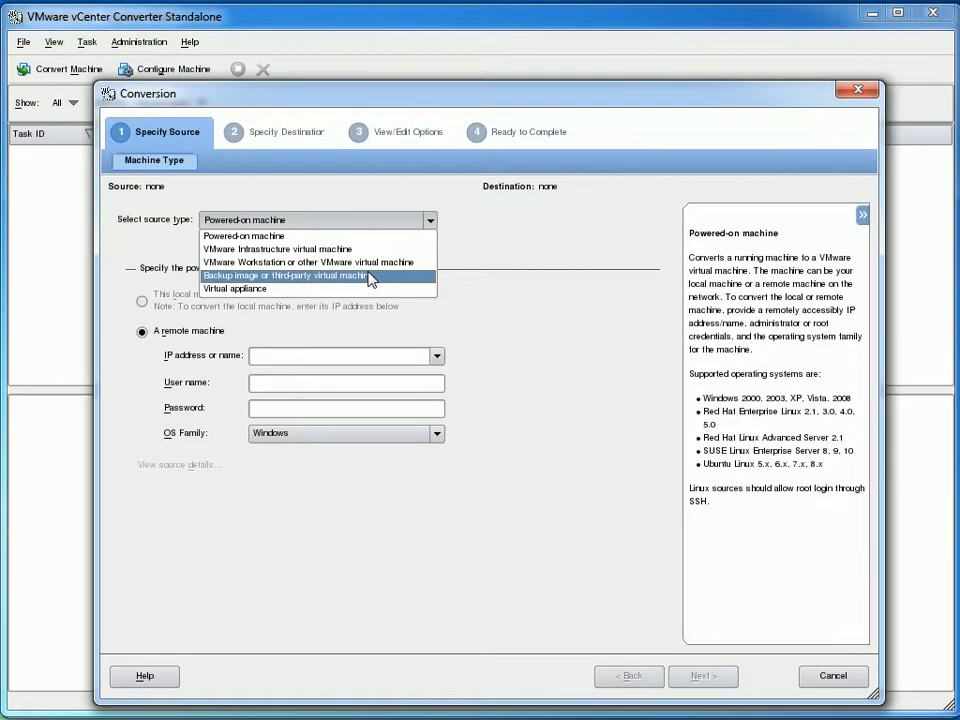
left_click(244, 235)
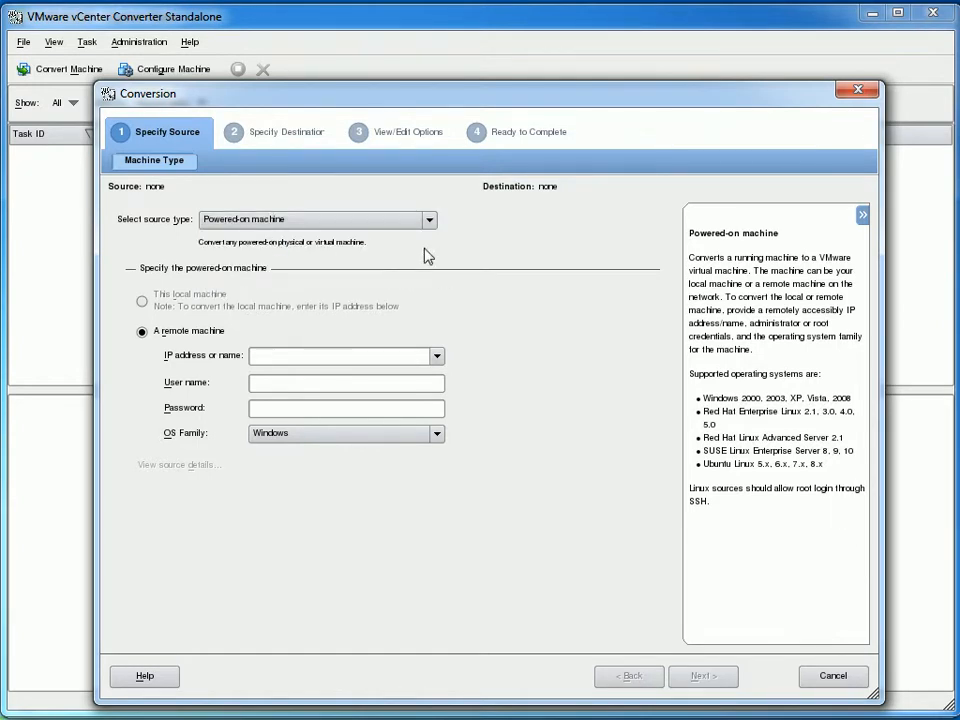
mouse_move(475, 258)
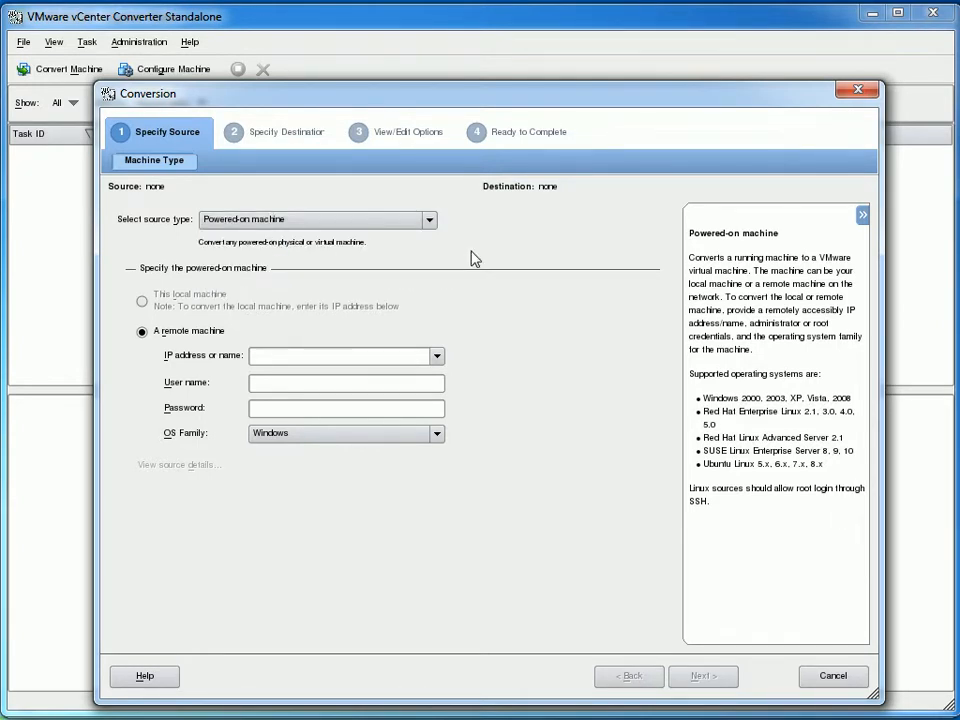
mouse_move(410, 295)
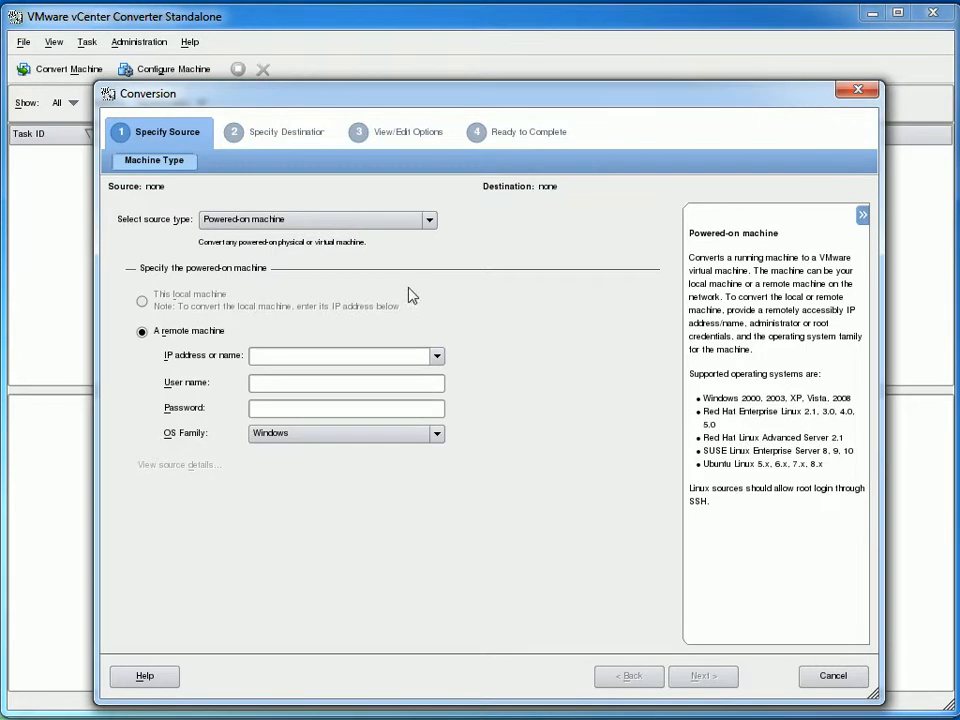
mouse_move(138, 307)
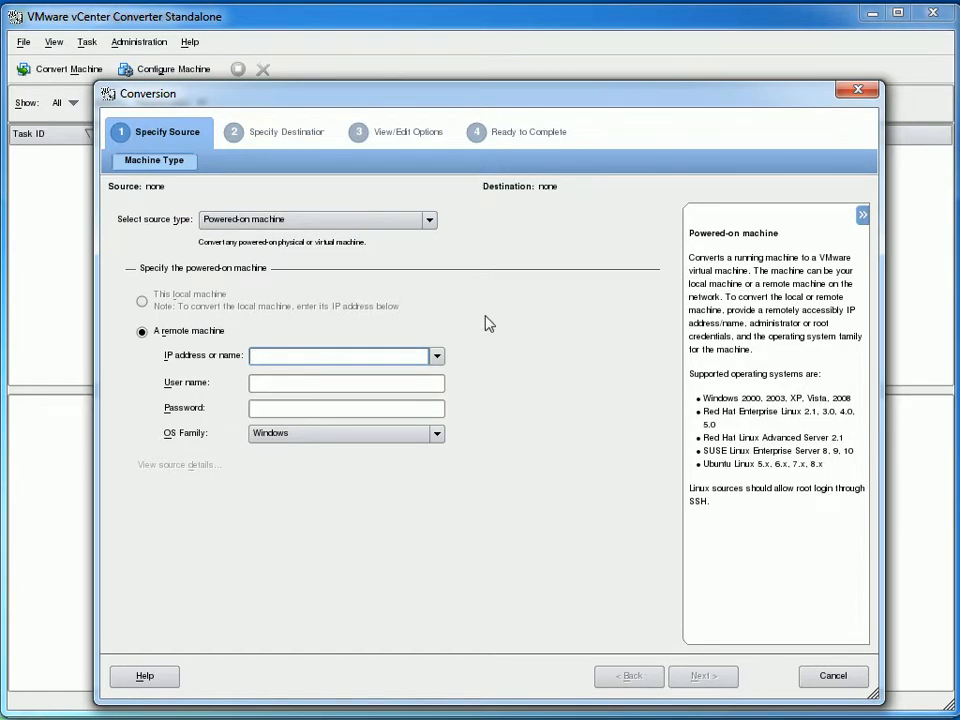
mouse_move(489, 320)
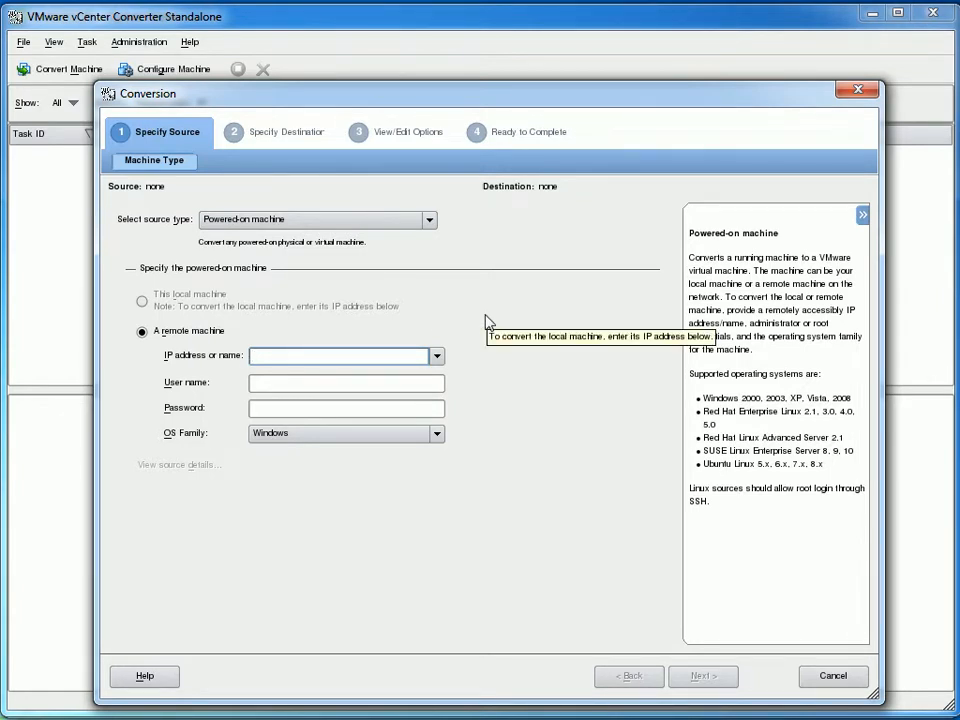
Step: Specify remote machine 192.168.1.100 with its credentials and Linux OS family, then continue
type("192.168.1.100")
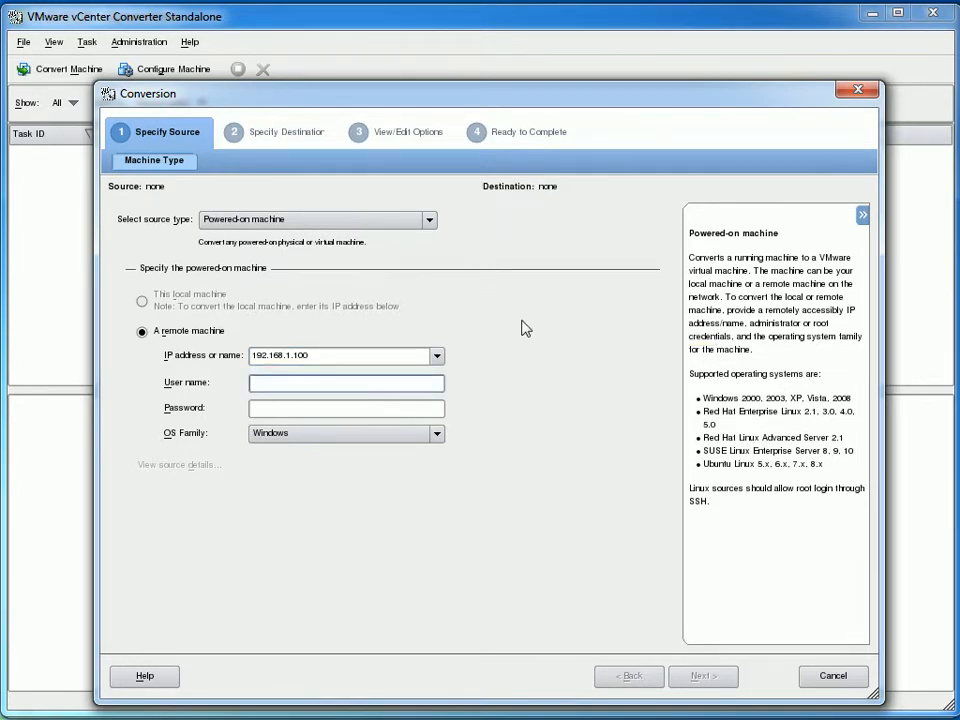
type("root")
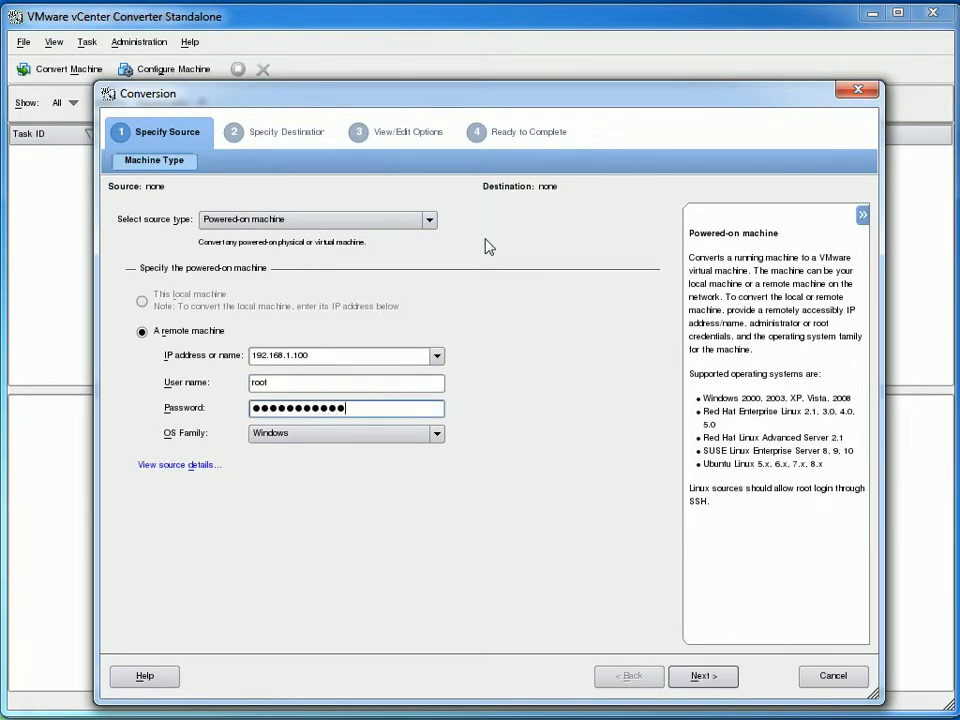
left_click(437, 433)
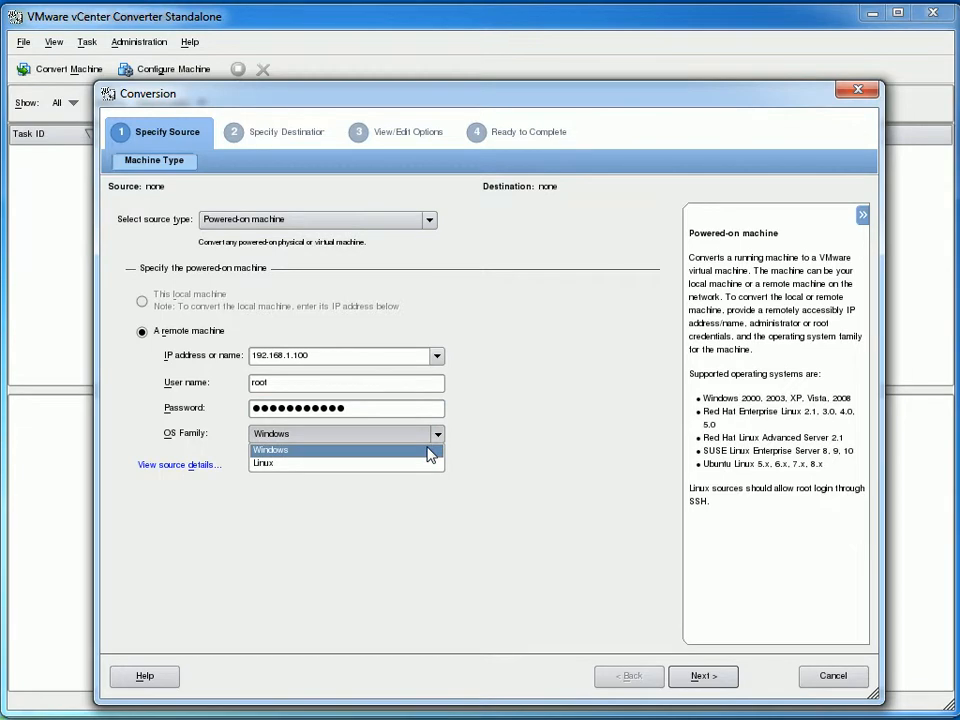
left_click(263, 463)
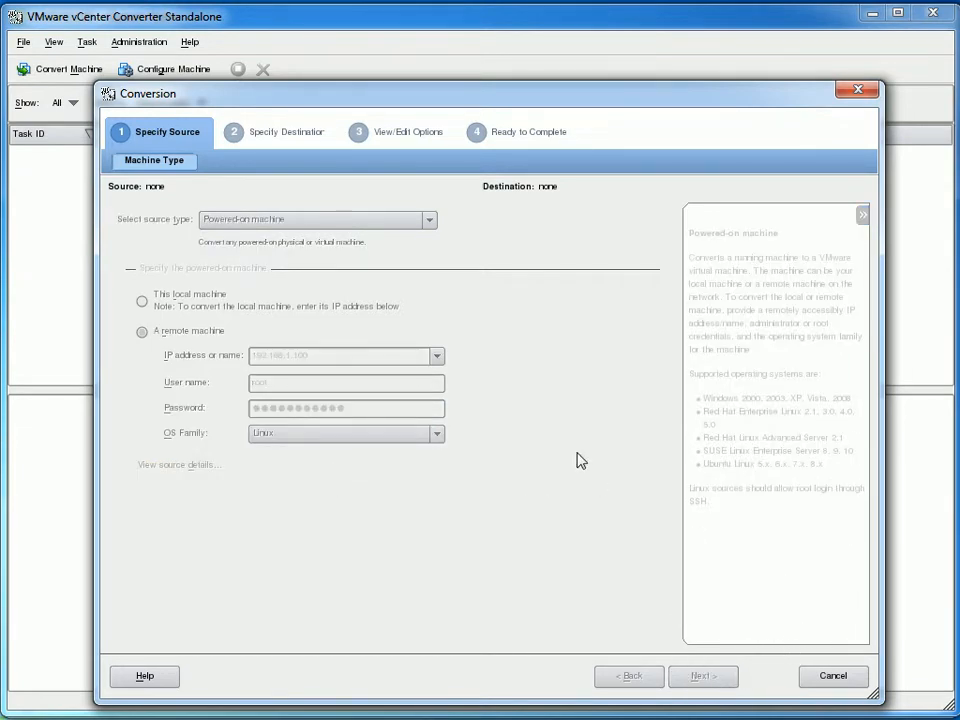
left_click(702, 675)
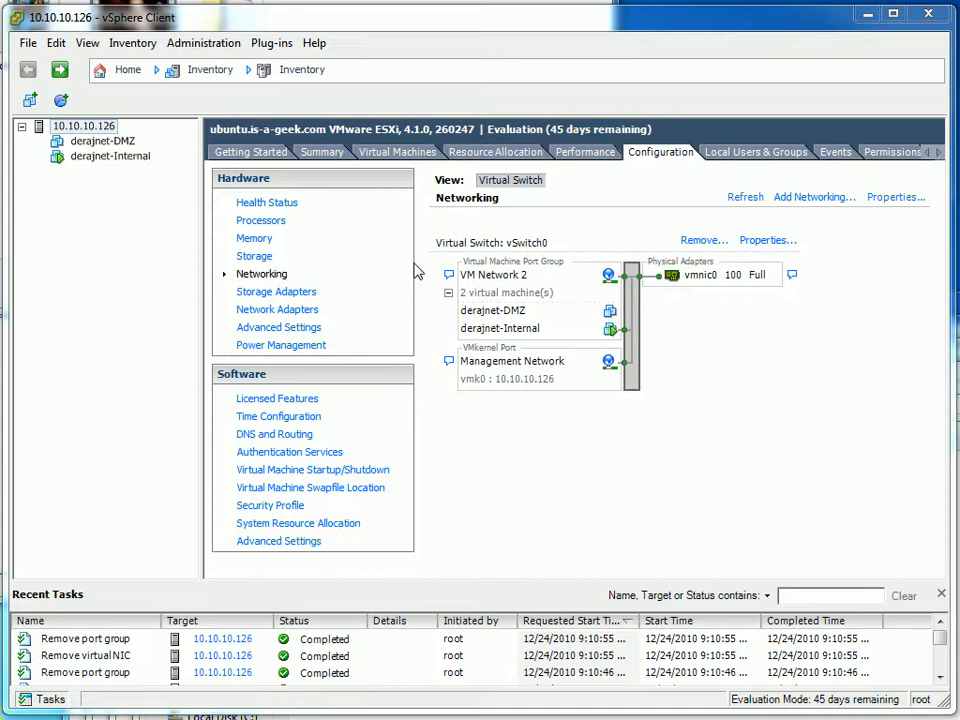
mouse_move(833, 366)
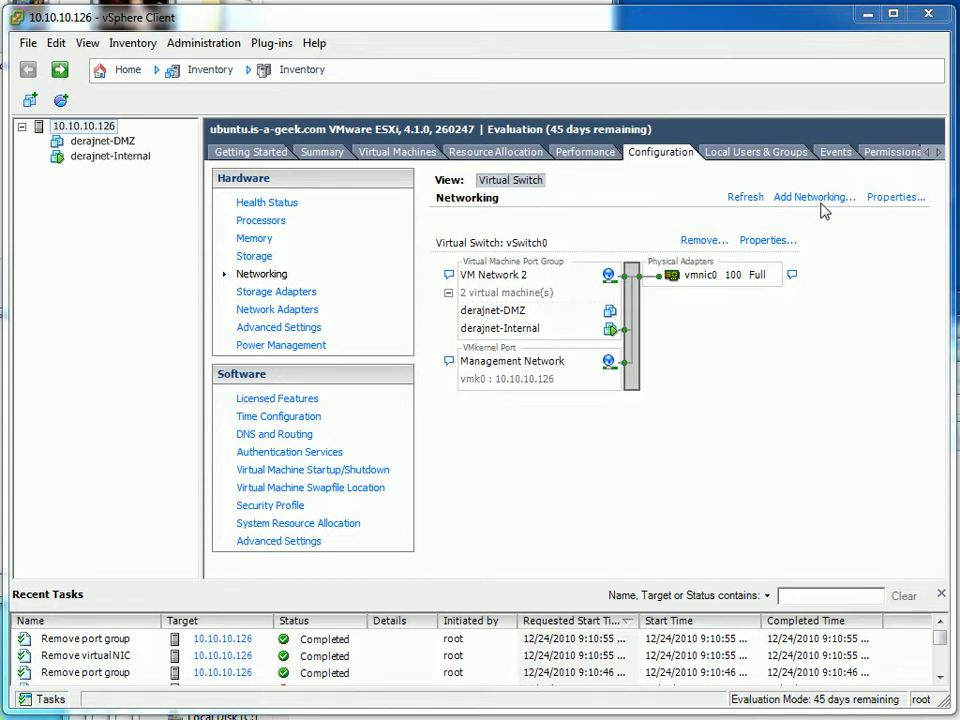
Step: Open vSwitch0's Properties at its adapter list showing only vmnic0, and begin adding adapters
left_click(810, 196)
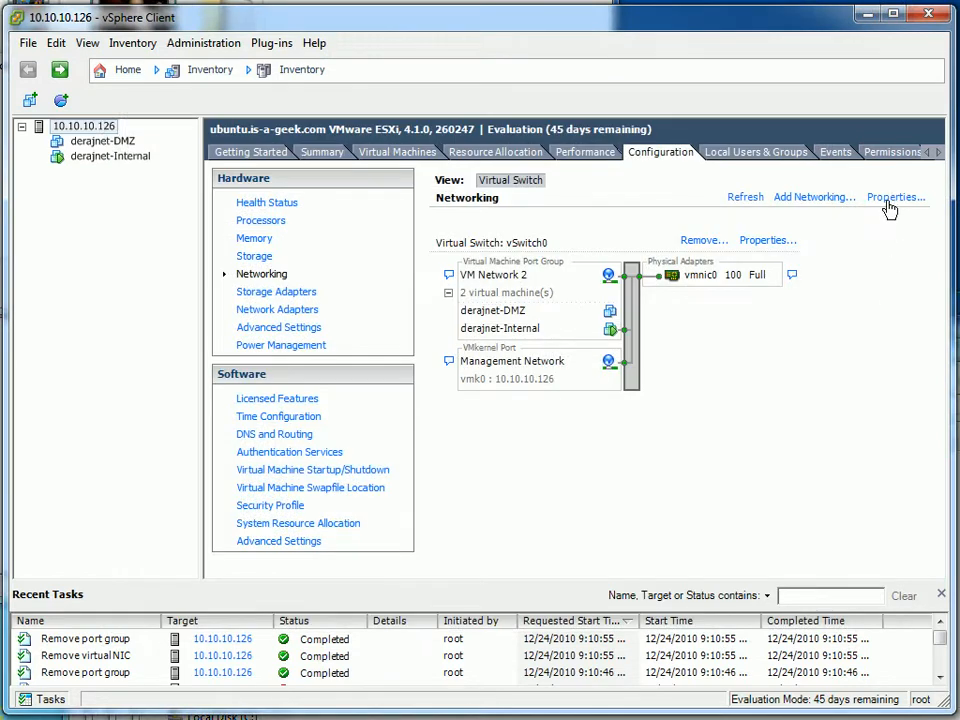
left_click(895, 196)
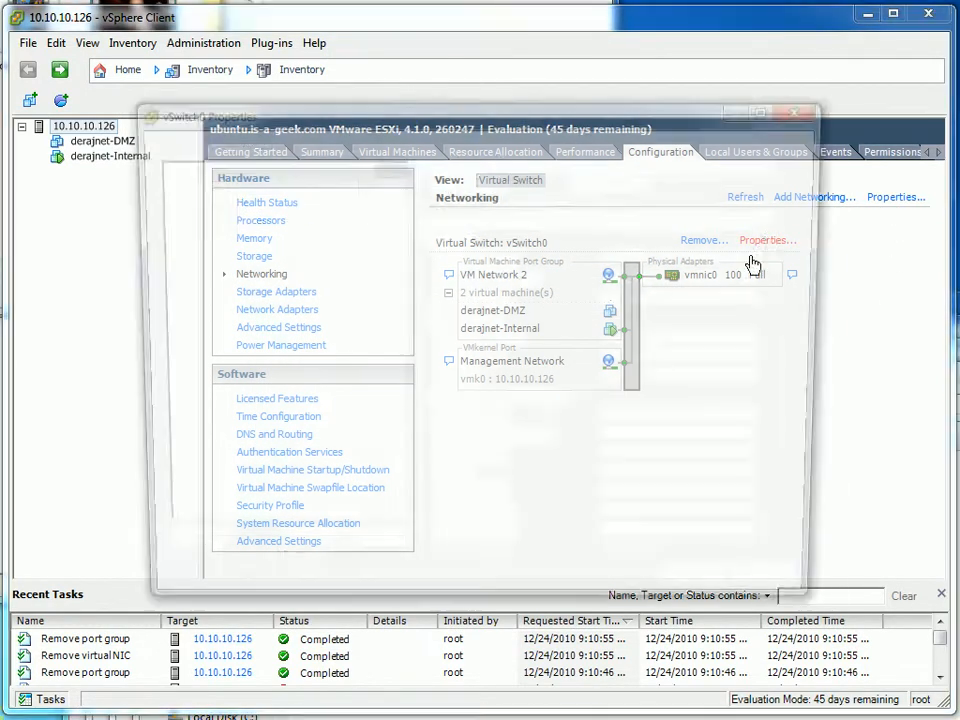
left_click(767, 239)
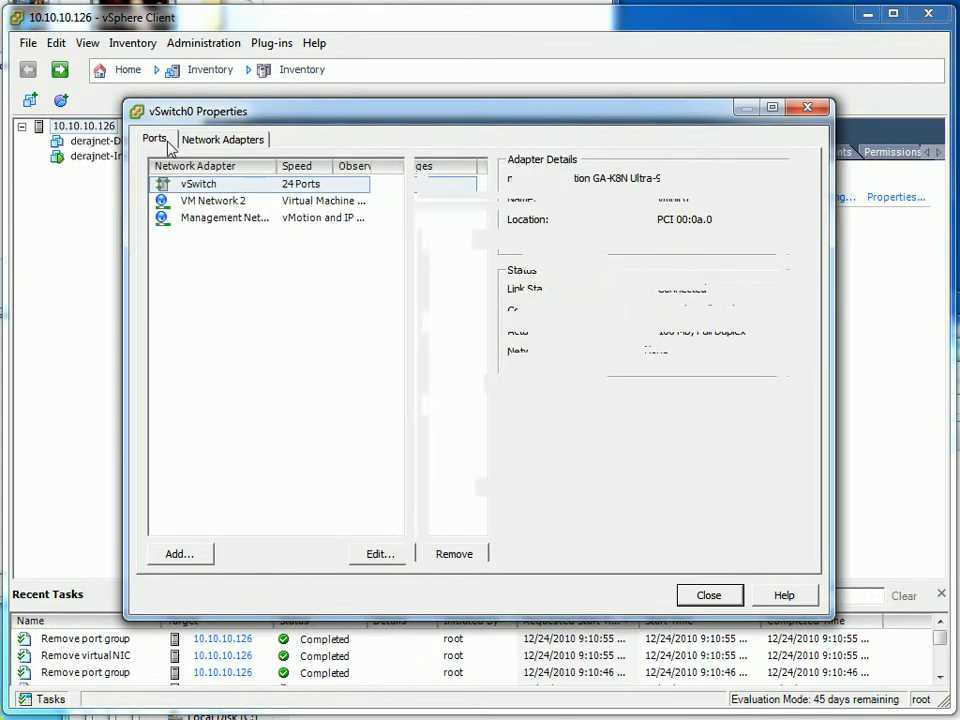
left_click(708, 595)
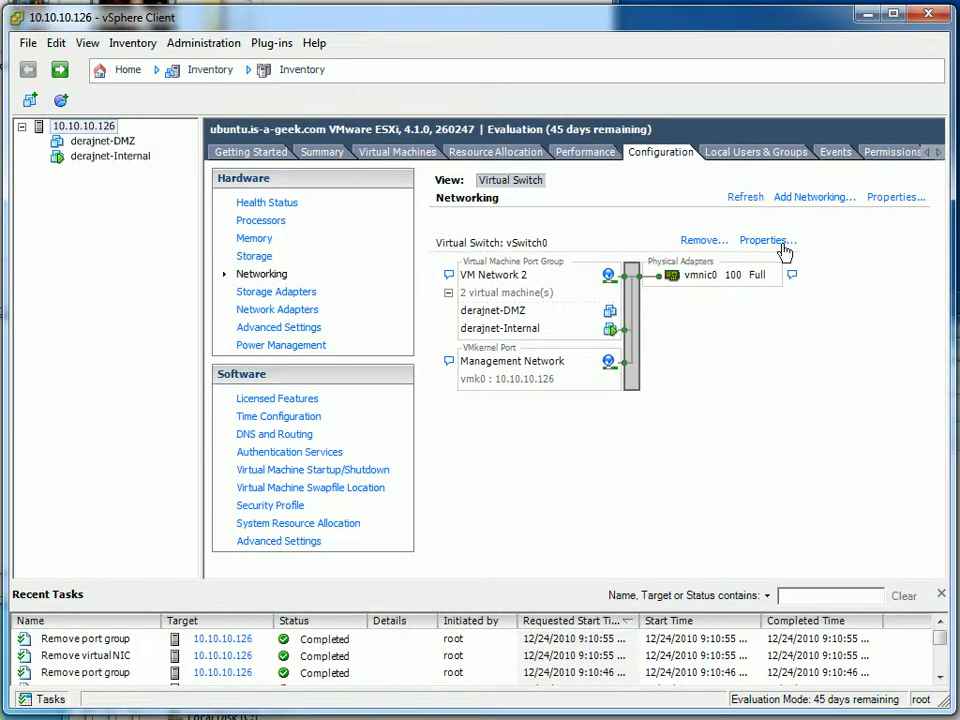
left_click(765, 240)
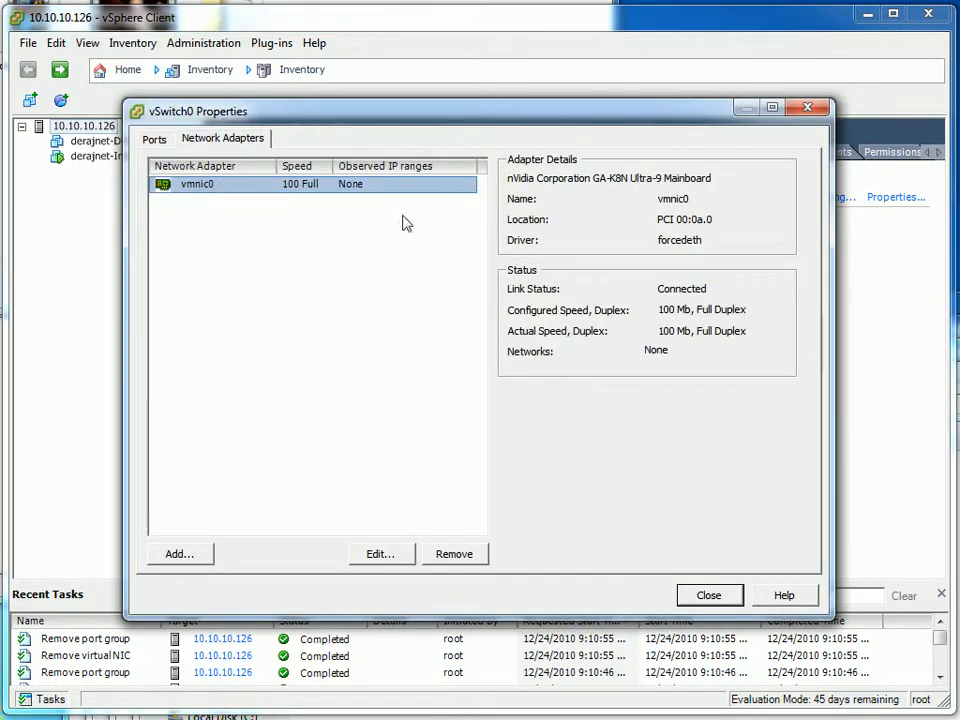
mouse_move(380, 420)
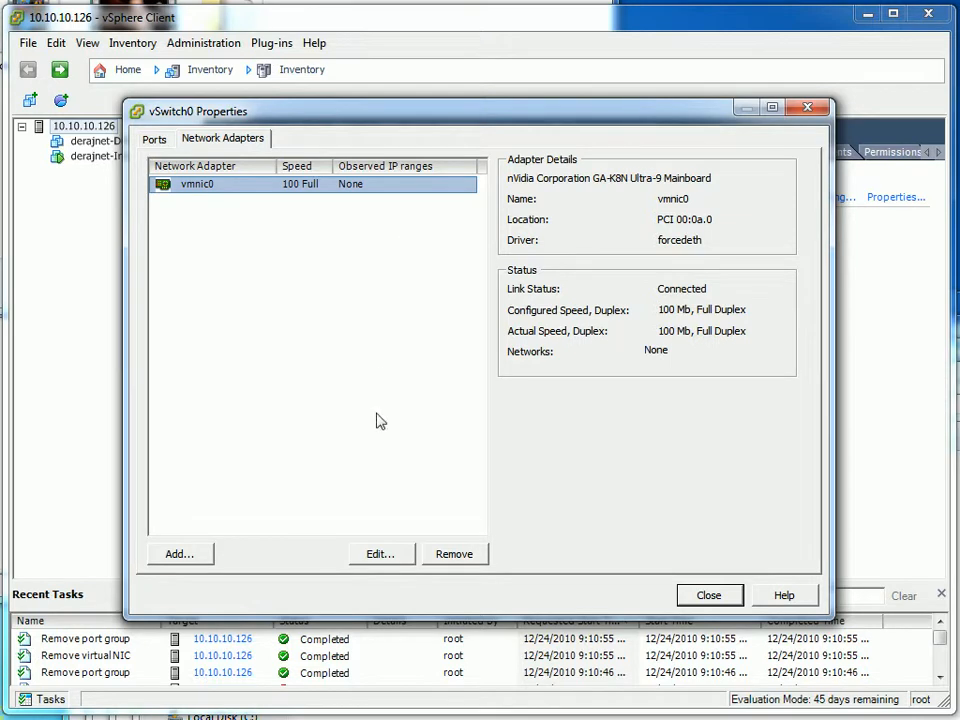
left_click(180, 554)
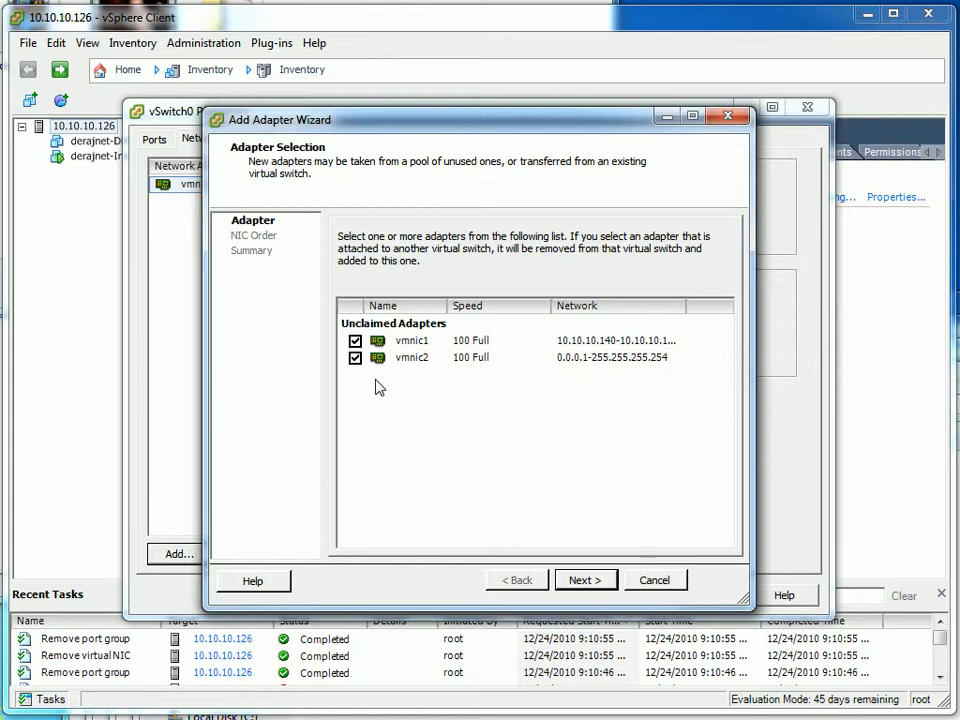
mouse_move(475, 398)
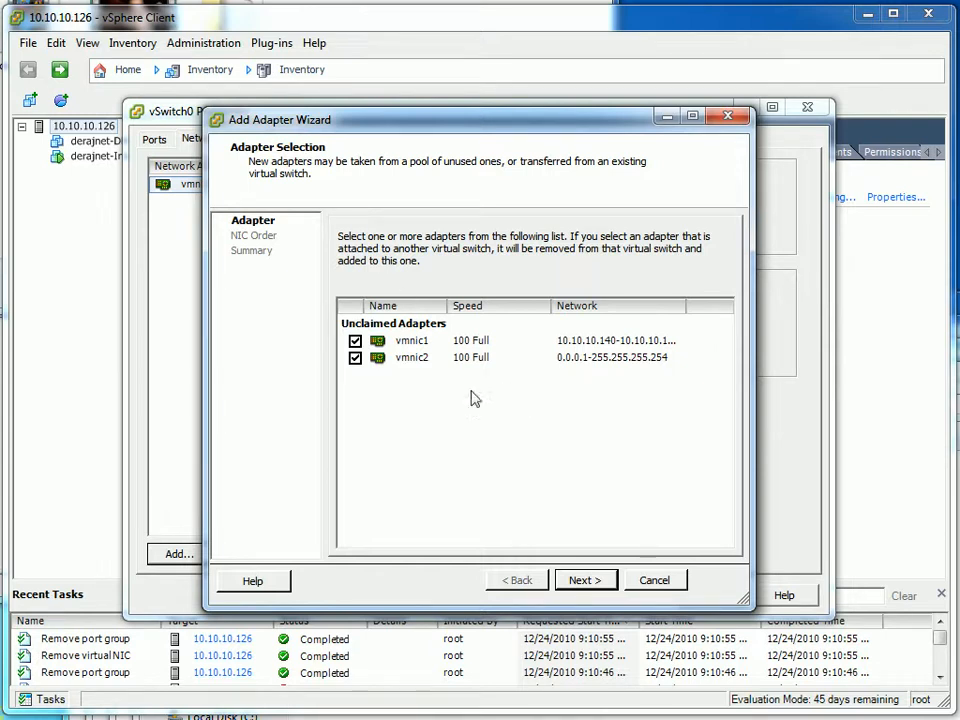
Step: Add vmnic1 and vmnic2 to vSwitch0, accepting the default failover order
left_click(585, 580)
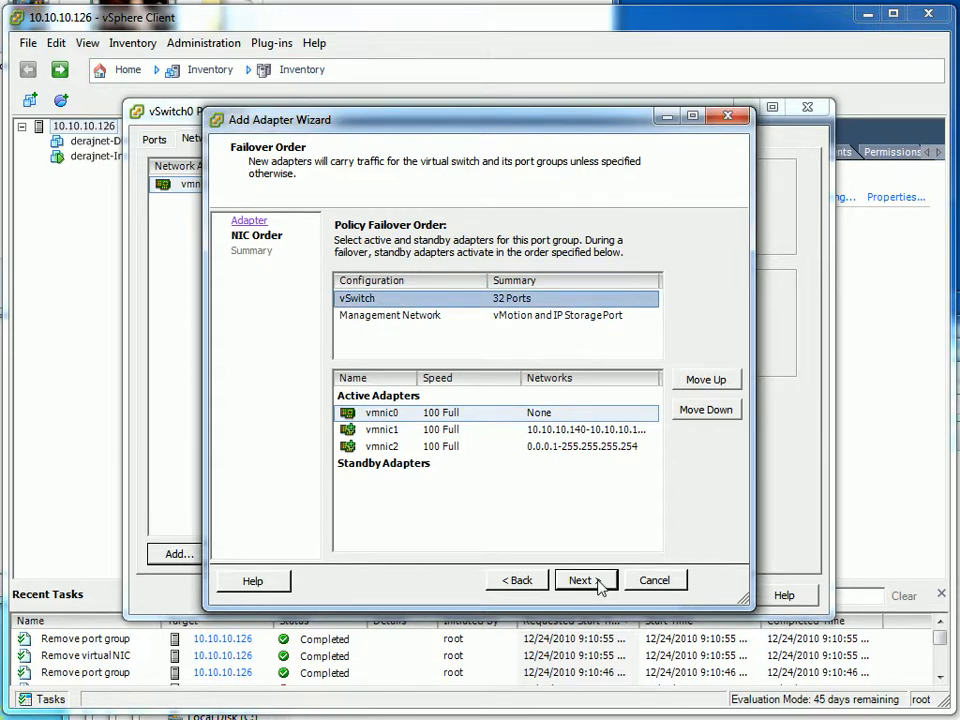
left_click(580, 580)
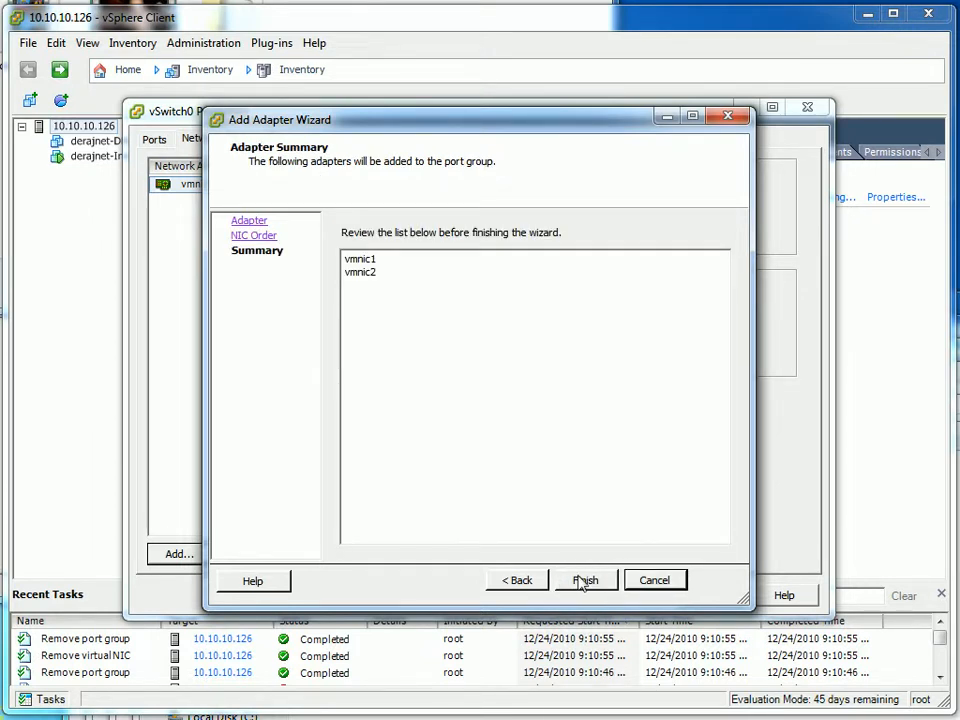
mouse_move(520, 438)
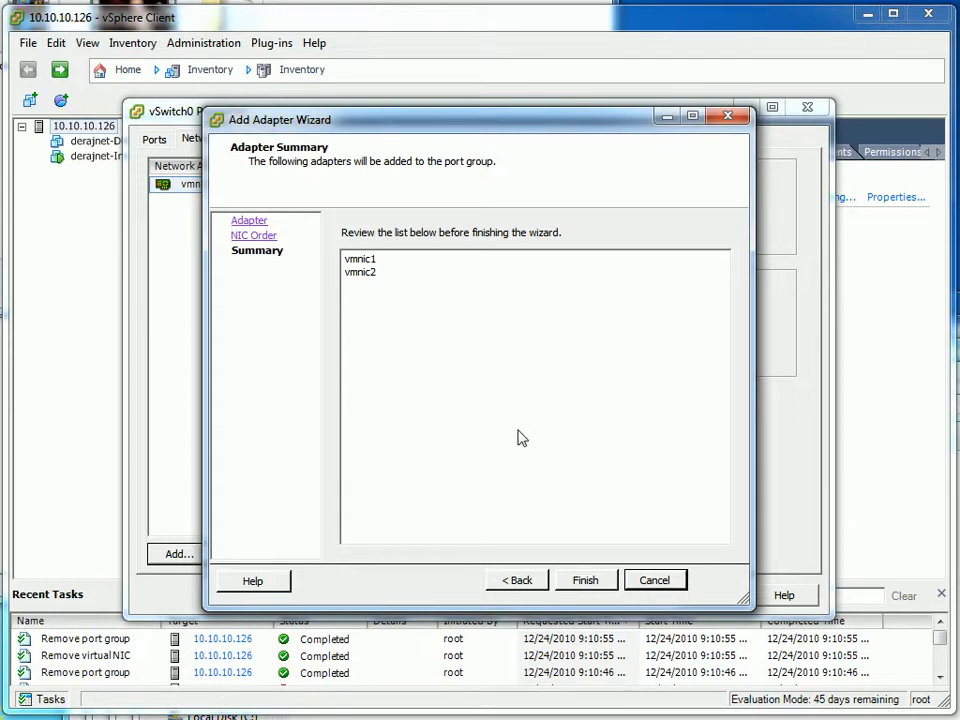
mouse_move(505, 425)
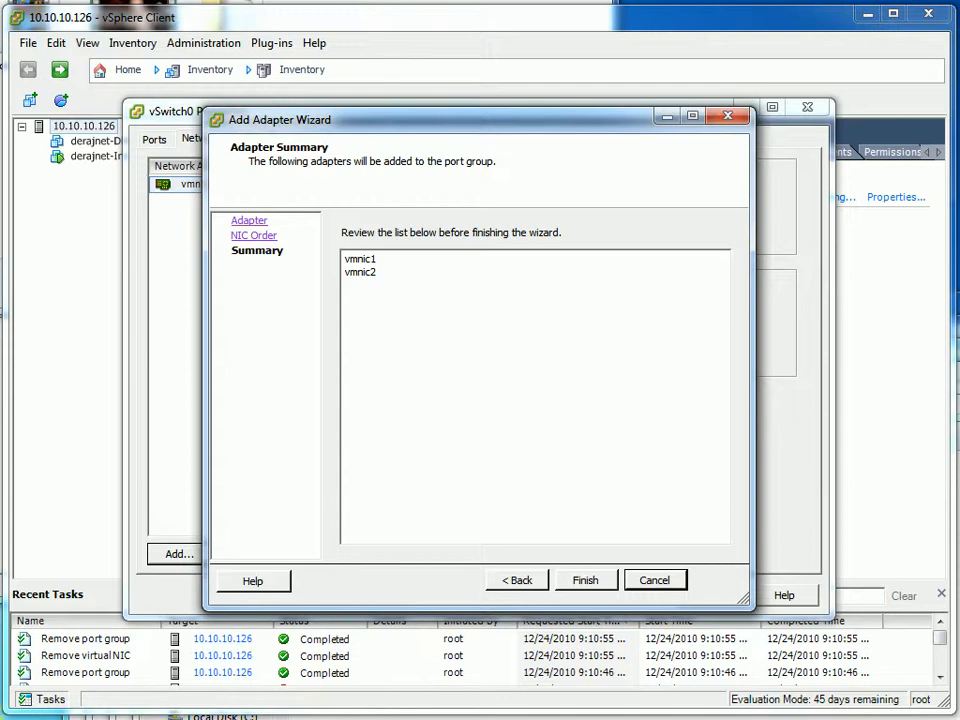
left_click(585, 580)
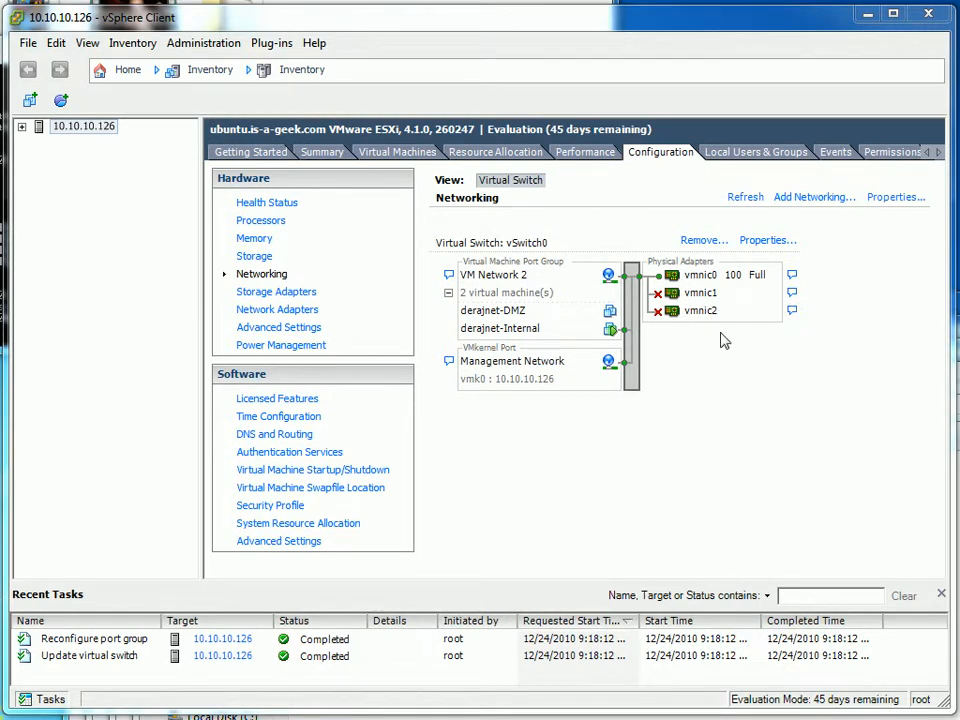
mouse_move(730, 302)
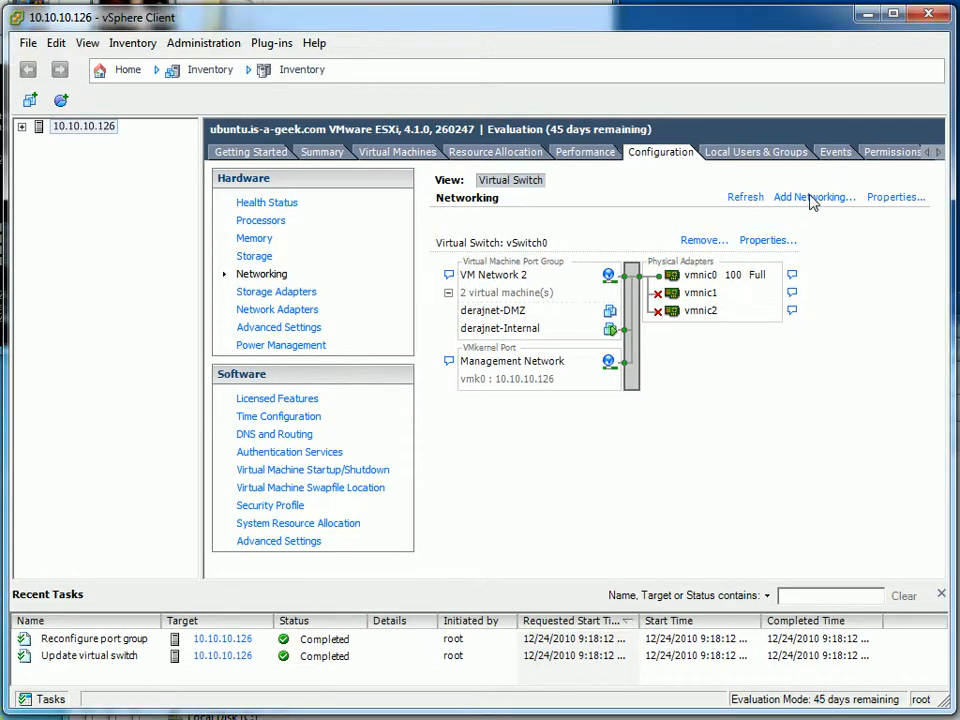
Step: Open and dismiss the Add Networking wizard, then open vSwitch0's Properties at the Ports tab
left_click(811, 197)
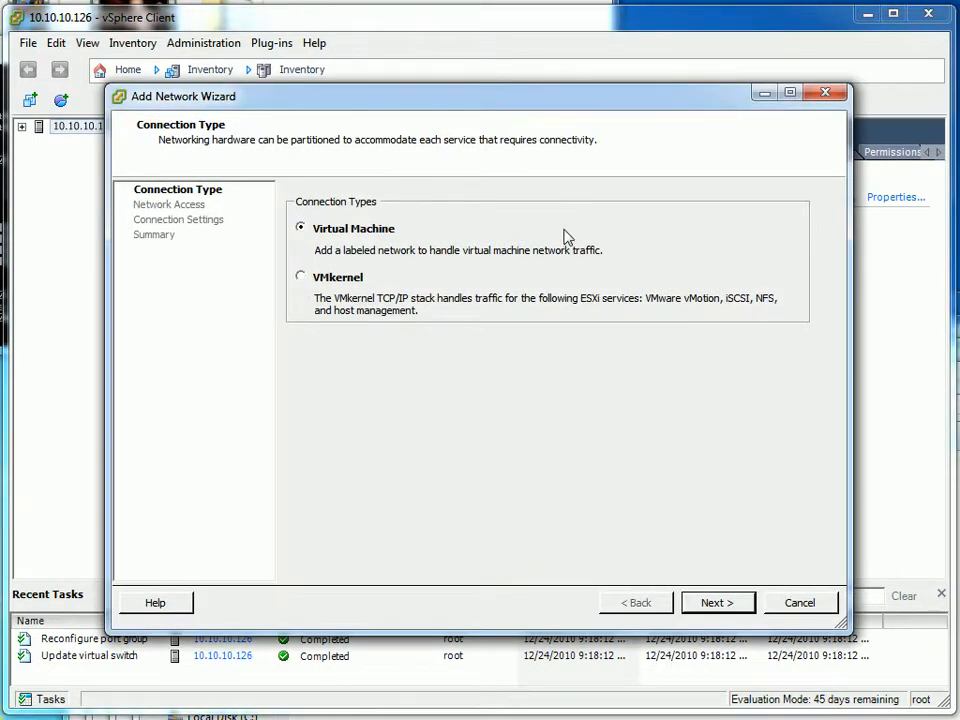
mouse_move(695, 588)
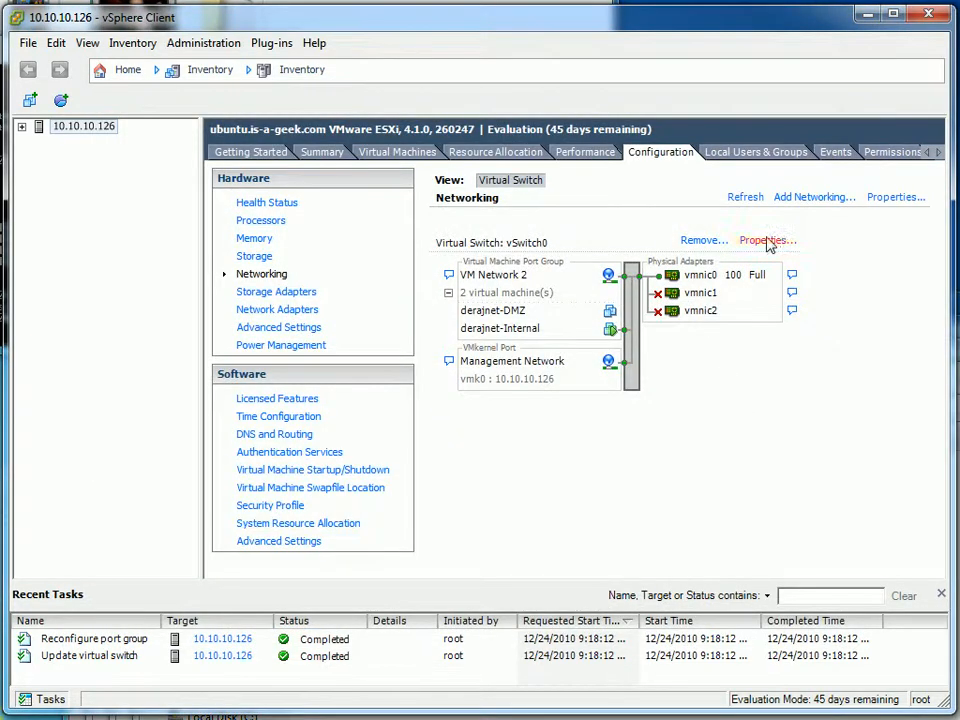
left_click(812, 196)
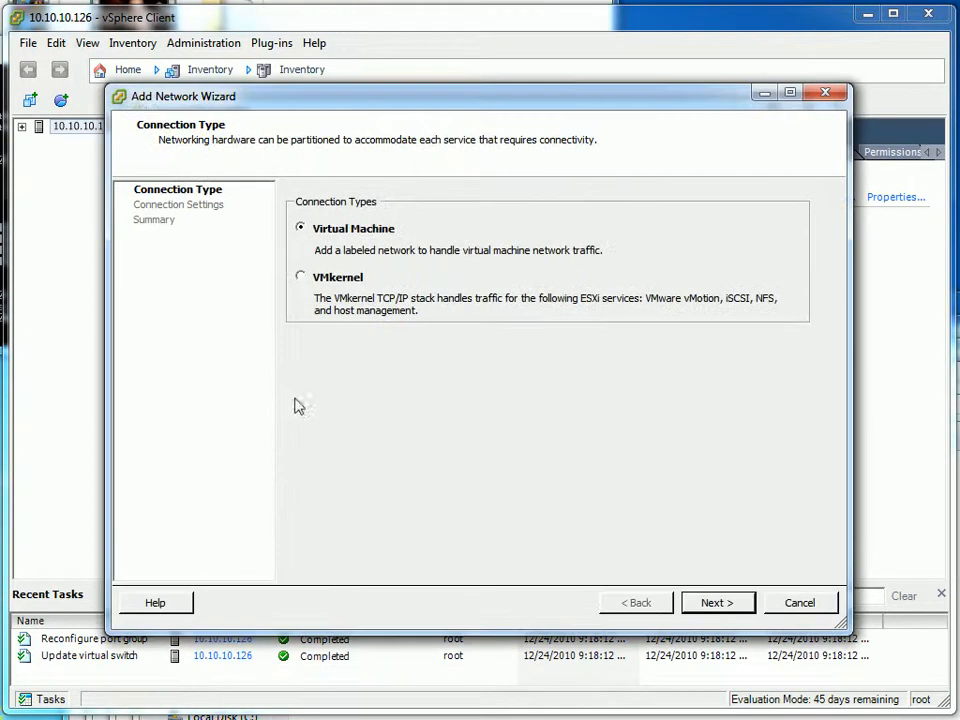
mouse_move(695, 575)
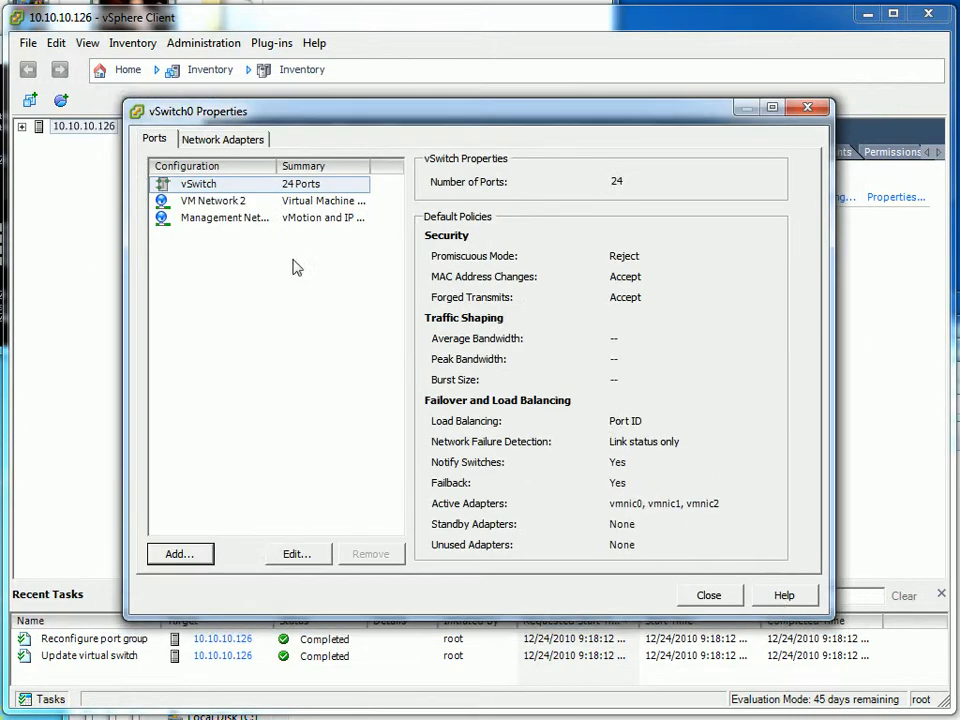
Step: View vSwitch0's adapters (vmnic0 at 100 Full, vmnic1/vmnic2 down) and confirm none remain unclaimed
left_click(223, 138)
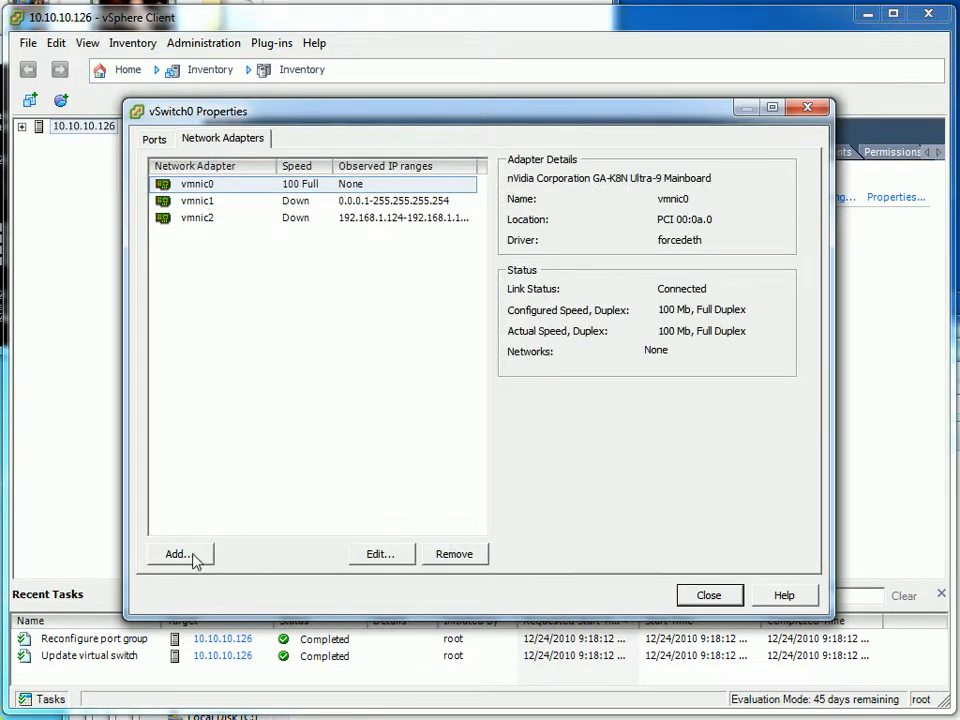
left_click(177, 554)
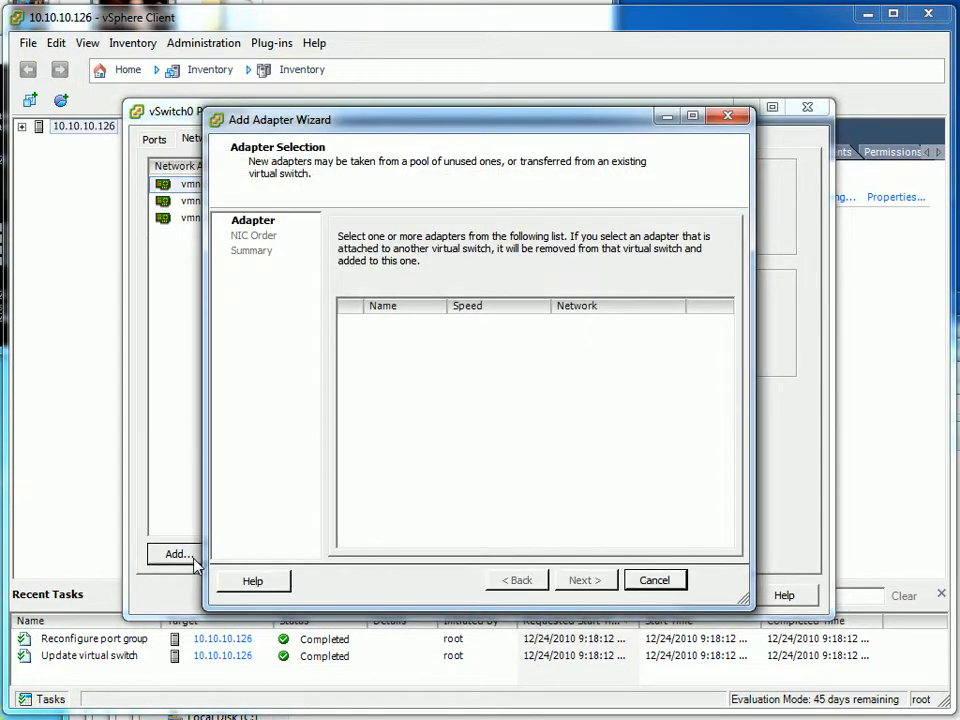
left_click(655, 580)
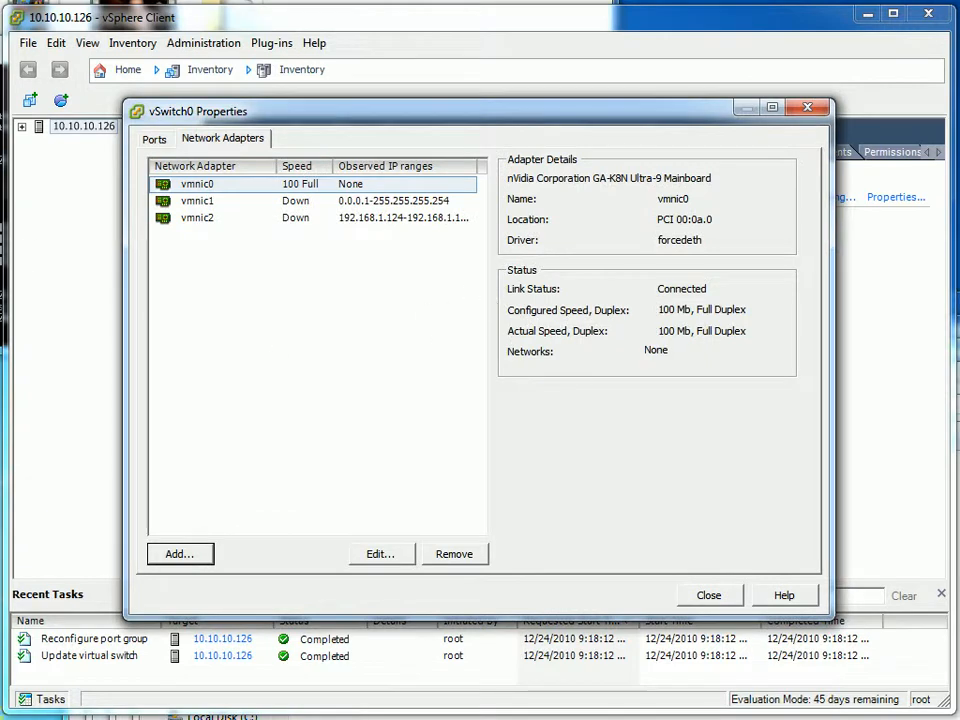